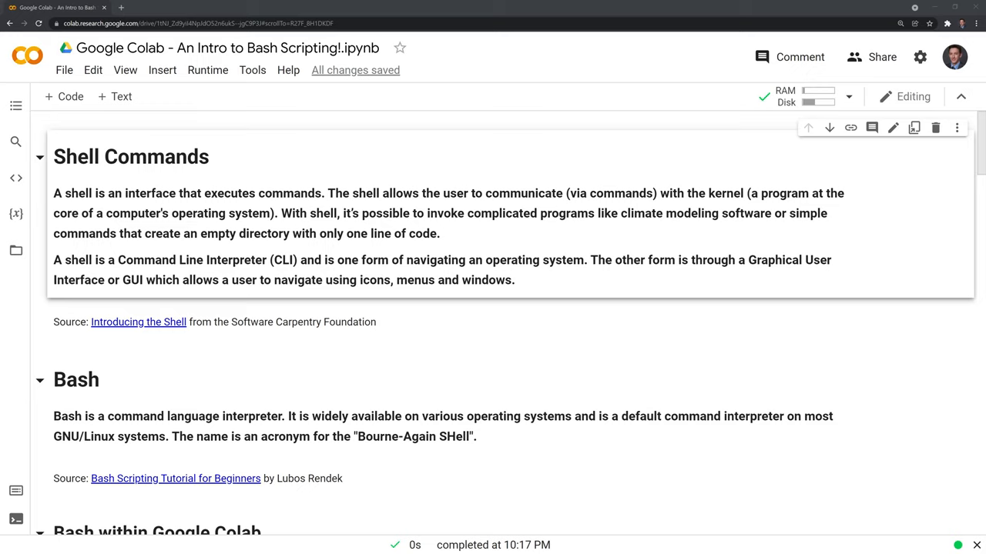
# Scroll past the Bash within Google Colab section on ! and % prefixes to the man section.
pyautogui.rightClick(689, 262)
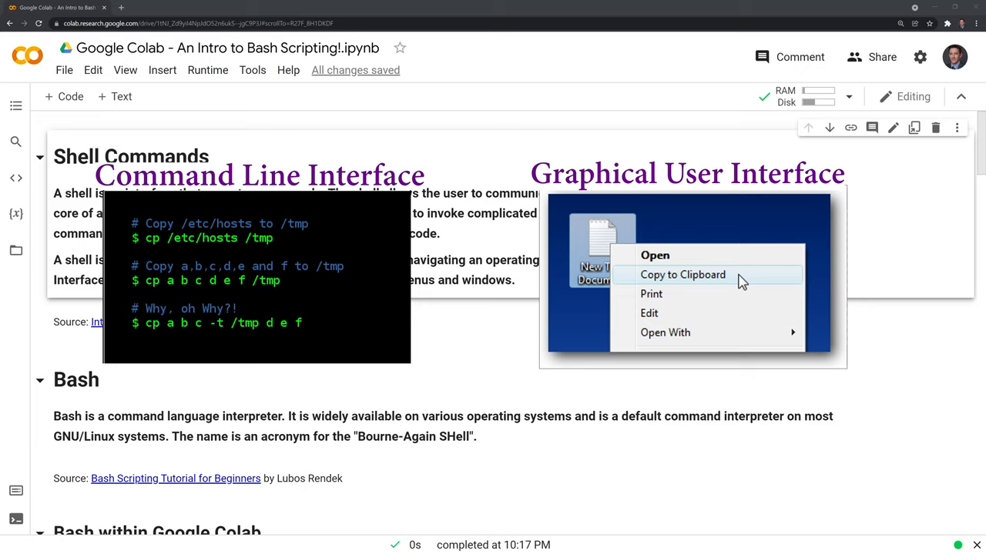
pyautogui.moveTo(221, 387)
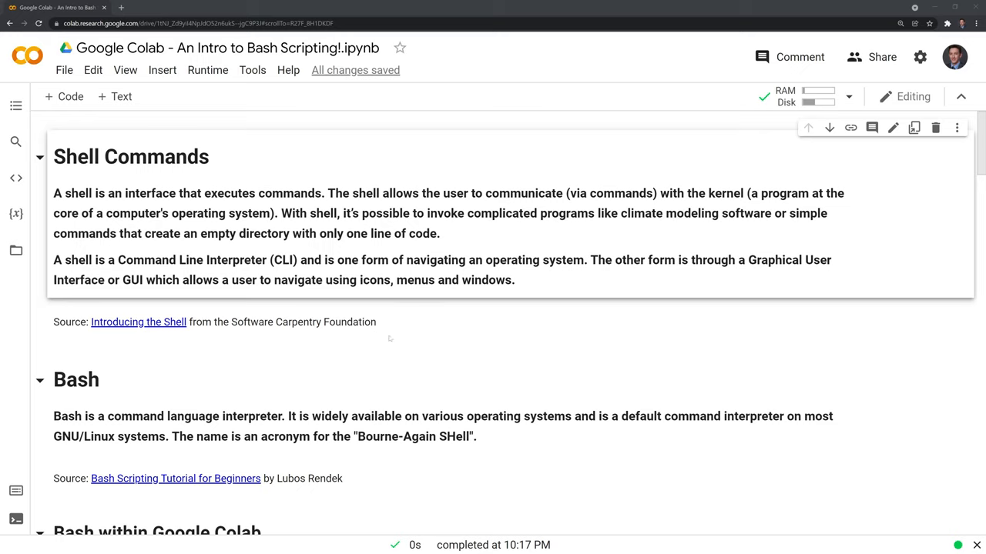
pyautogui.moveTo(164, 396)
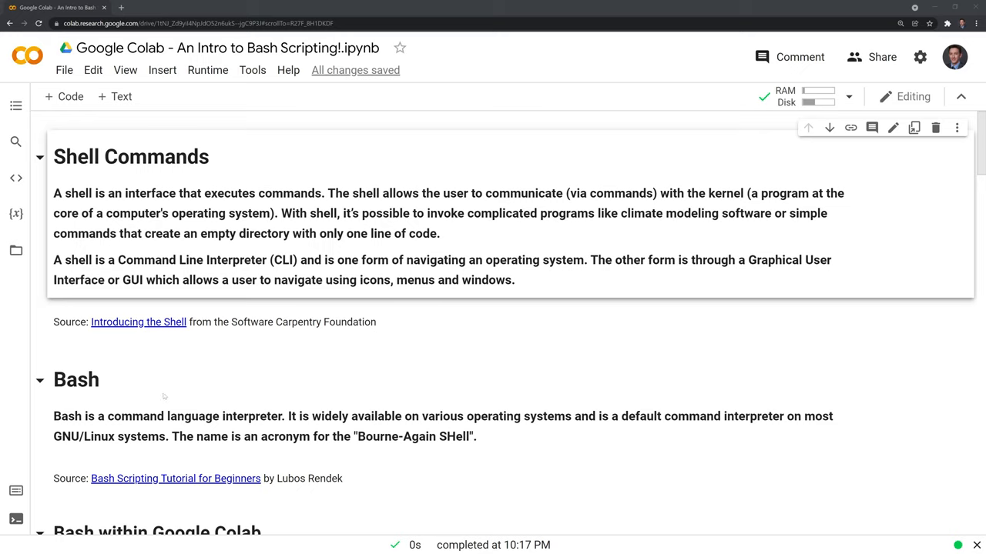
pyautogui.scroll(-3)
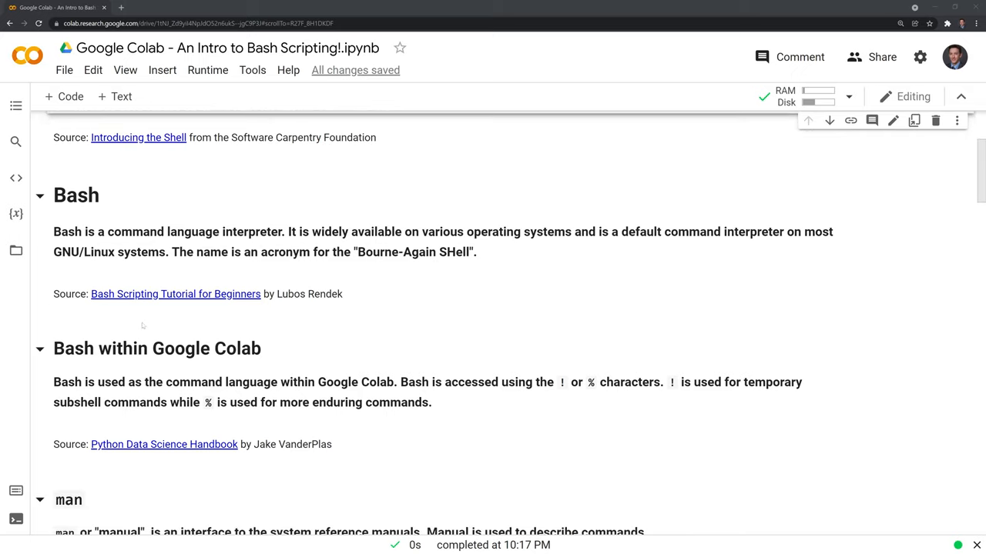
pyautogui.scroll(-3)
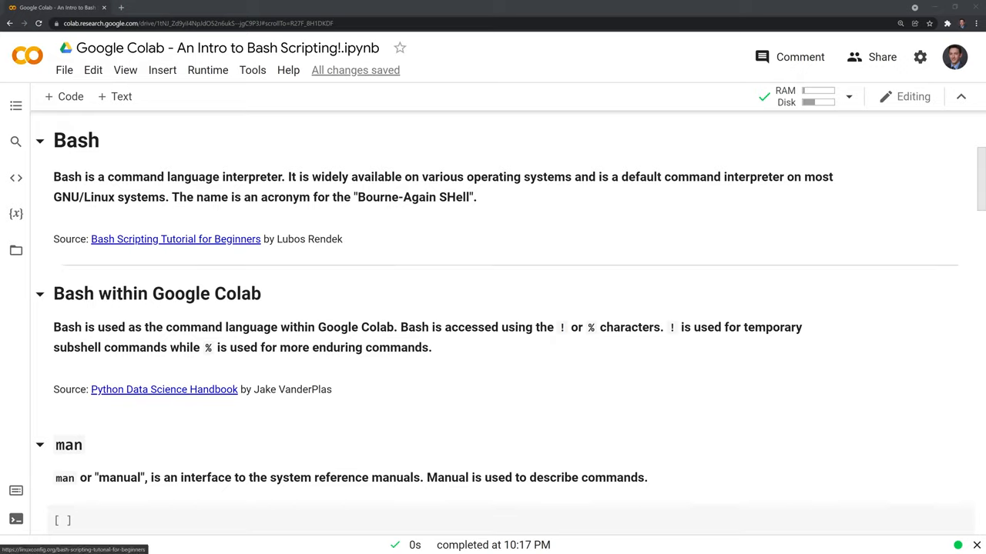
pyautogui.moveTo(245, 222)
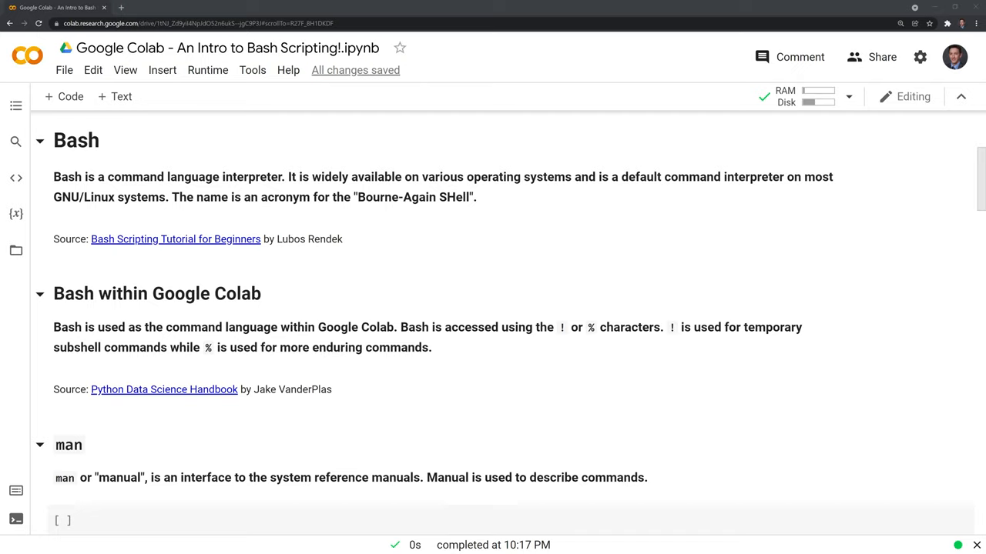
pyautogui.moveTo(299, 341)
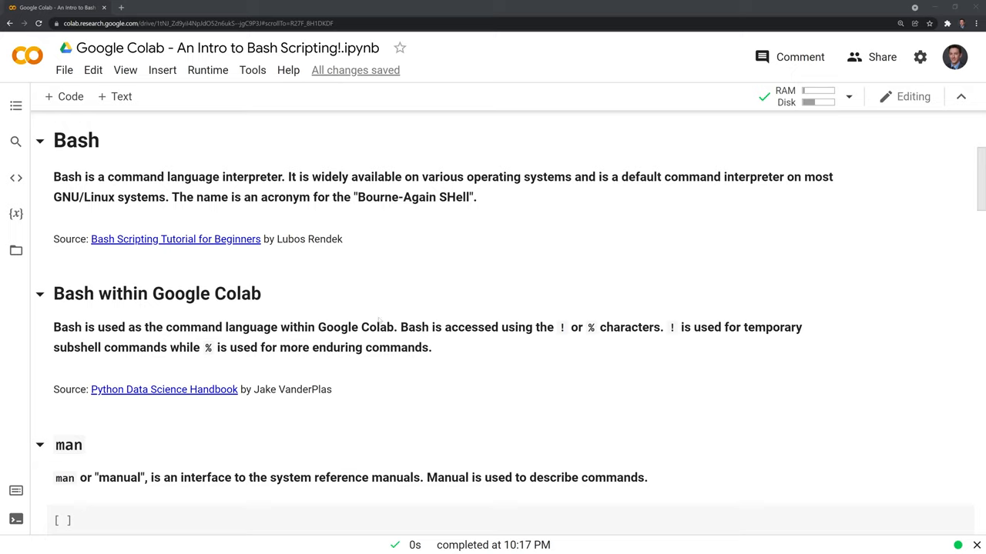
pyautogui.moveTo(377, 321)
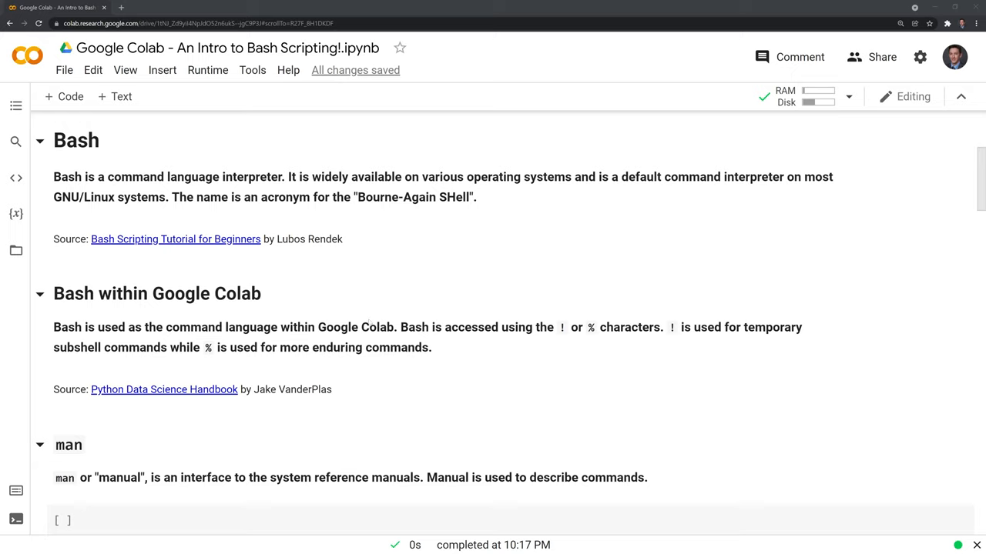
pyautogui.moveTo(383, 309)
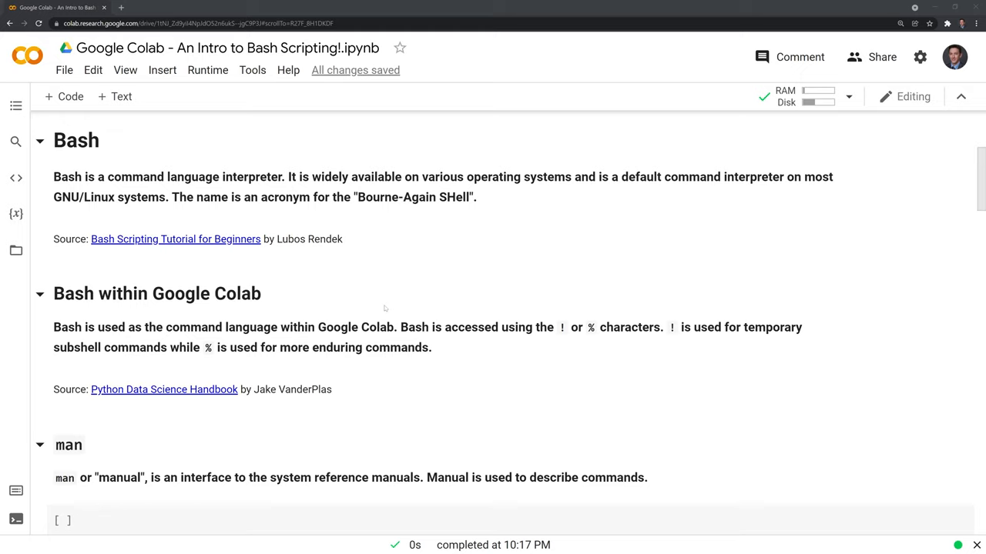
pyautogui.moveTo(324, 341)
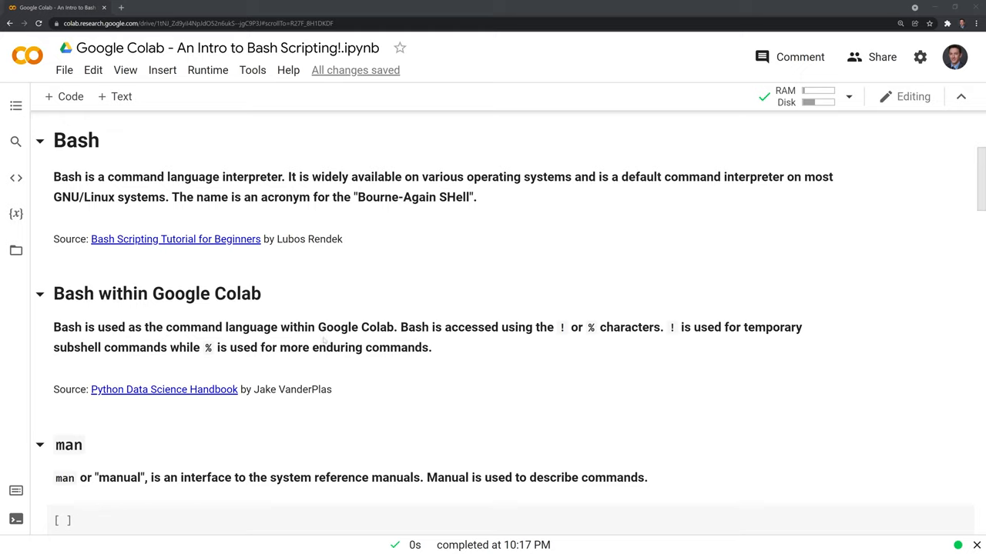
pyautogui.moveTo(274, 359)
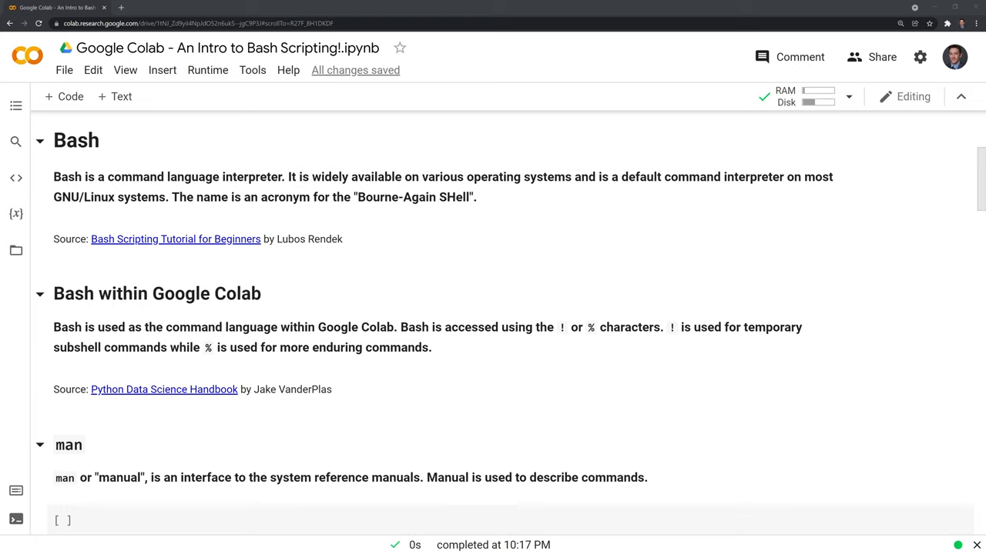
# Enter !man echo in the man section's empty code cell.
pyautogui.scroll(-3)
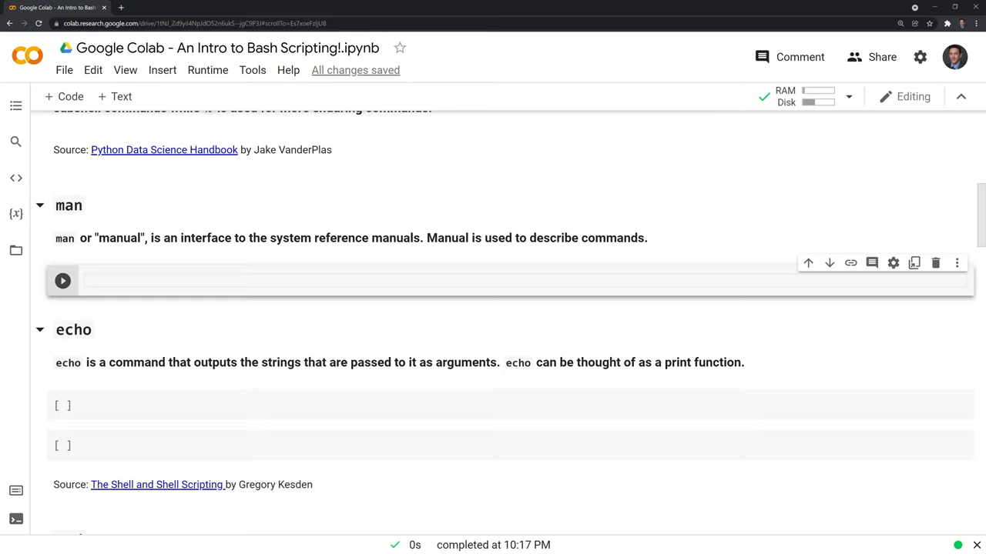
pyautogui.moveTo(226, 274)
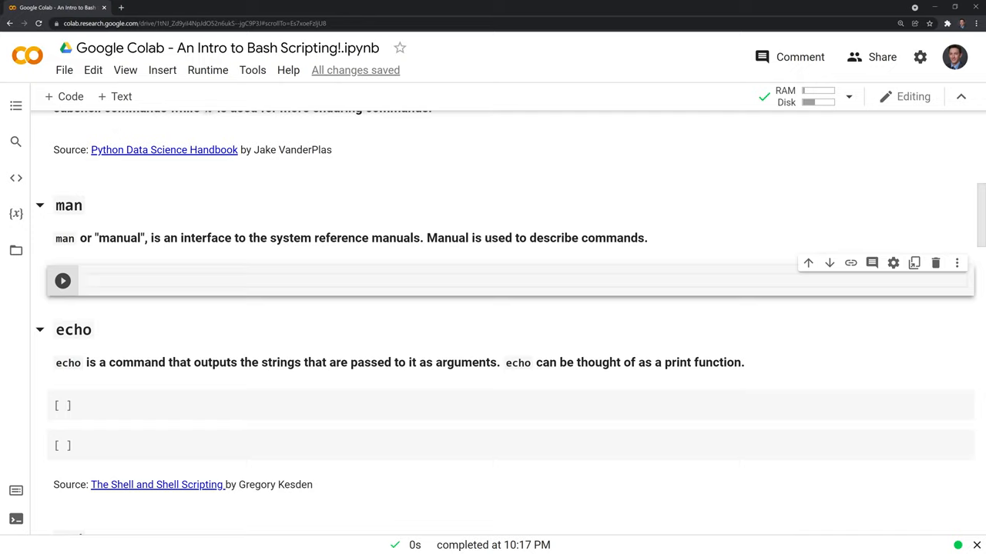
pyautogui.write('!')
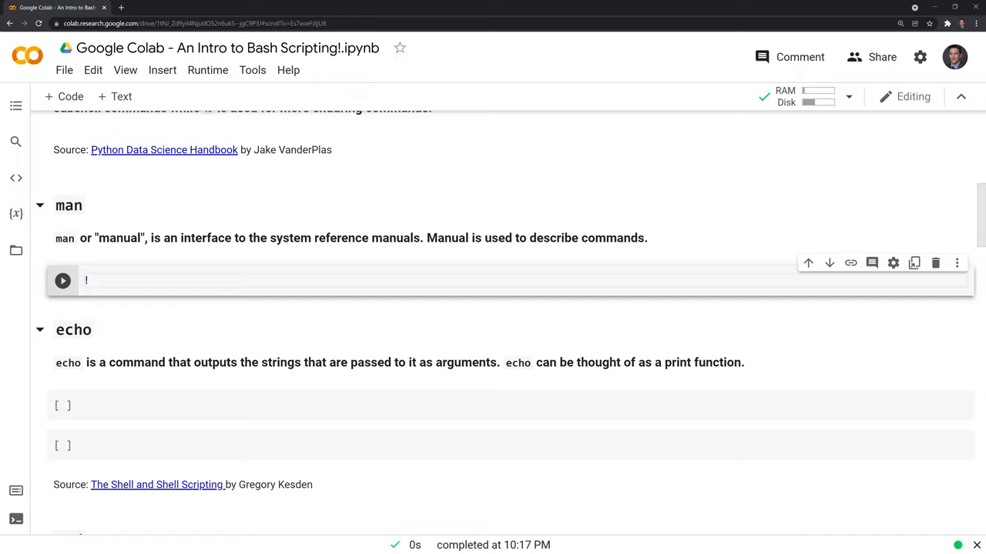
pyautogui.write('man')
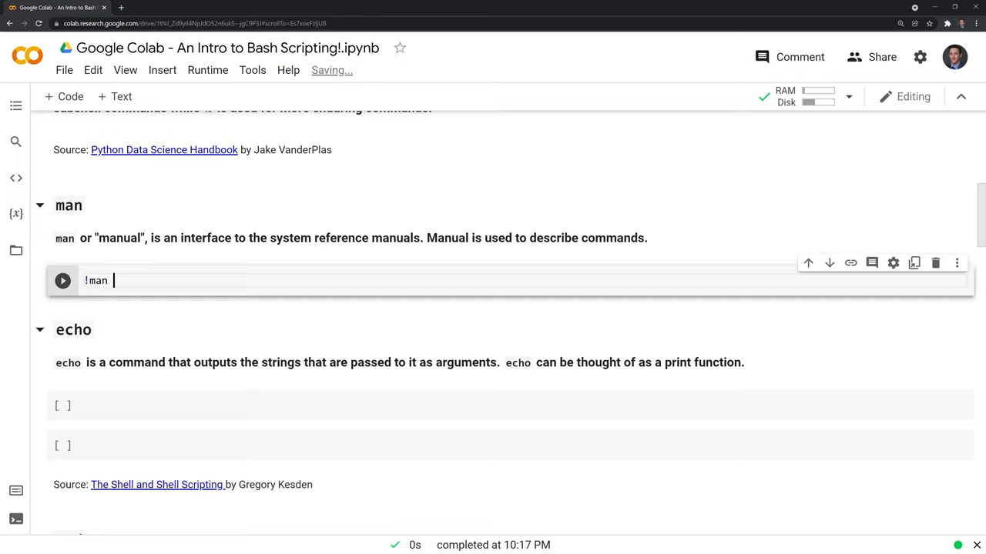
pyautogui.write('echo')
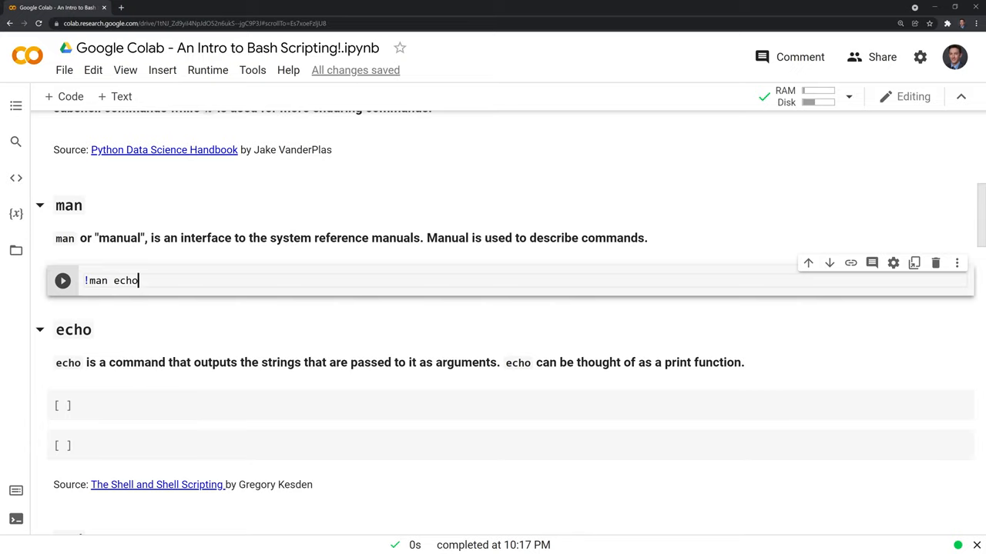
# Run !man echo and scroll through the printed echo manual page.
pyautogui.click(62, 280)
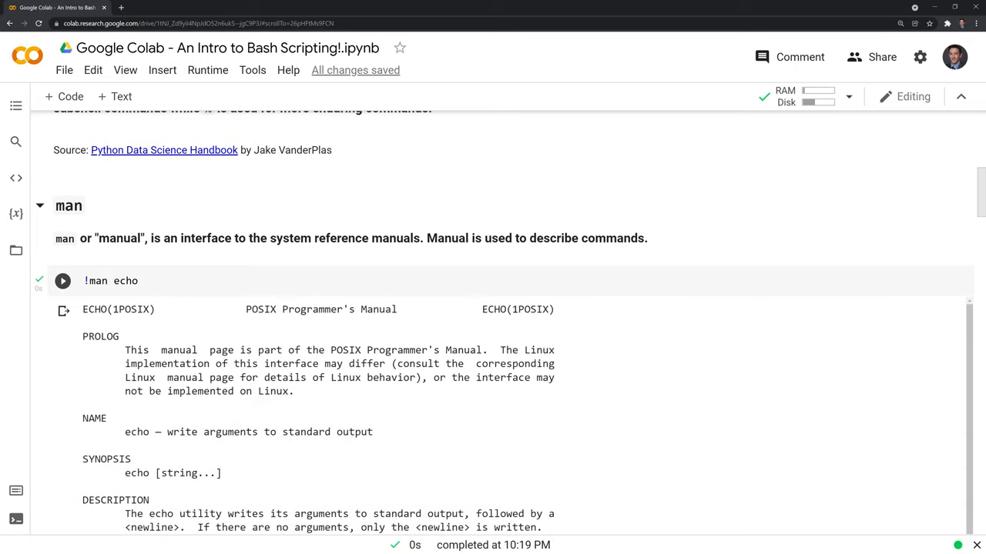
pyautogui.scroll(3)
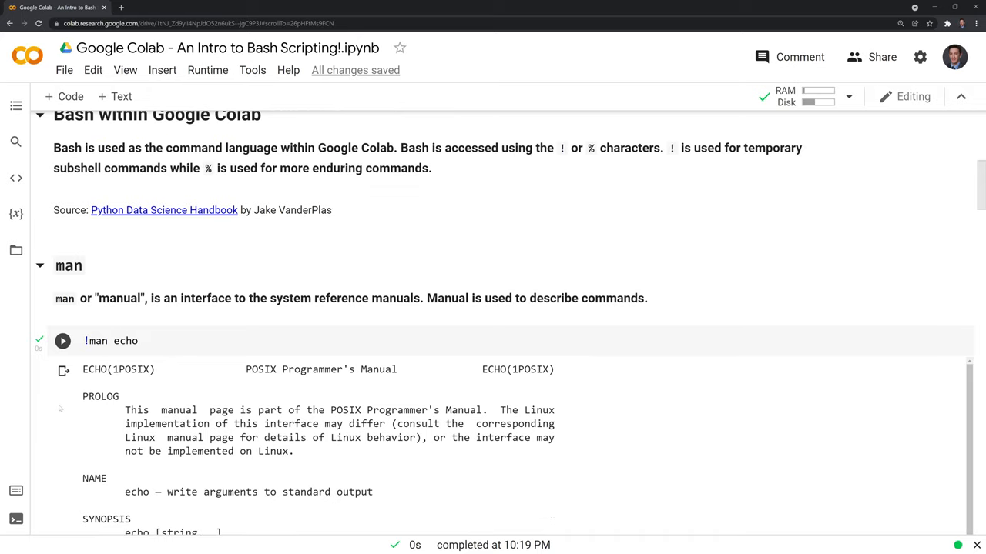
pyautogui.scroll(-3)
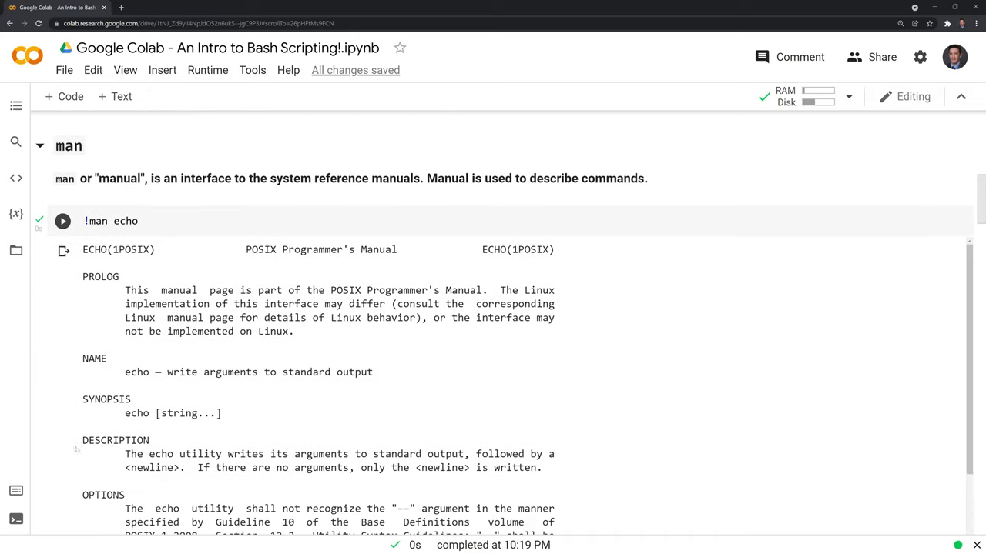
pyautogui.scroll(-3)
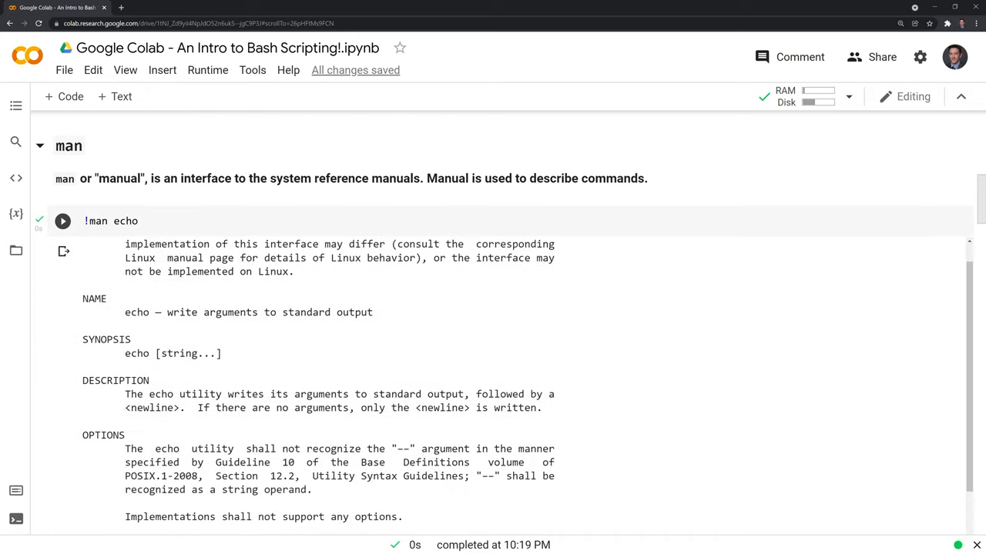
pyautogui.scroll(-3)
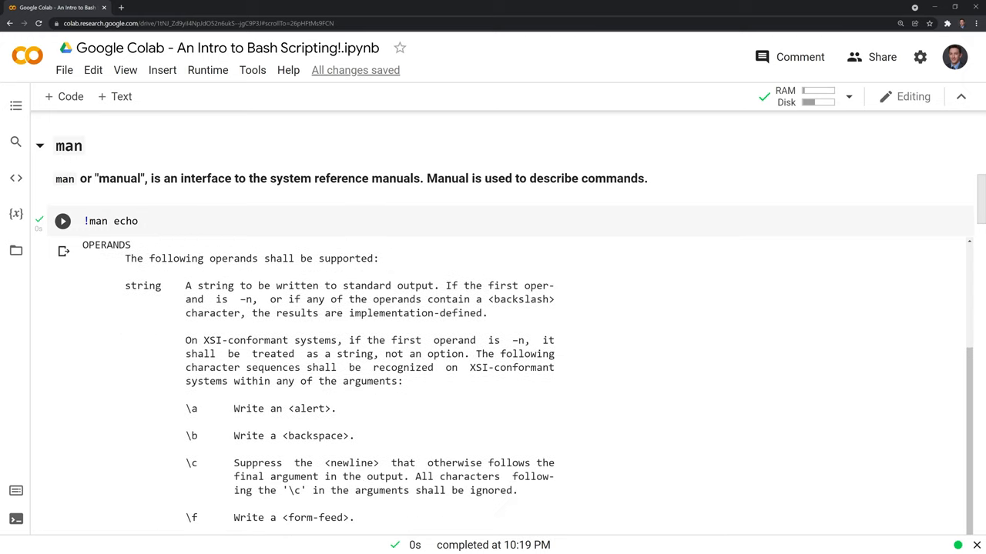
pyautogui.scroll(-3)
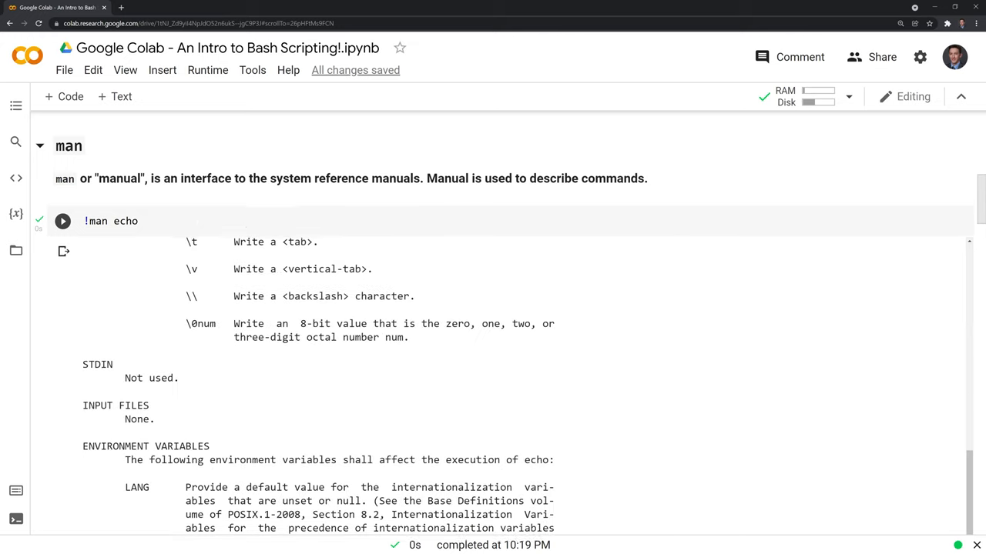
pyautogui.scroll(-3)
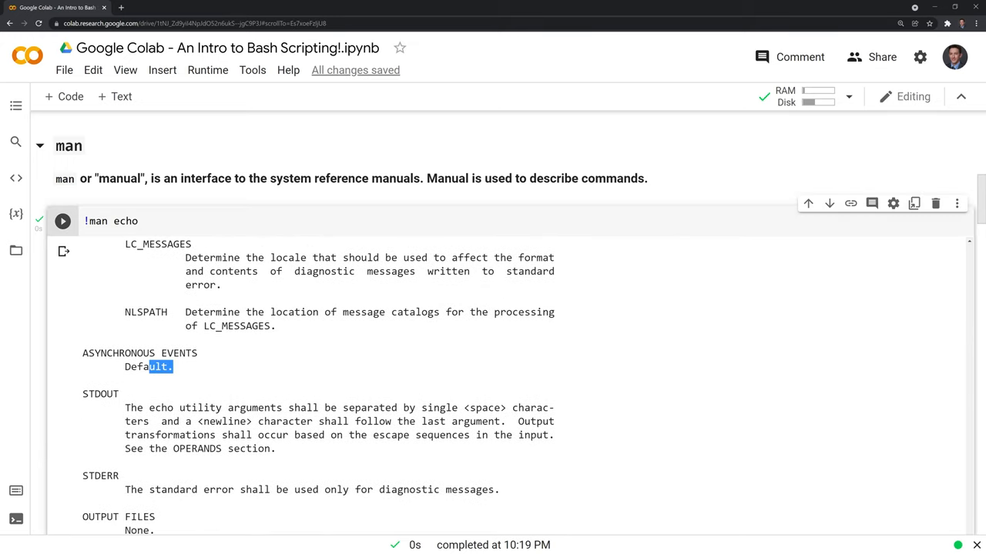
pyautogui.scroll(-3)
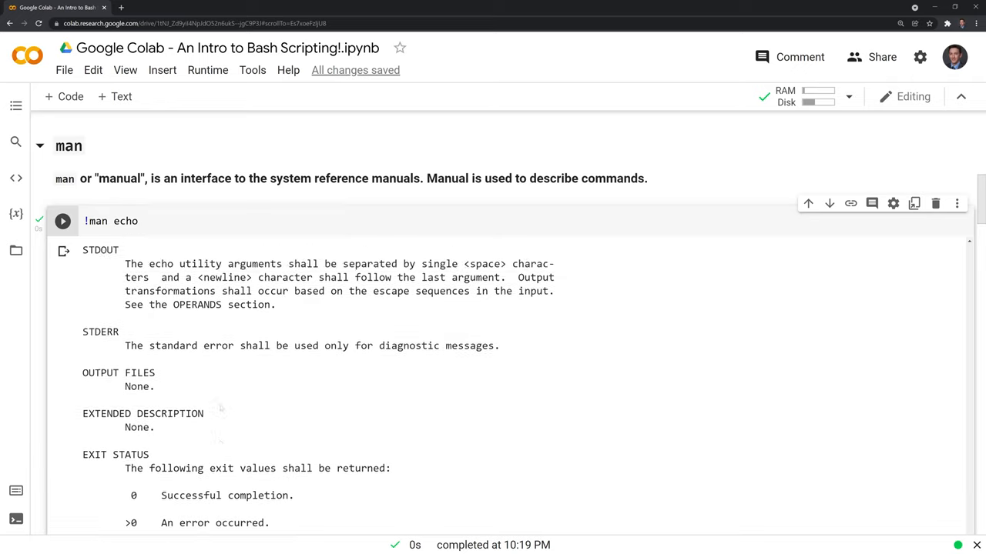
pyautogui.scroll(-3)
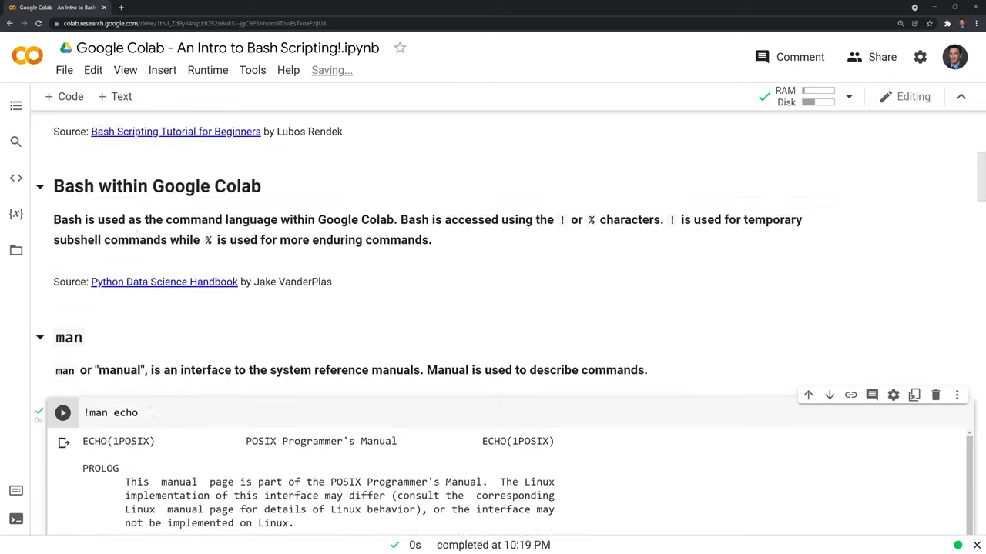
pyautogui.scroll(-3)
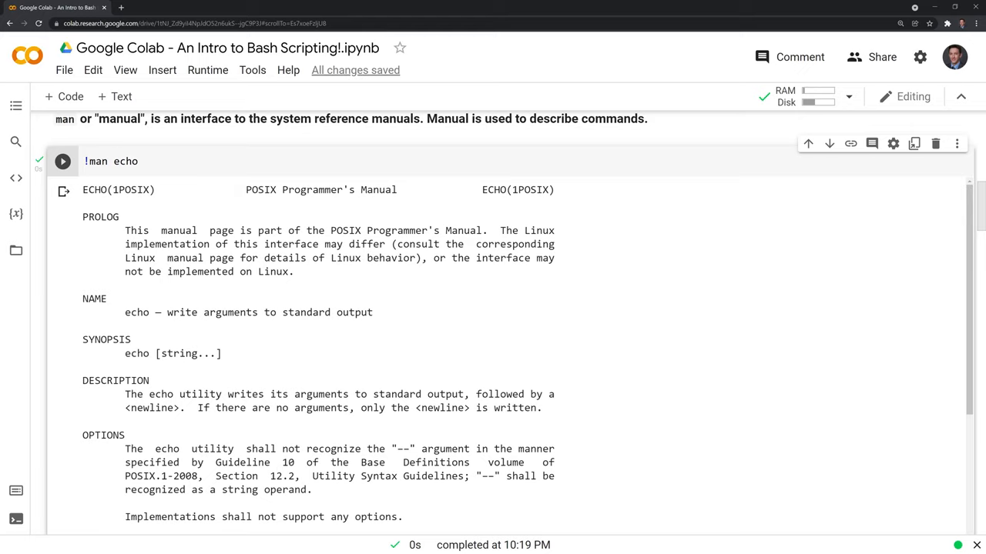
# Clear the manual-page output from the !man echo cell.
pyautogui.click(101, 161)
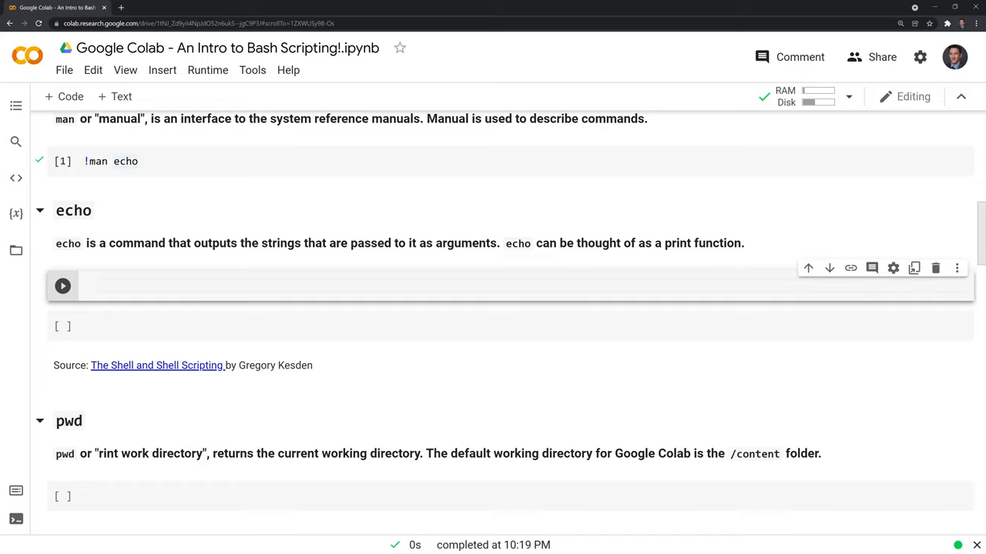
# Run !echo hello world in the echo cell, adding a new cell below.
pyautogui.write('!')
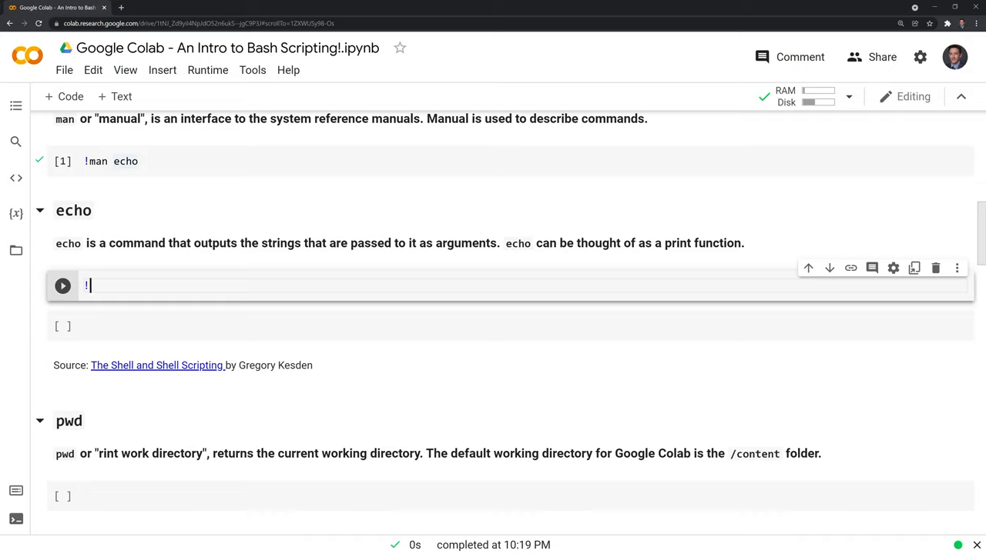
pyautogui.write('echo')
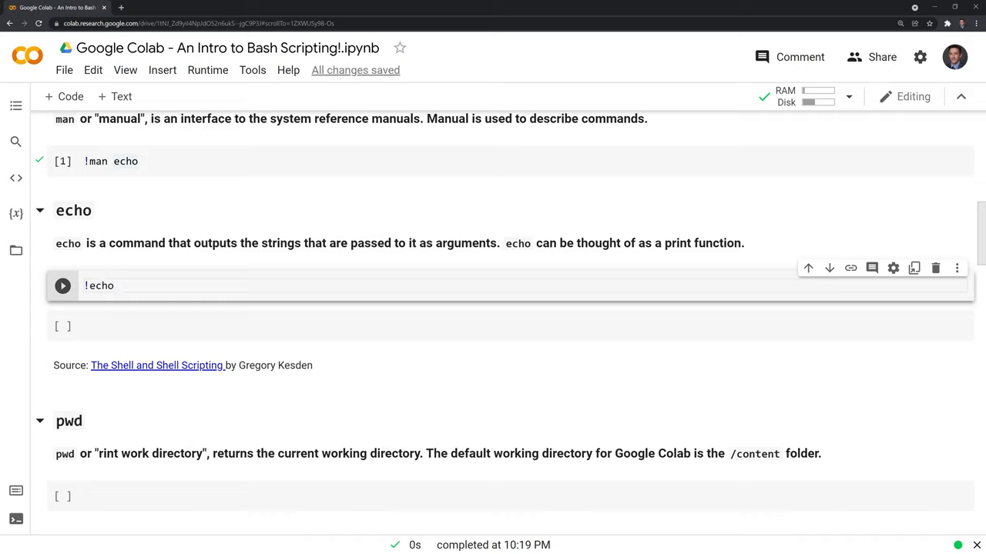
pyautogui.write('hello')
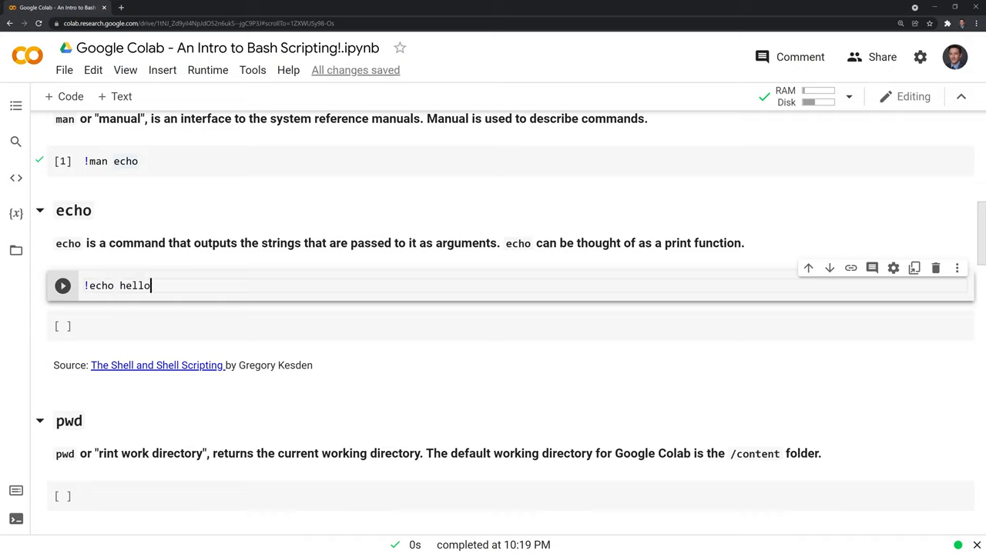
pyautogui.write('world')
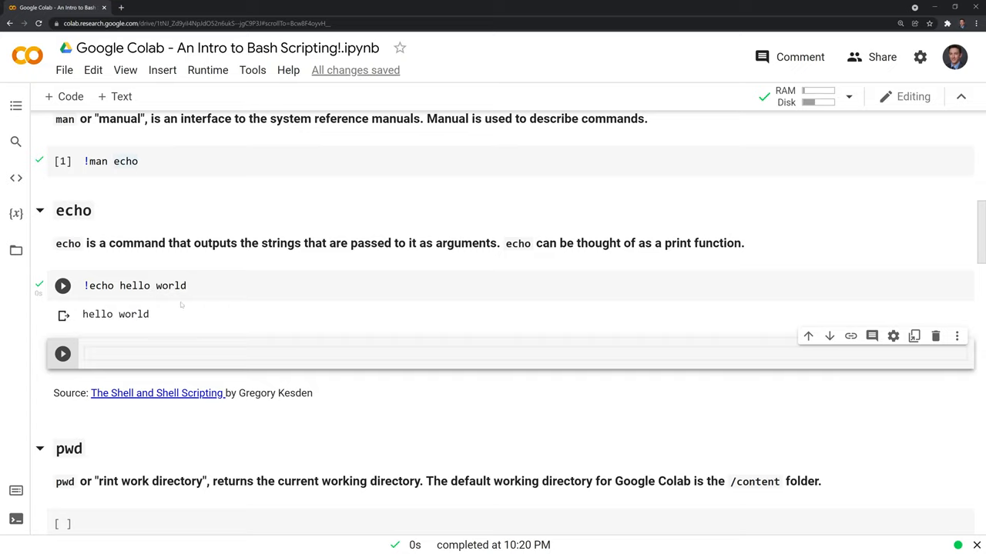
pyautogui.moveTo(91, 305)
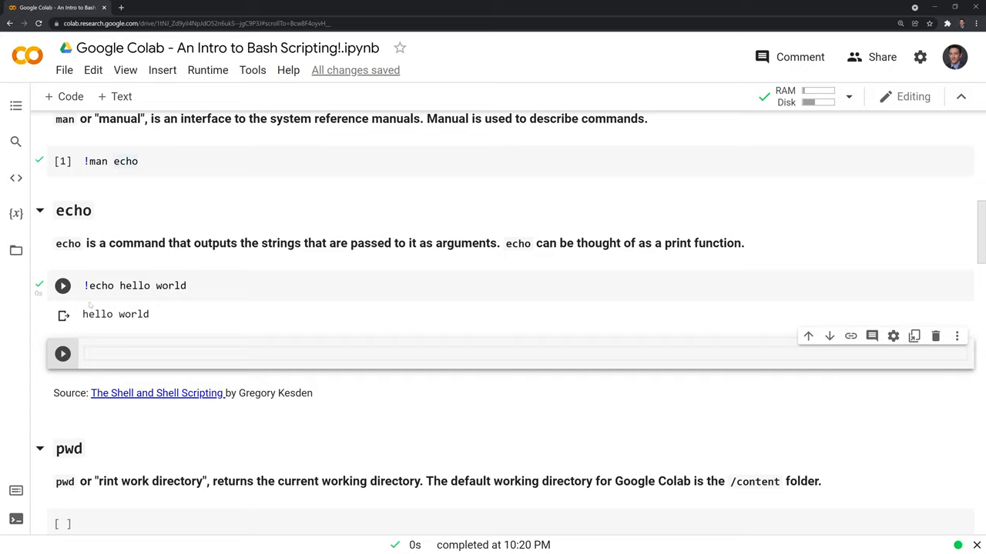
pyautogui.moveTo(169, 306)
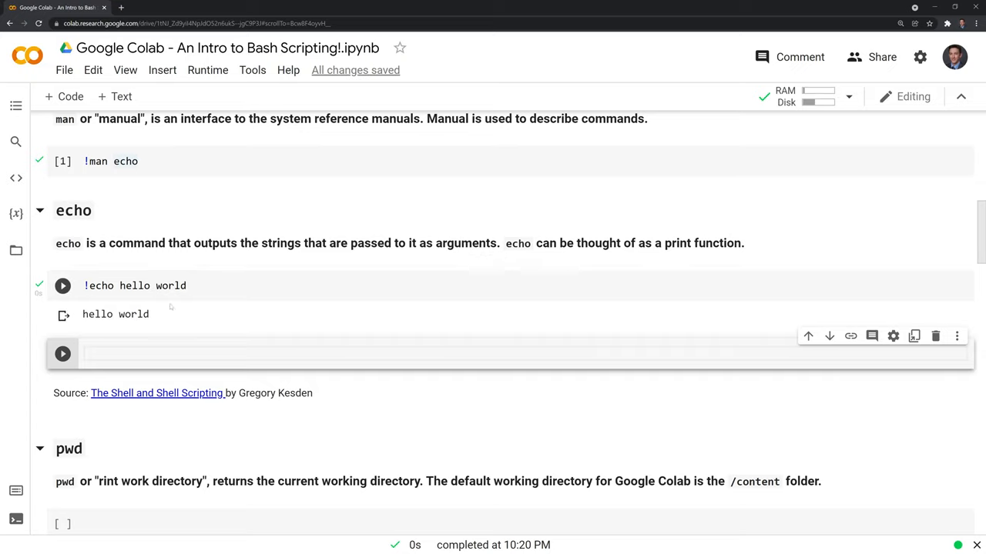
pyautogui.moveTo(238, 325)
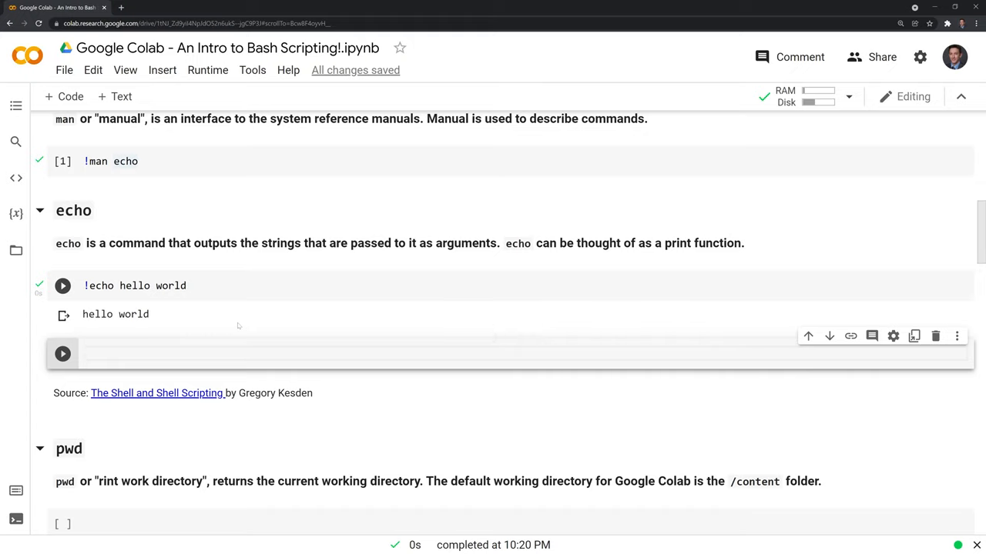
# Run !echo $SHELL in the new cell to print /bin/bash.
pyautogui.write('!')
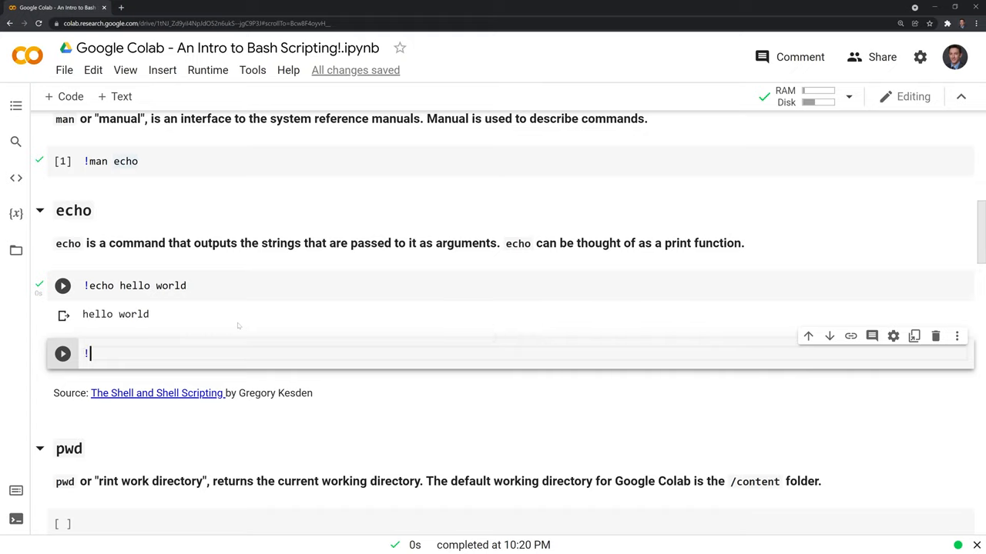
pyautogui.write('ech')
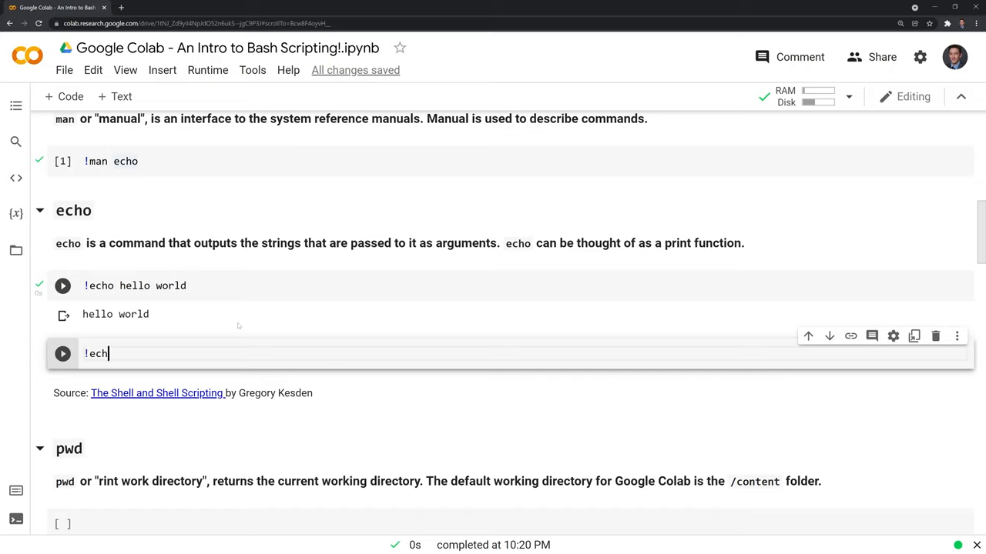
pyautogui.write('o')
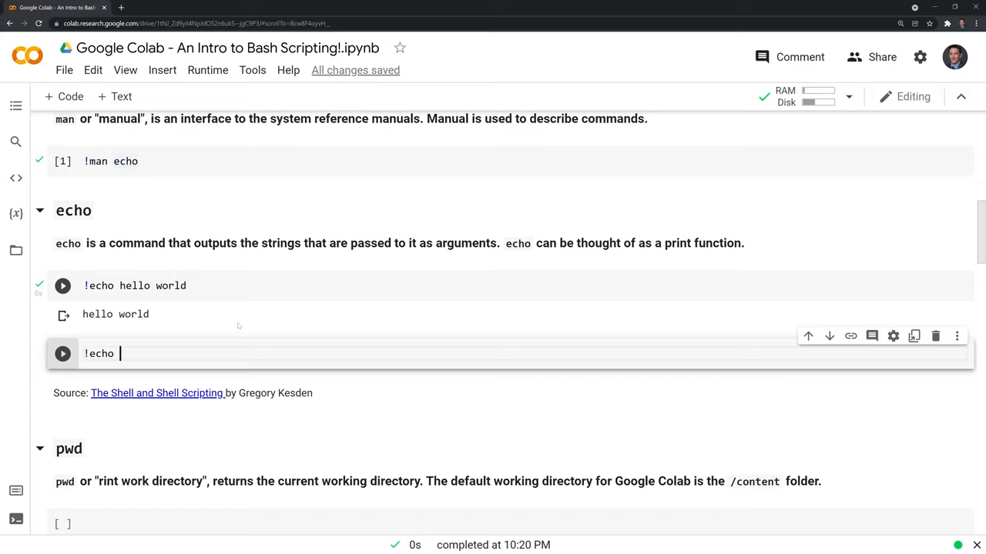
pyautogui.write('$')
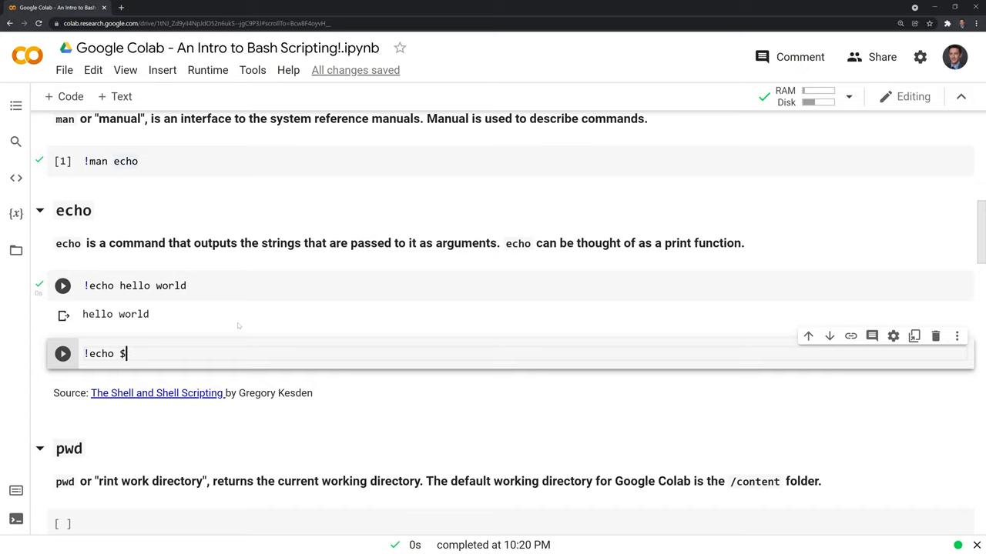
pyautogui.write('SHELL')
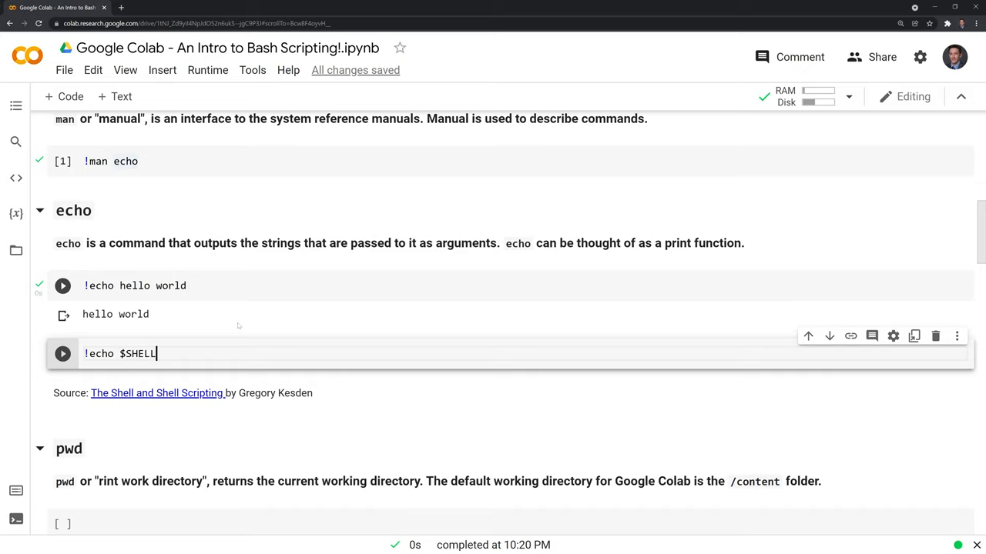
pyautogui.click(62, 354)
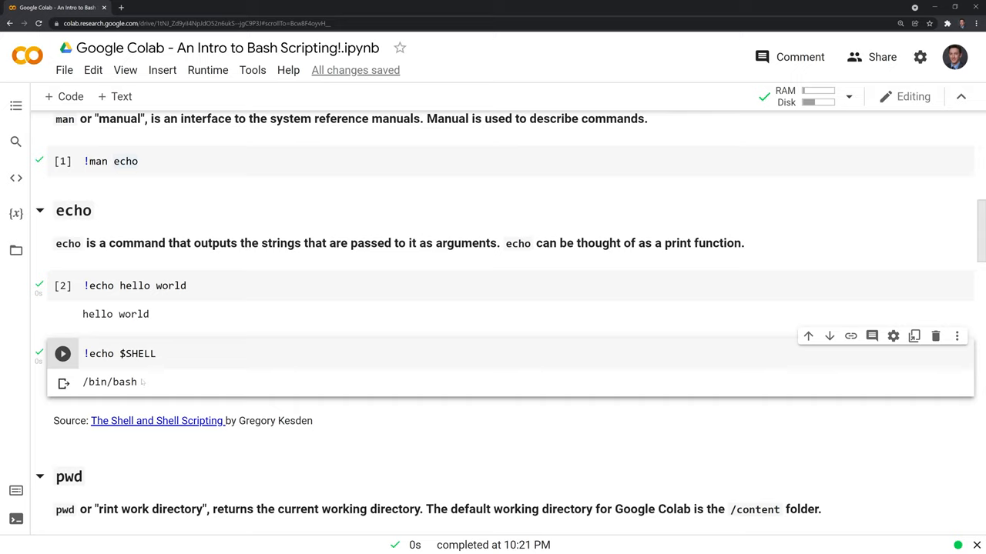
pyautogui.moveTo(140, 382)
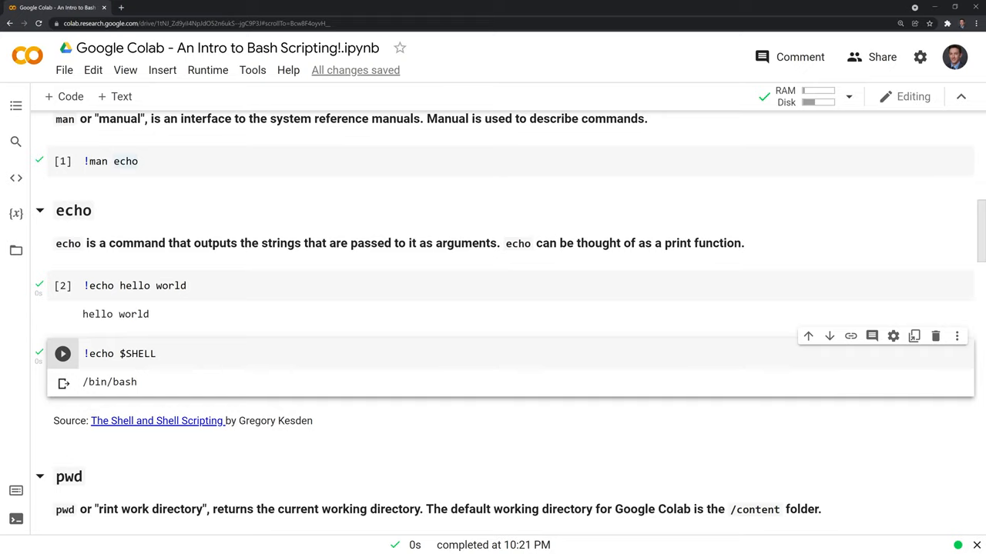
pyautogui.moveTo(151, 376)
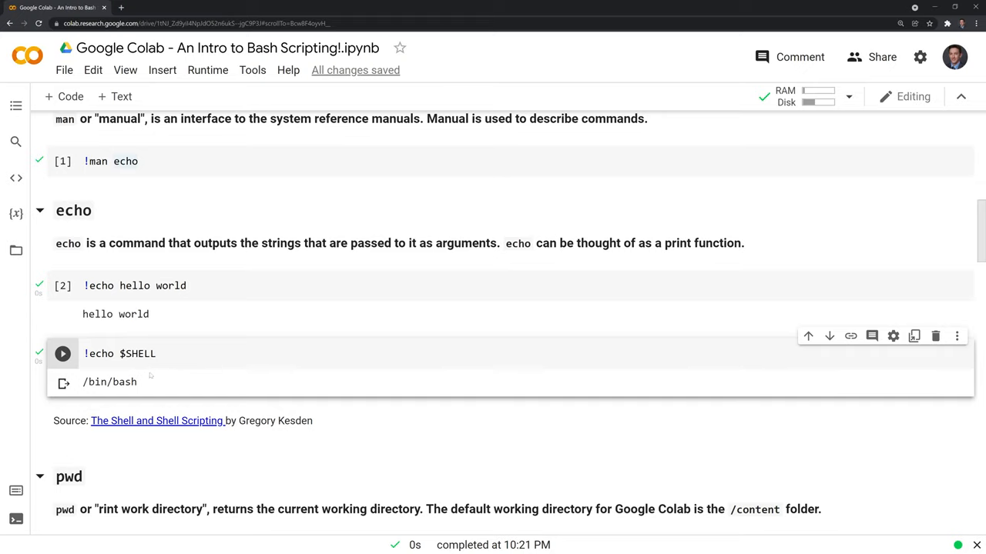
# Run !pwd in the pwd section's cell, printing /content.
pyautogui.scroll(-3)
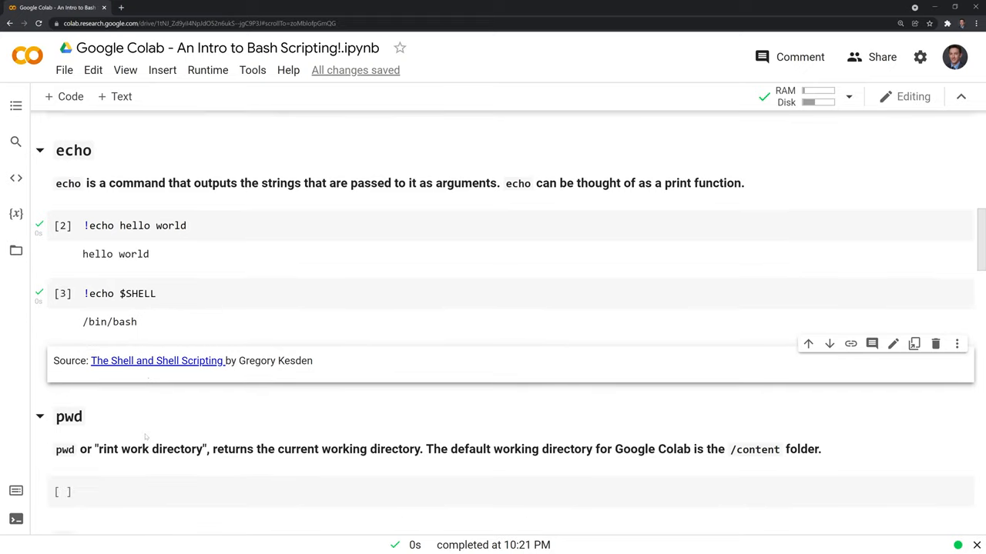
pyautogui.scroll(-3)
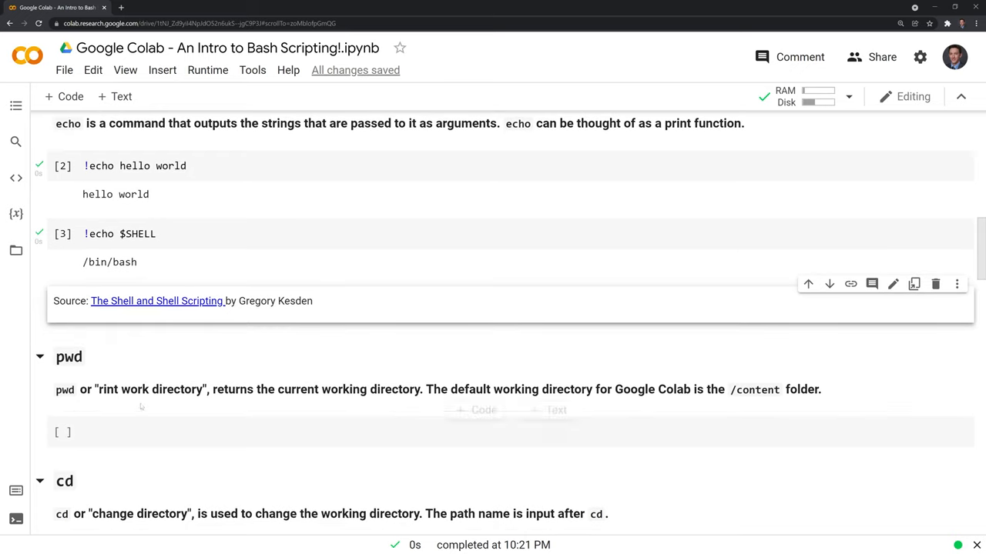
pyautogui.scroll(-3)
pyautogui.write('p')
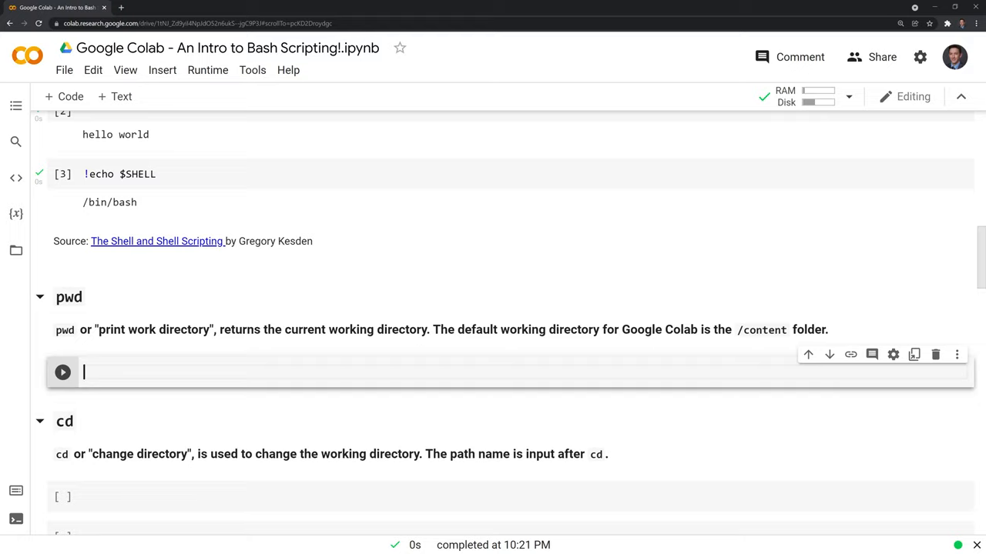
pyautogui.moveTo(546, 350)
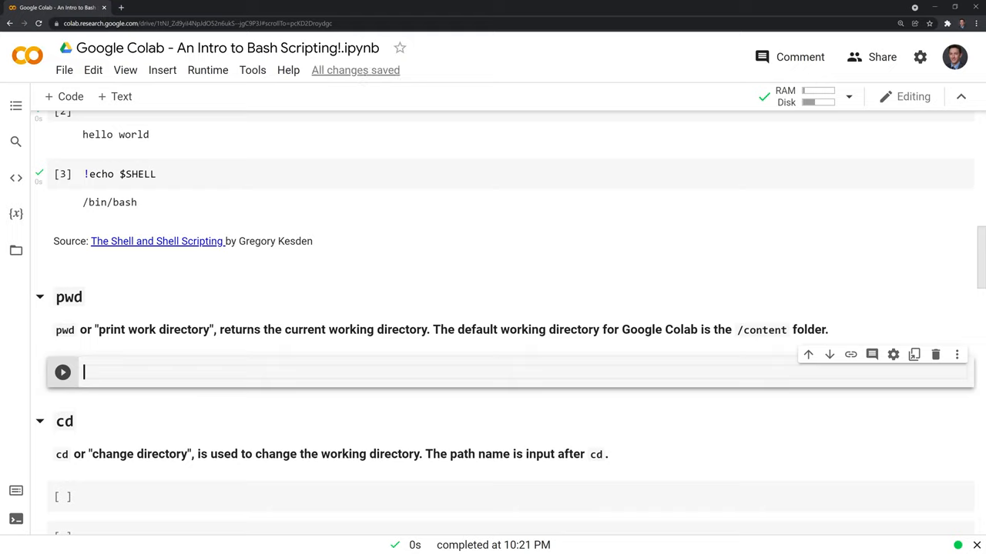
pyautogui.write('!')
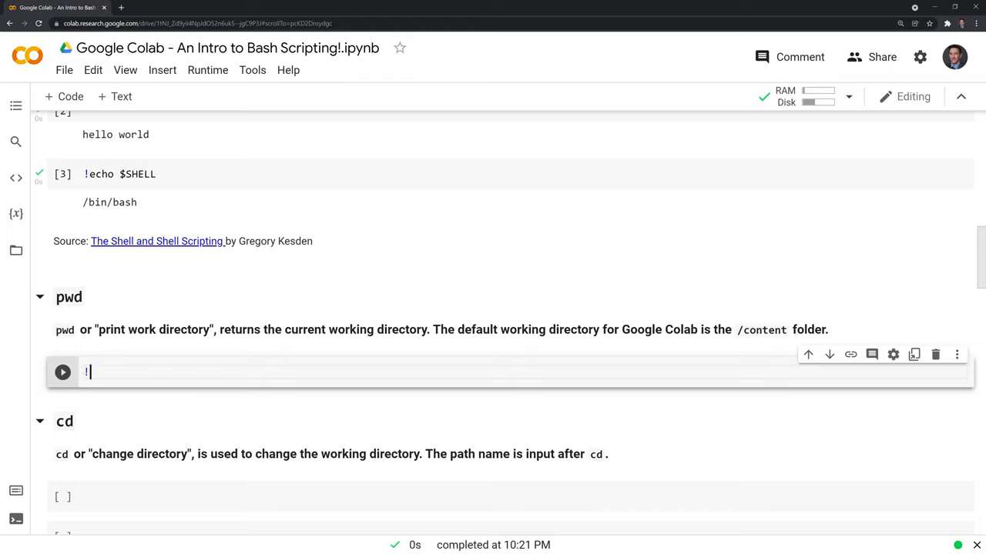
pyautogui.write('pwd')
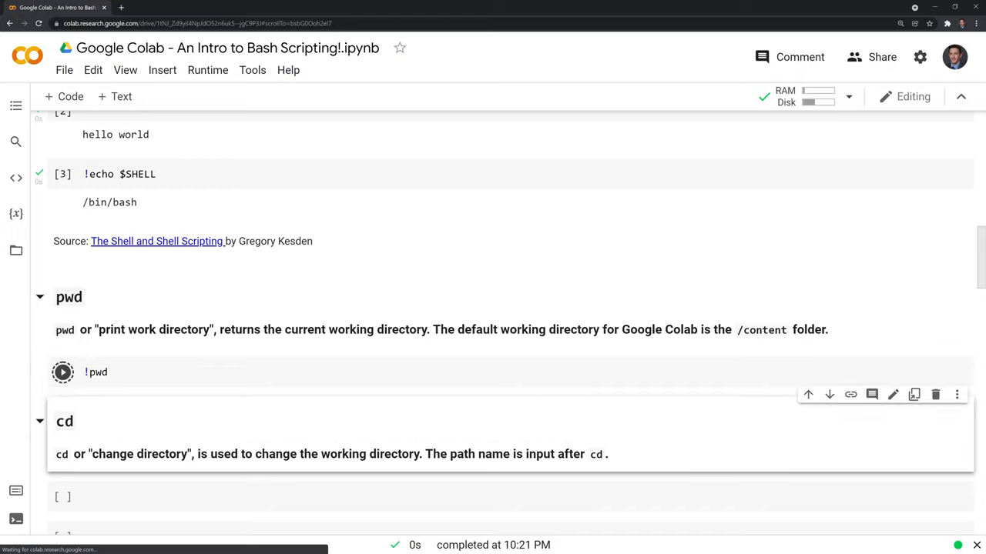
pyautogui.click(62, 372)
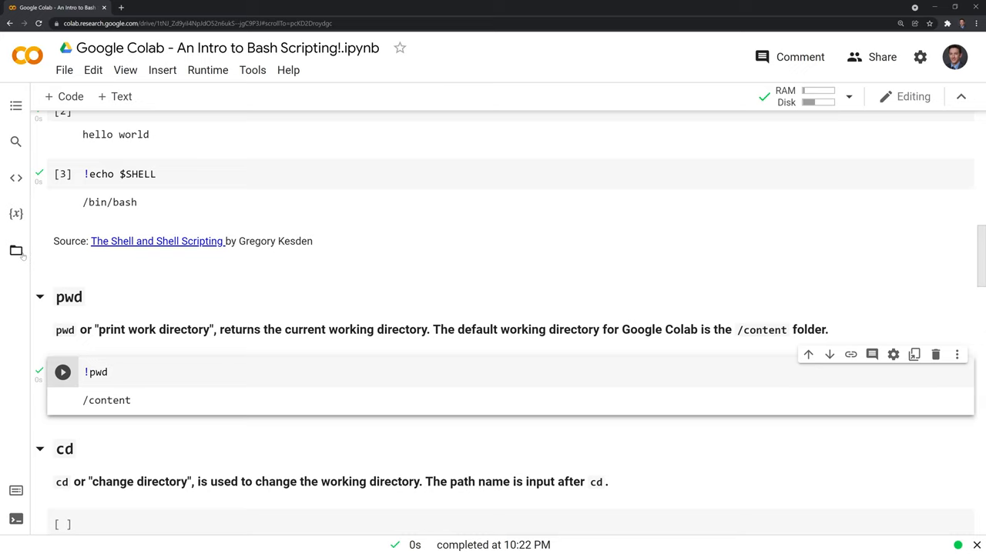
# Show the Files pane listing sample_data, then hide it and scroll to the cd section.
pyautogui.click(16, 250)
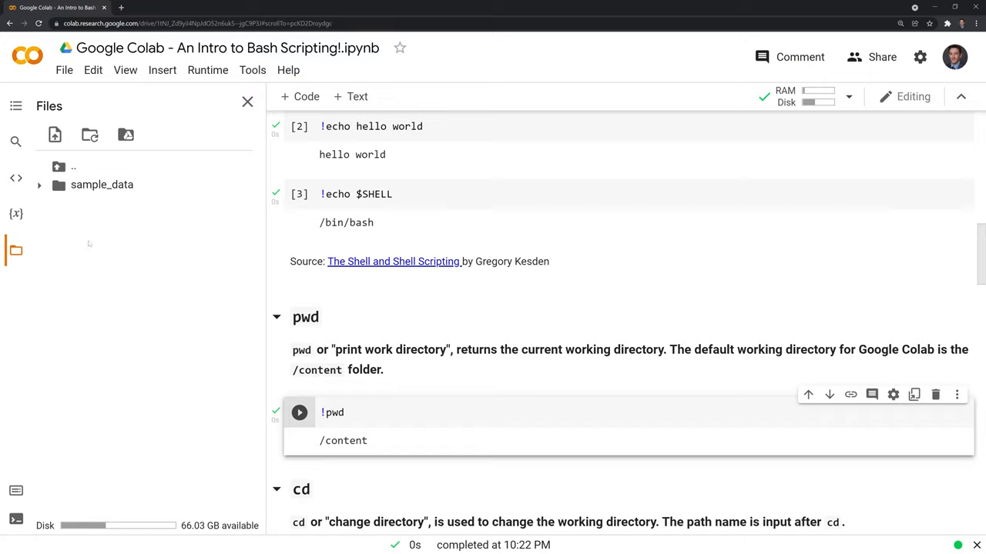
pyautogui.moveTo(111, 241)
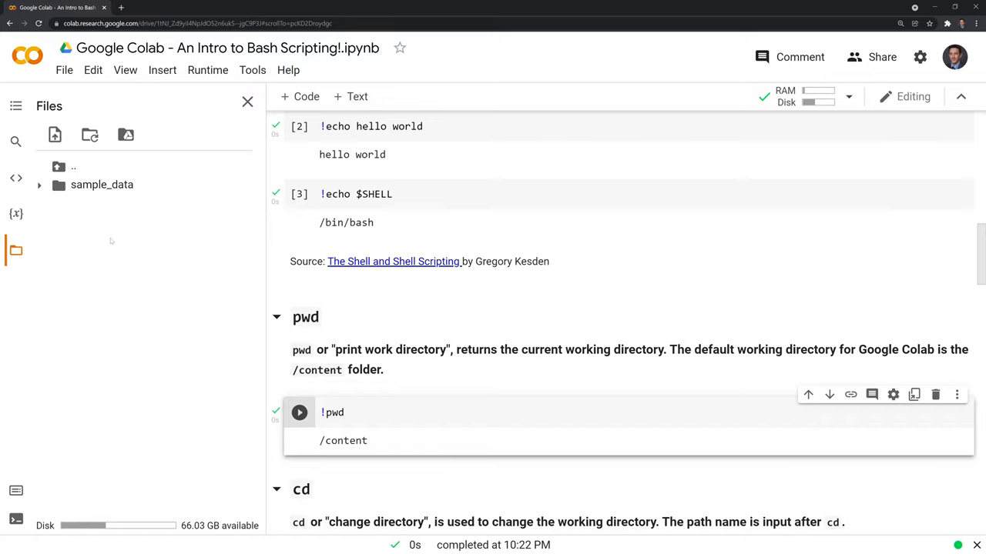
pyautogui.moveTo(154, 258)
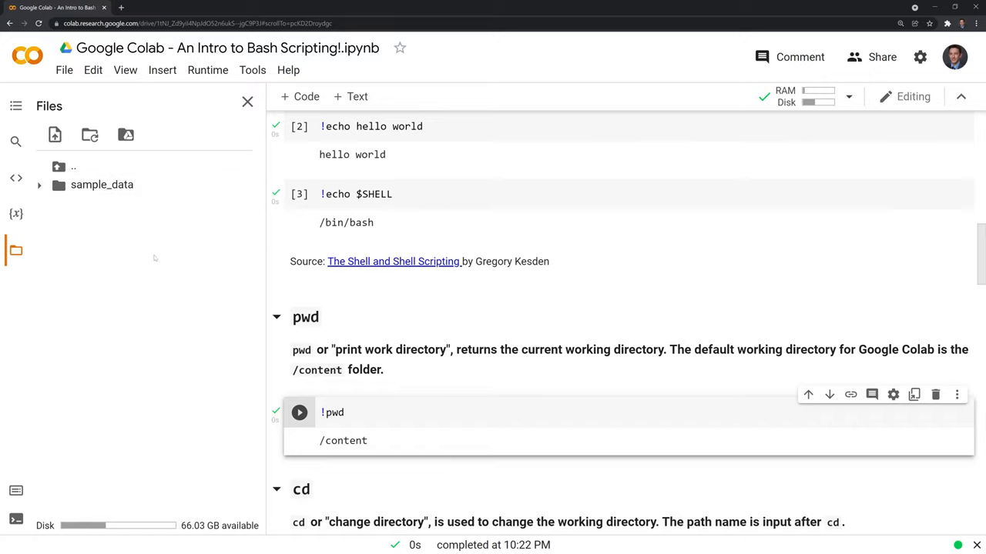
pyautogui.click(247, 100)
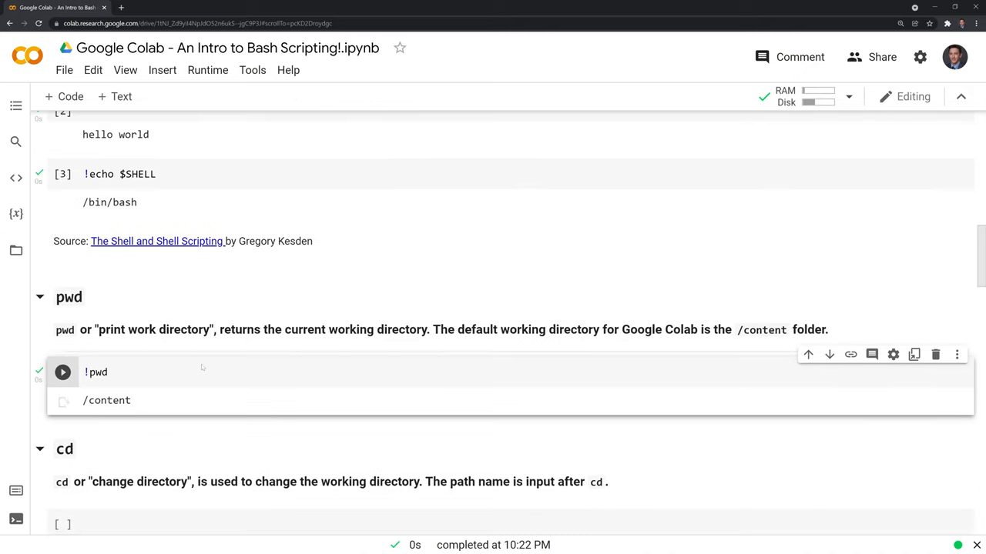
pyautogui.scroll(-3)
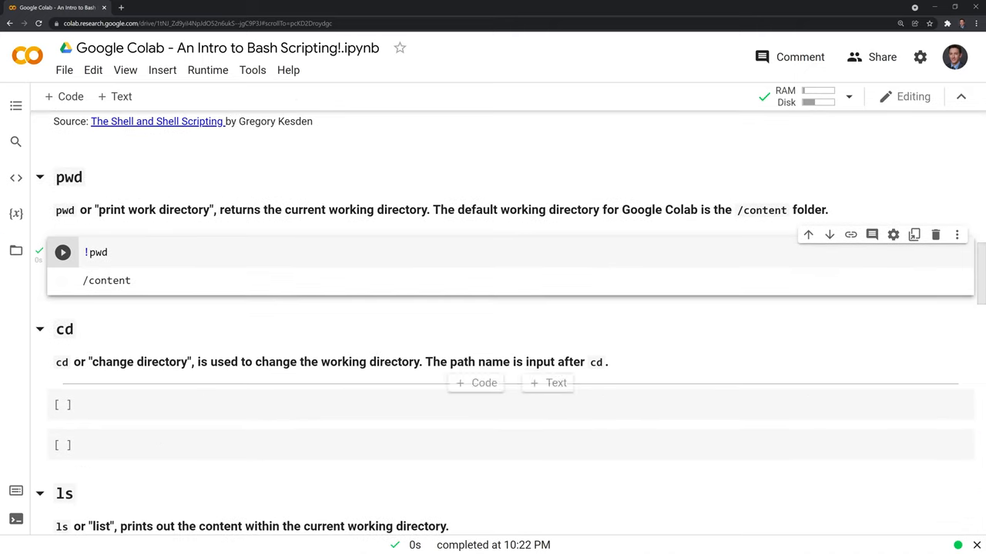
pyautogui.scroll(-3)
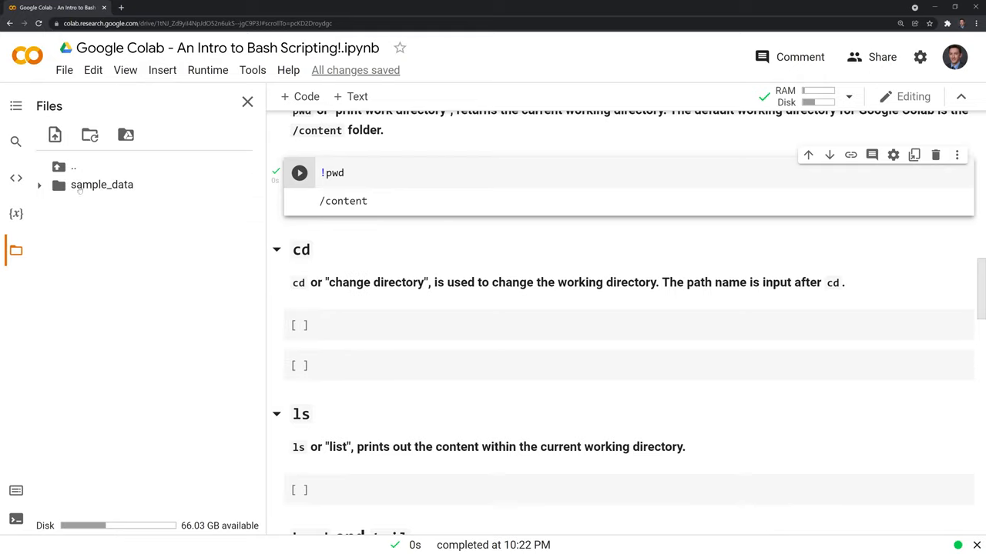
# Enter and run !cd /content/sample_data in the cd section's cell.
pyautogui.click(539, 325)
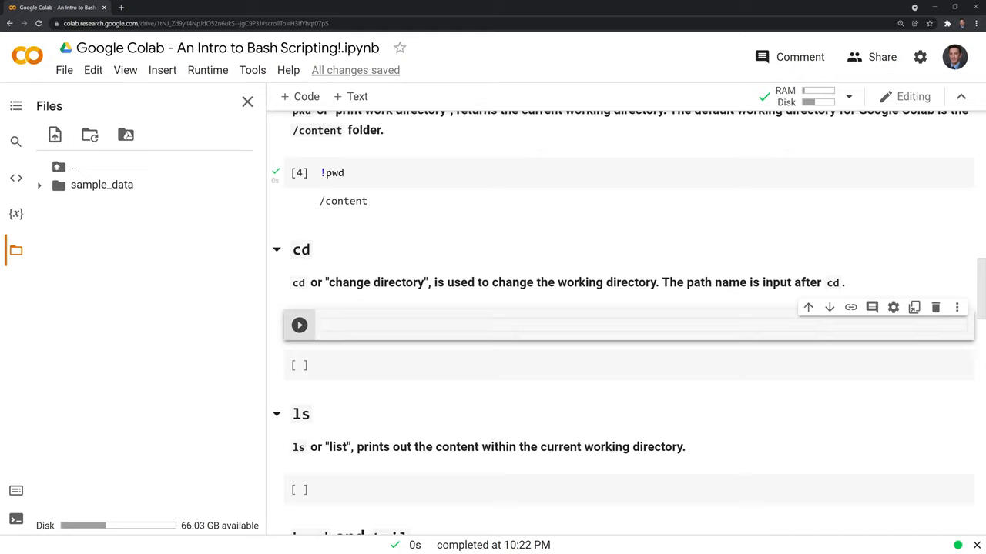
pyautogui.write('!cd')
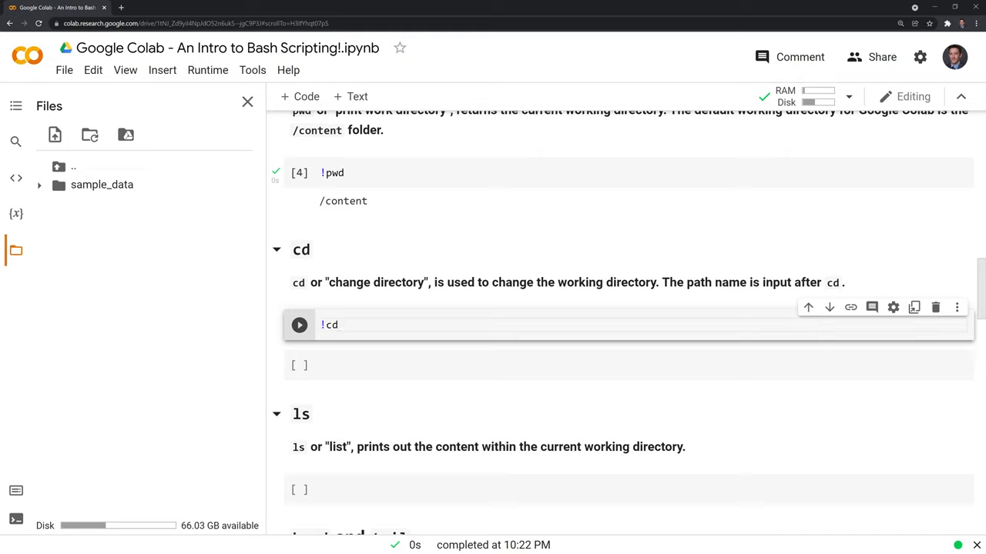
pyautogui.write('/content/sample_data')
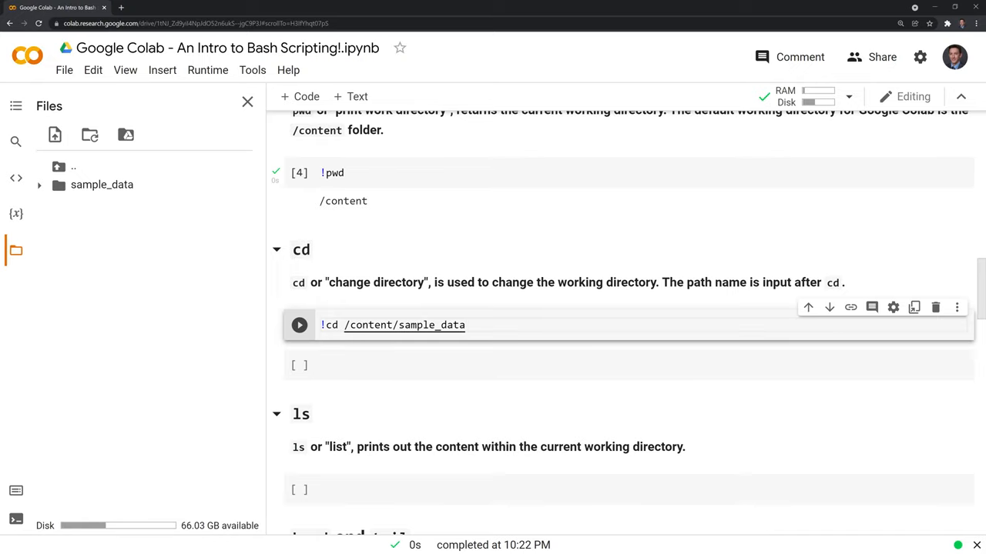
pyautogui.click(299, 325)
pyautogui.write('!pwd')
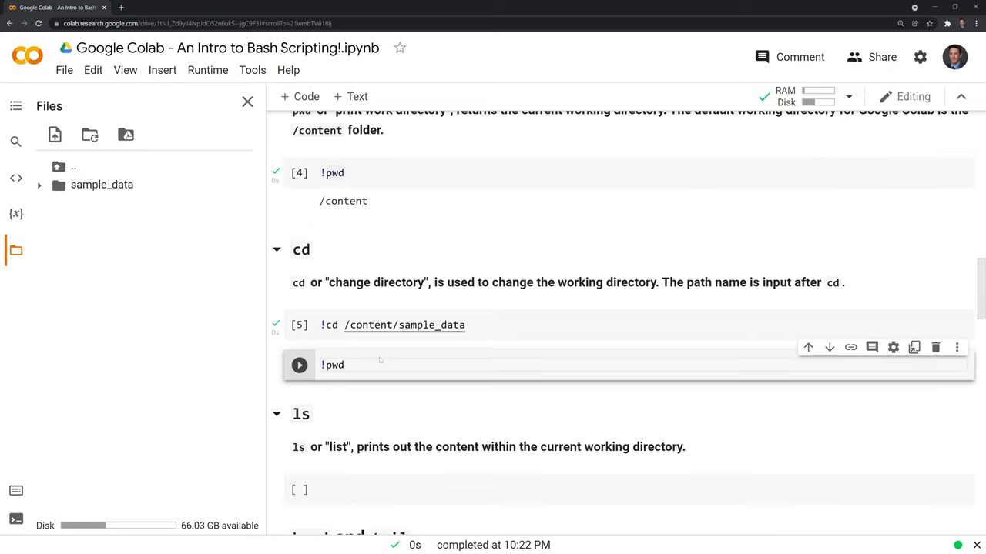
# Change it to %cd and rerun pwd, which reports /content/sample_data.
pyautogui.click(298, 365)
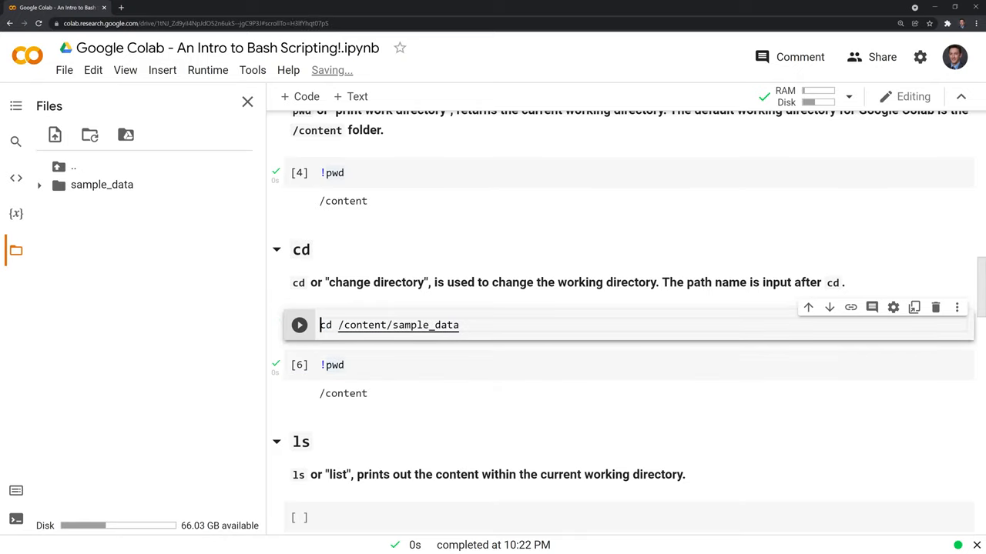
pyautogui.write('%')
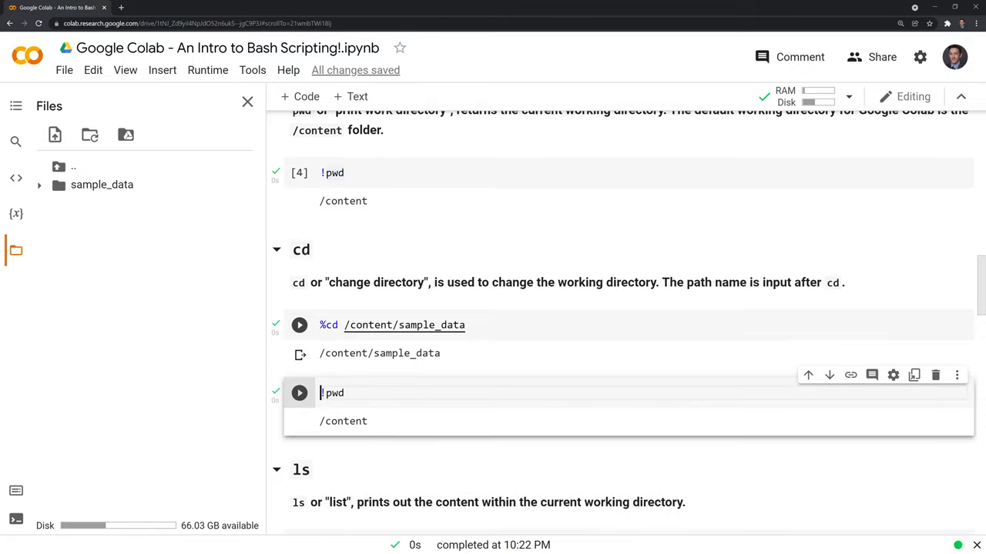
pyautogui.click(299, 392)
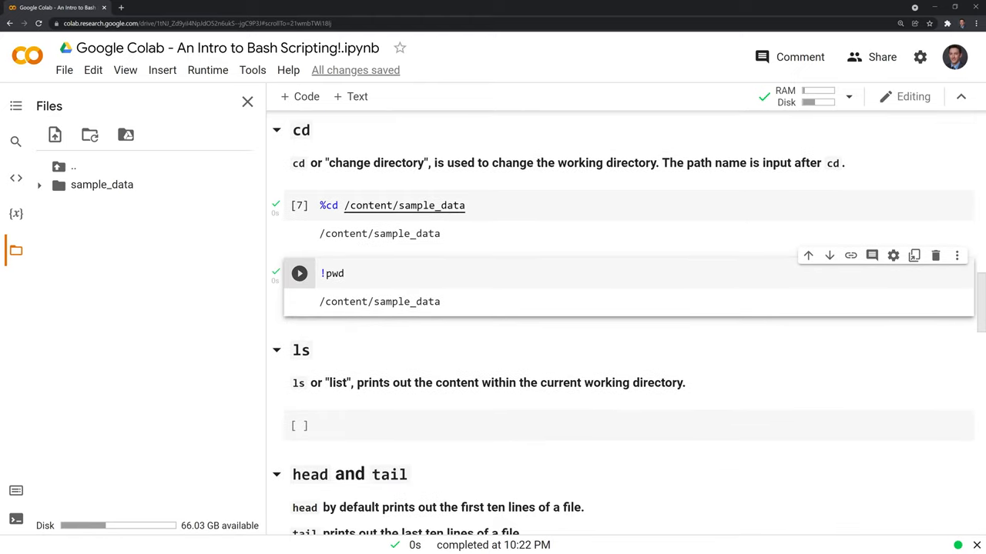
# Run !ls in the ls section, listing anscombe.json, california_housing files, mnist files and README.md.
pyautogui.scroll(-3)
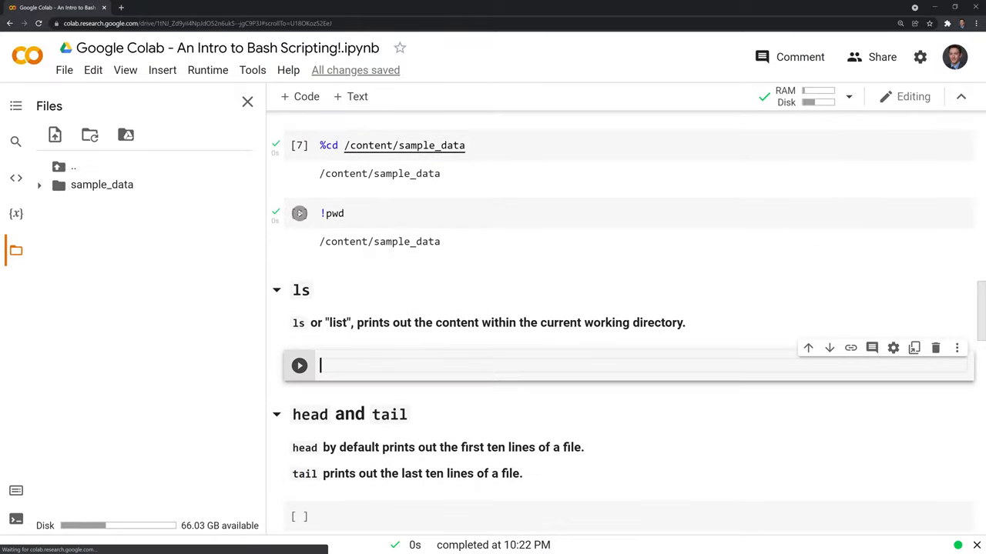
pyautogui.write('!')
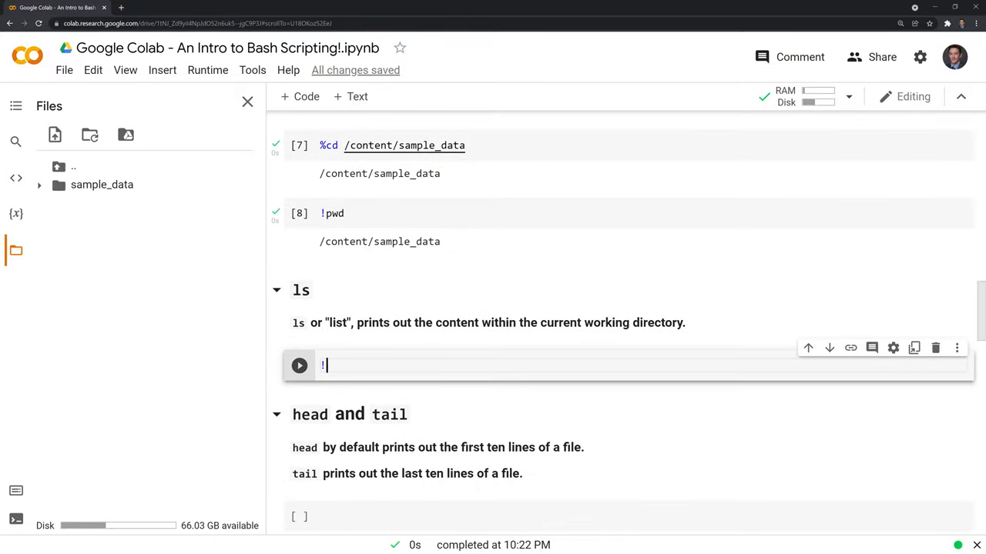
pyautogui.write('ls')
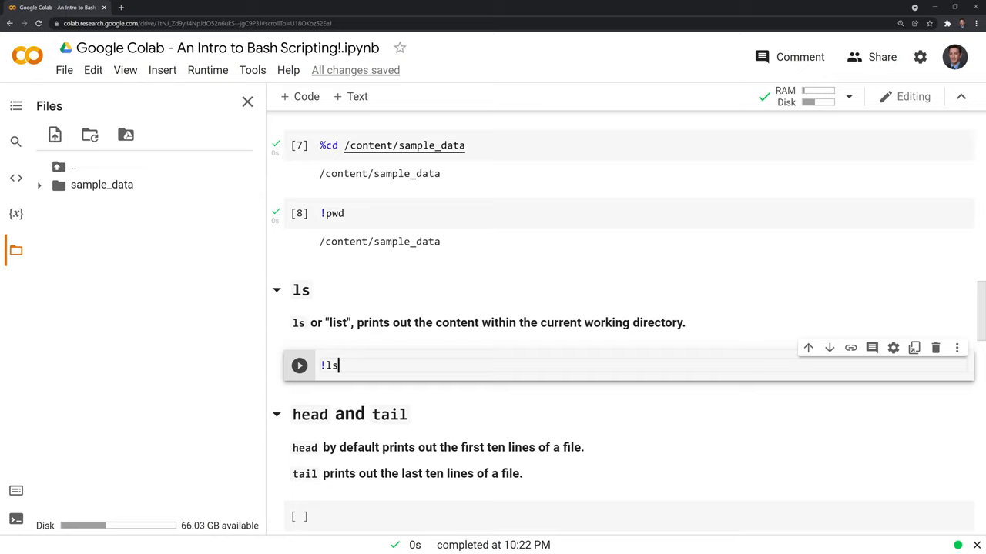
pyautogui.click(299, 365)
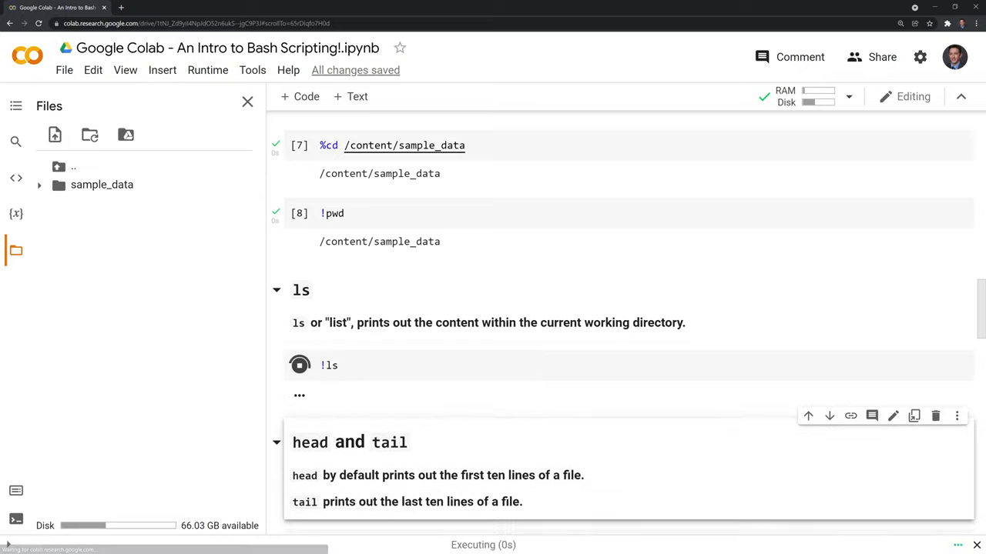
pyautogui.click(300, 365)
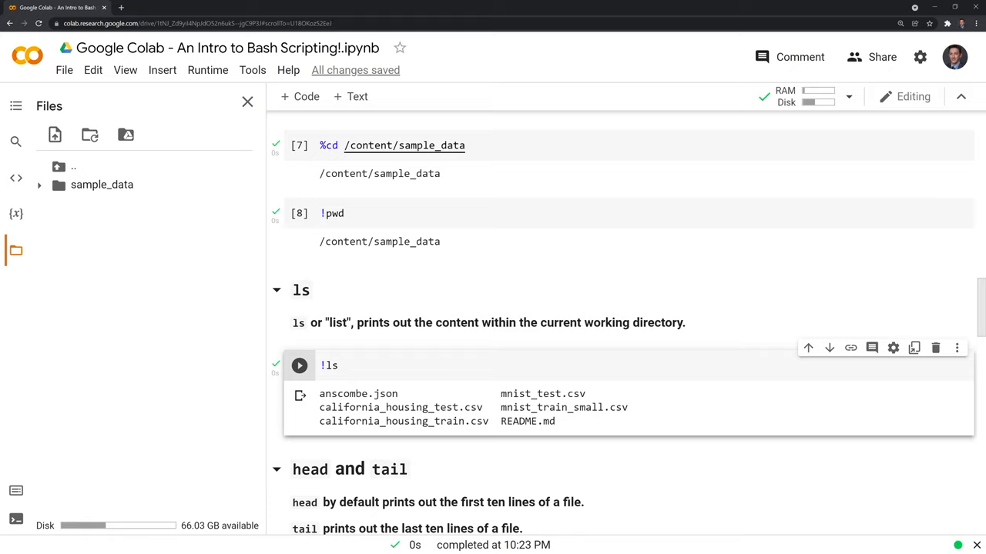
pyautogui.doubleClick(383, 393)
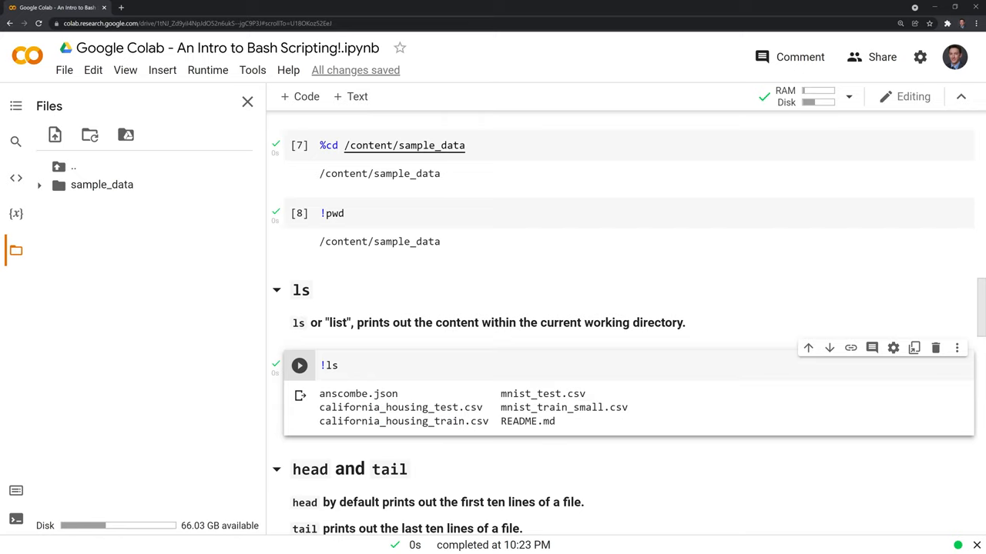
pyautogui.moveTo(224, 185)
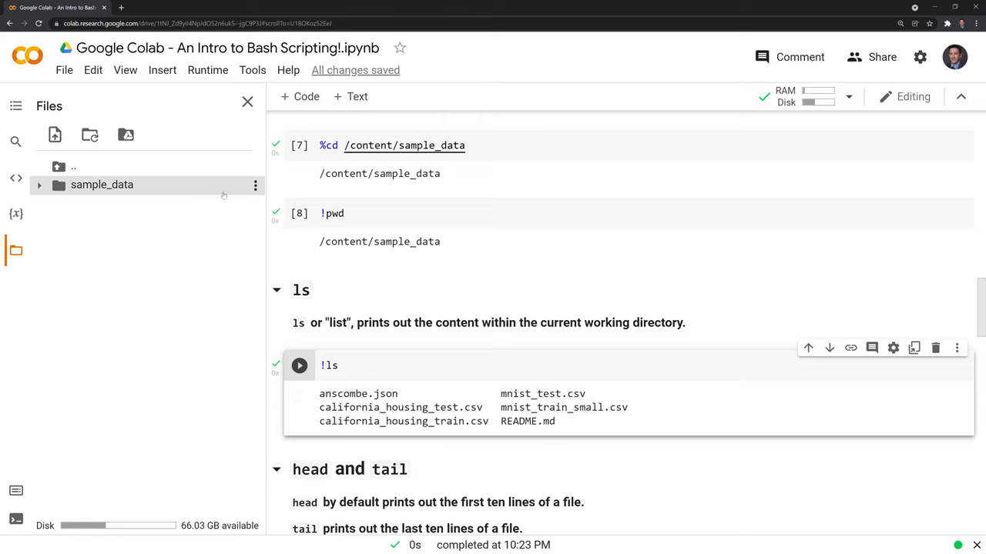
# Expand sample_data in the Files sidebar to reveal its six files.
pyautogui.click(39, 184)
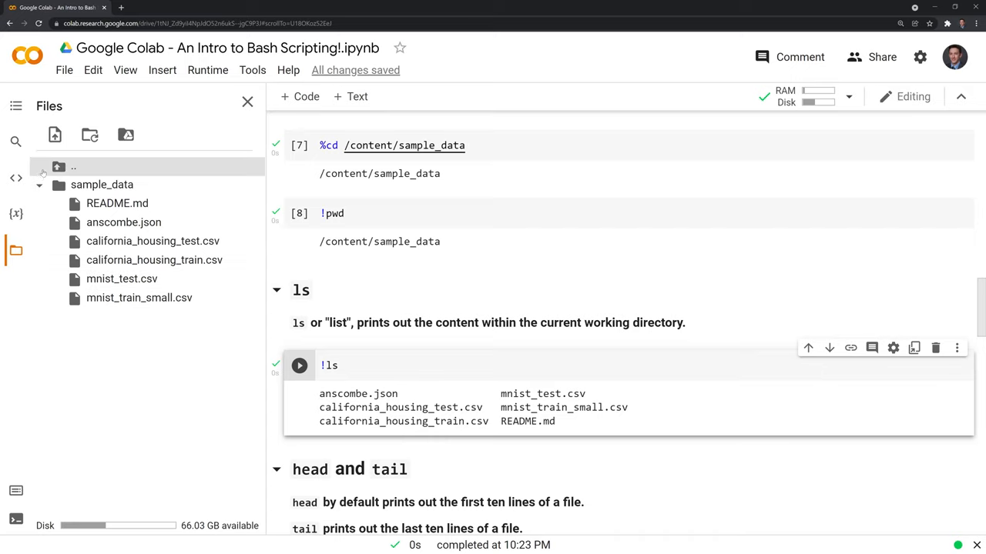
pyautogui.moveTo(102, 184)
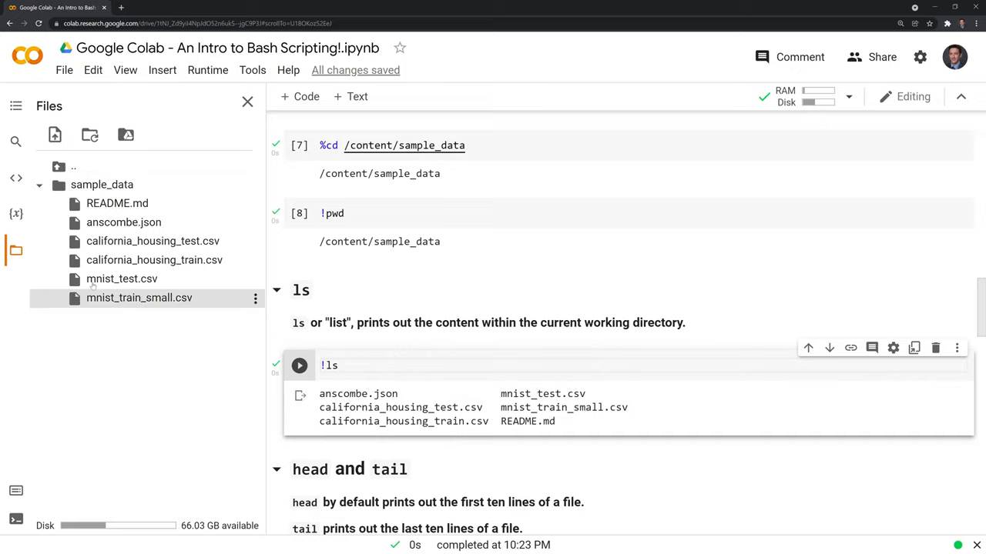
# Run !head /content/sample_data/california_housing_test.csv to print its first ten lines.
pyautogui.click(38, 184)
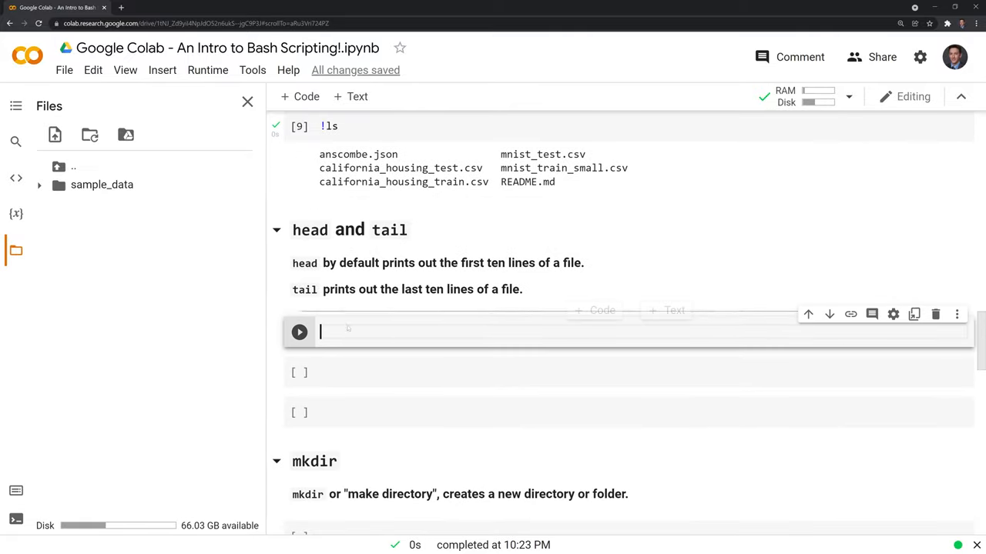
pyautogui.moveTo(389, 322)
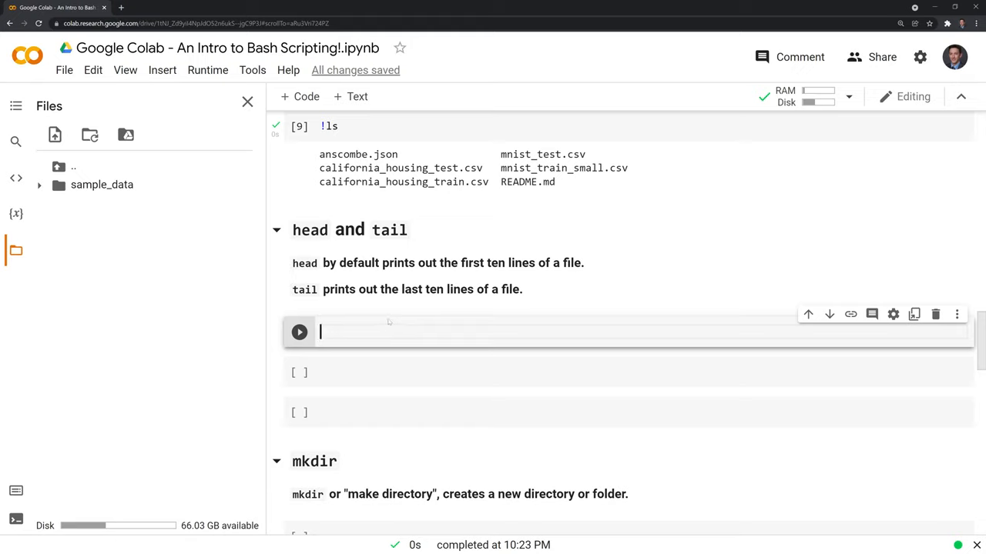
pyautogui.moveTo(472, 251)
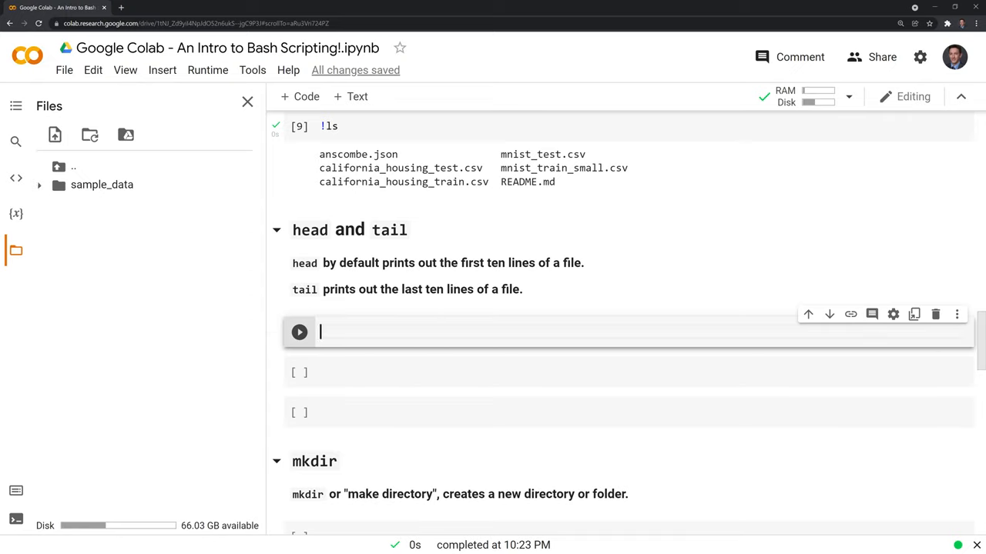
pyautogui.write('!')
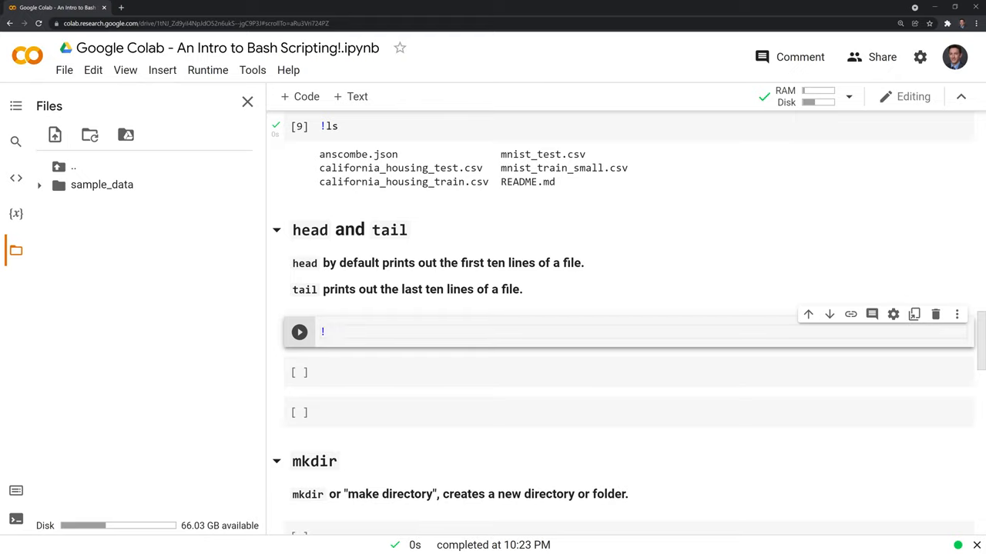
pyautogui.write('head /content/sample_data/california_housing_test.csv')
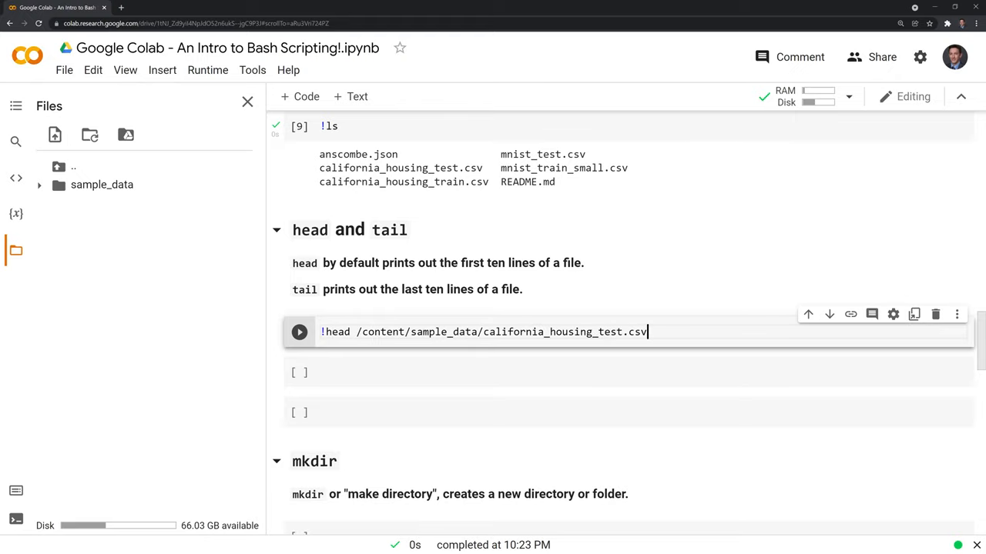
pyautogui.click(299, 332)
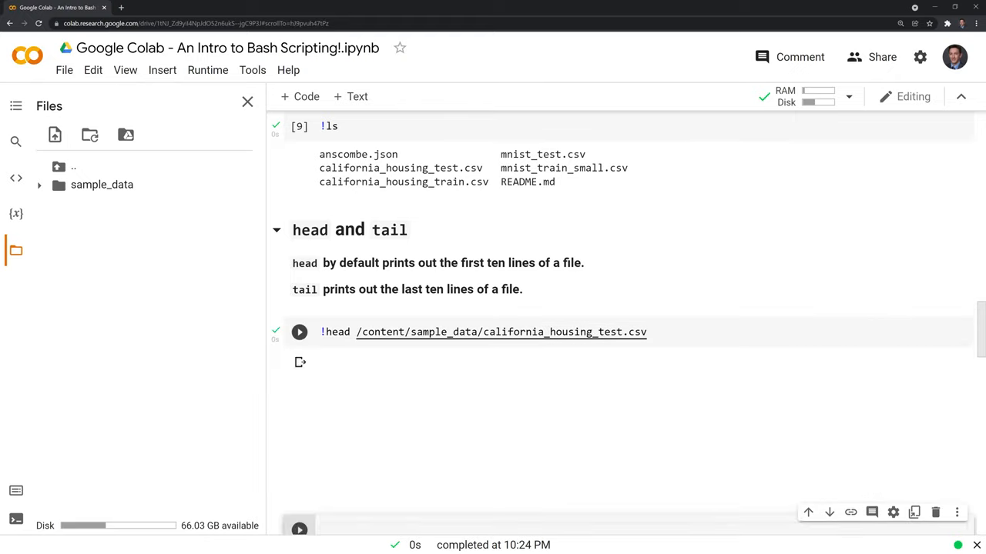
pyautogui.click(299, 332)
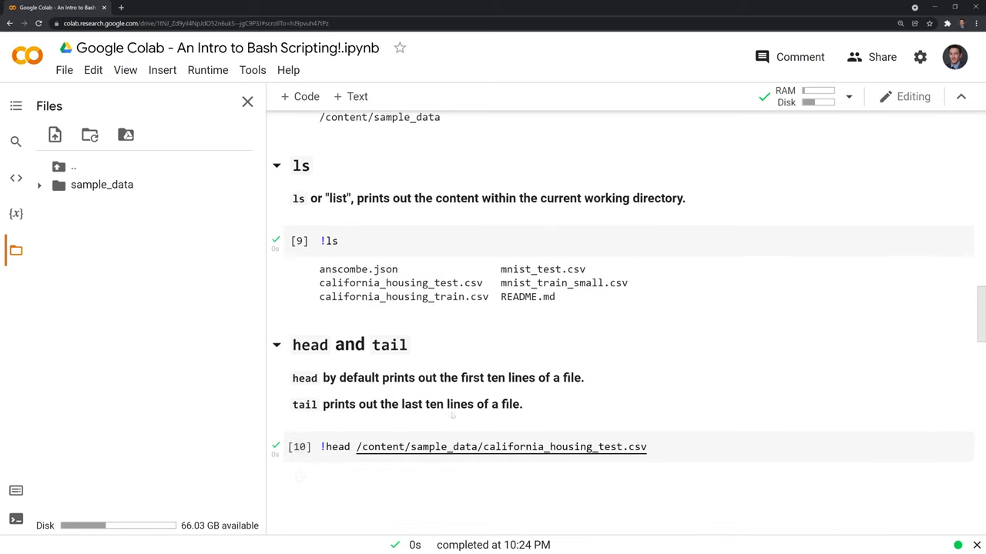
# Select the file path in the head command and scroll through the output.
pyautogui.click(300, 446)
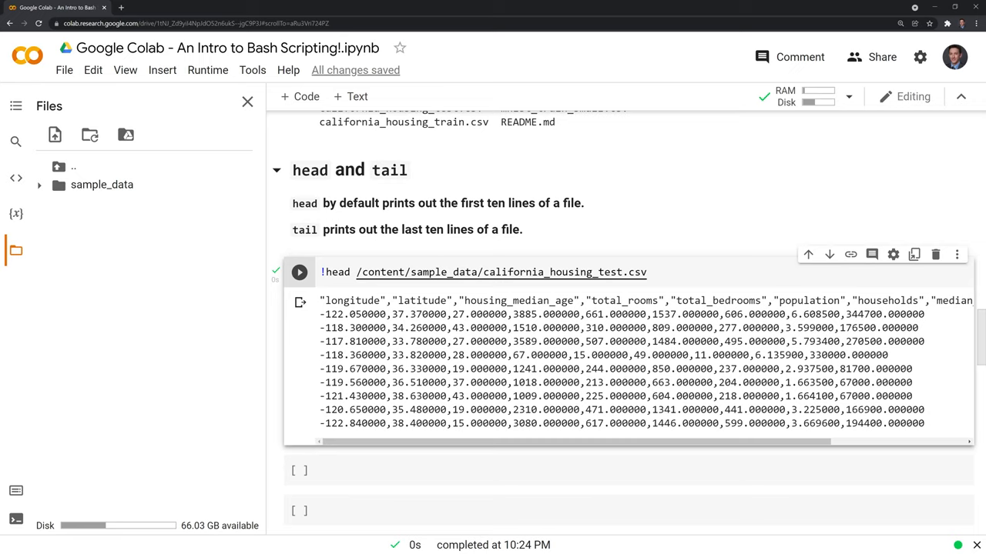
pyautogui.doubleClick(614, 300)
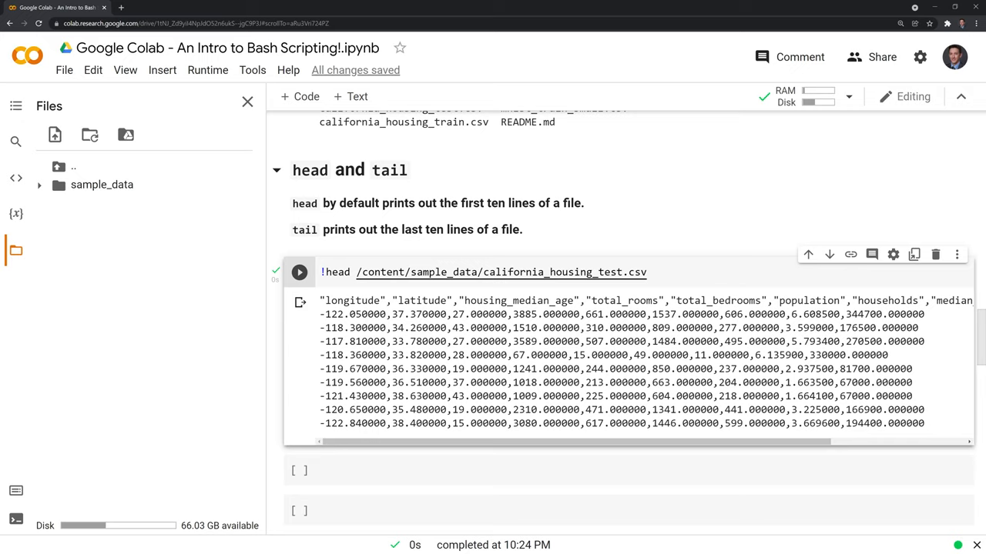
pyautogui.tripleClick(484, 272)
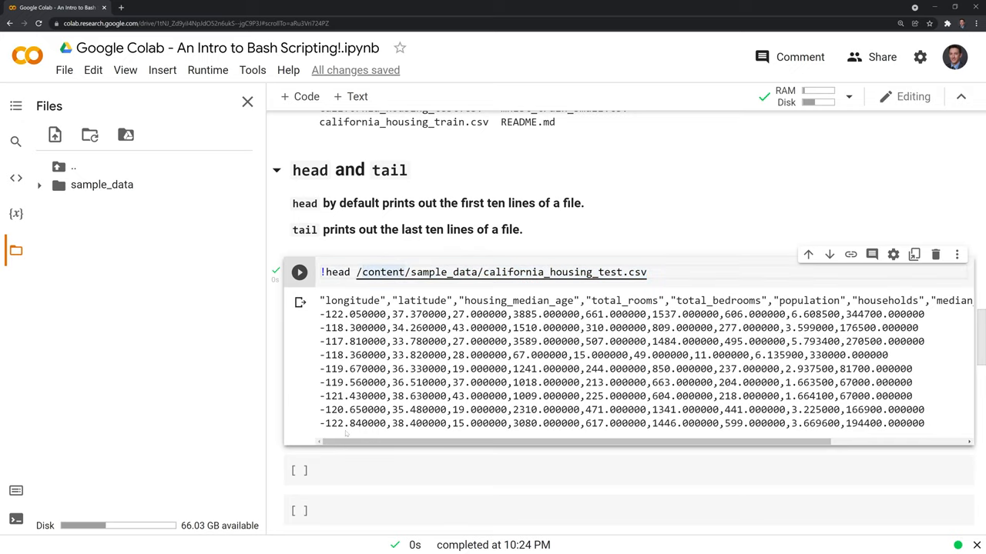
pyautogui.scroll(-3)
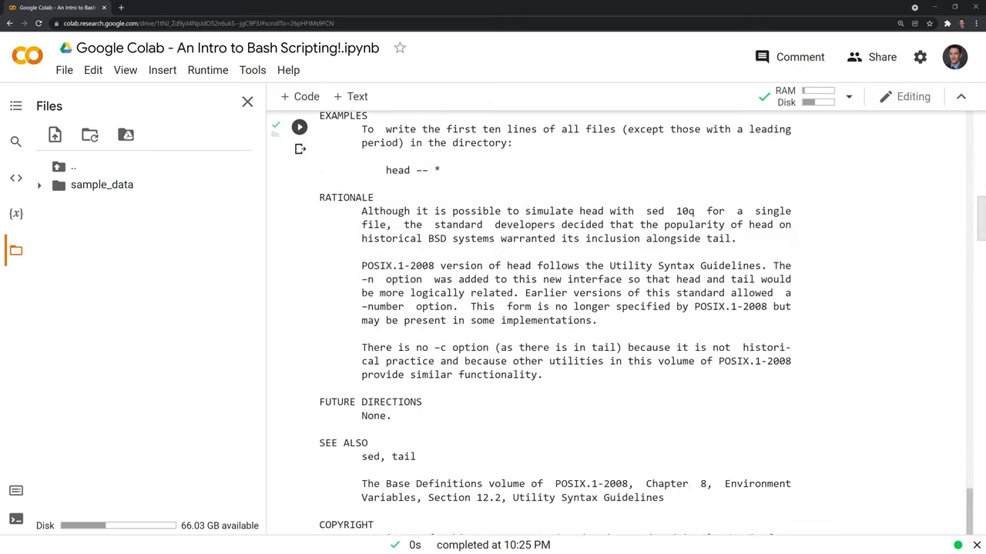
pyautogui.scroll(-3)
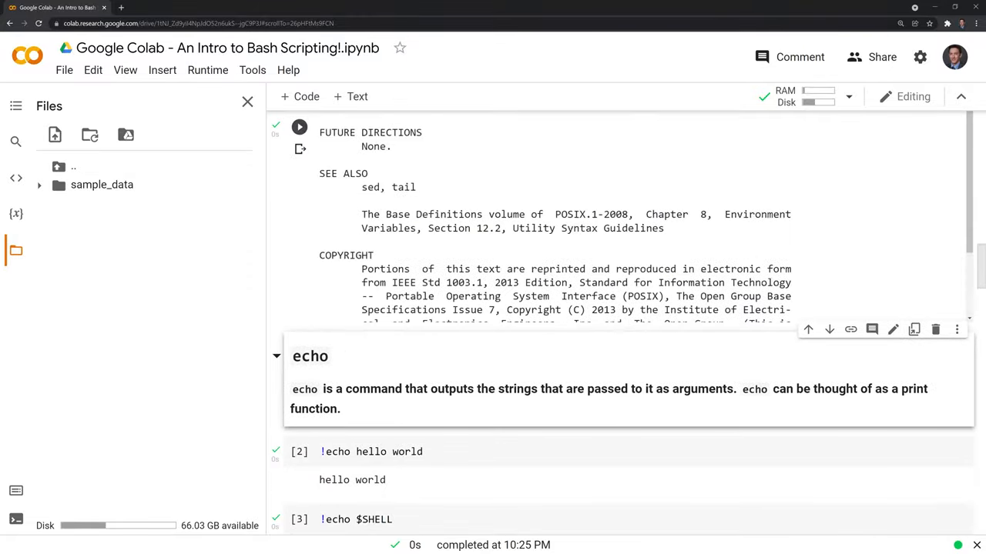
pyautogui.scroll(-3)
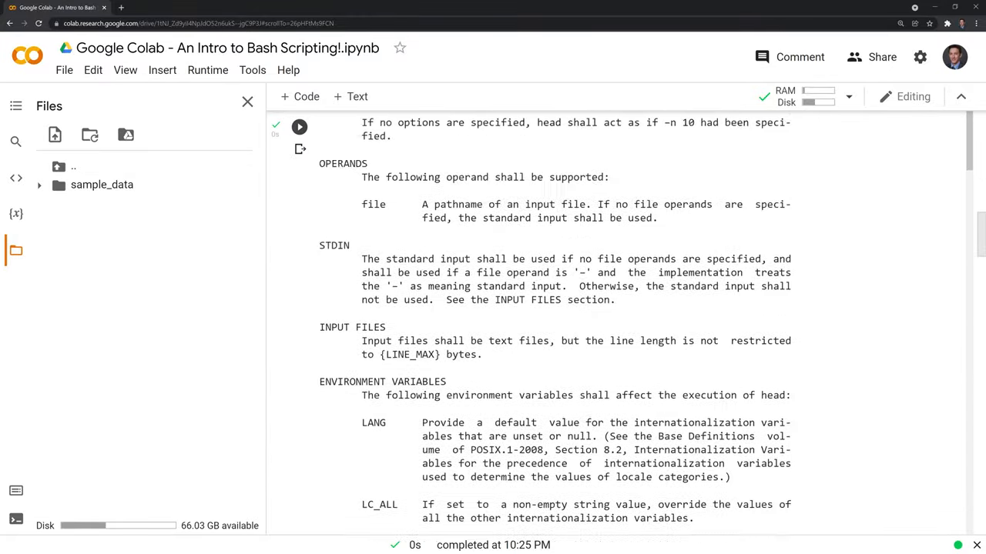
pyautogui.scroll(3)
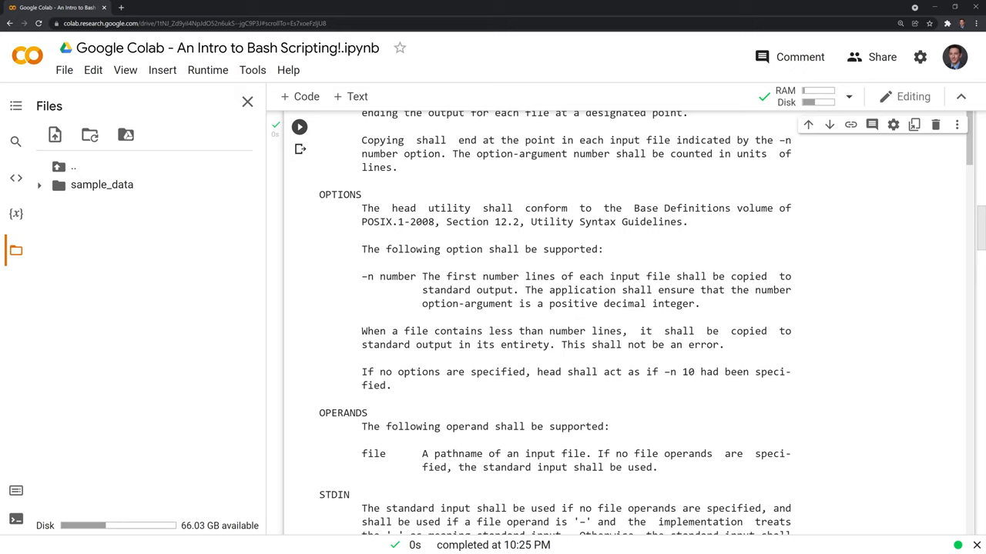
pyautogui.scroll(-3)
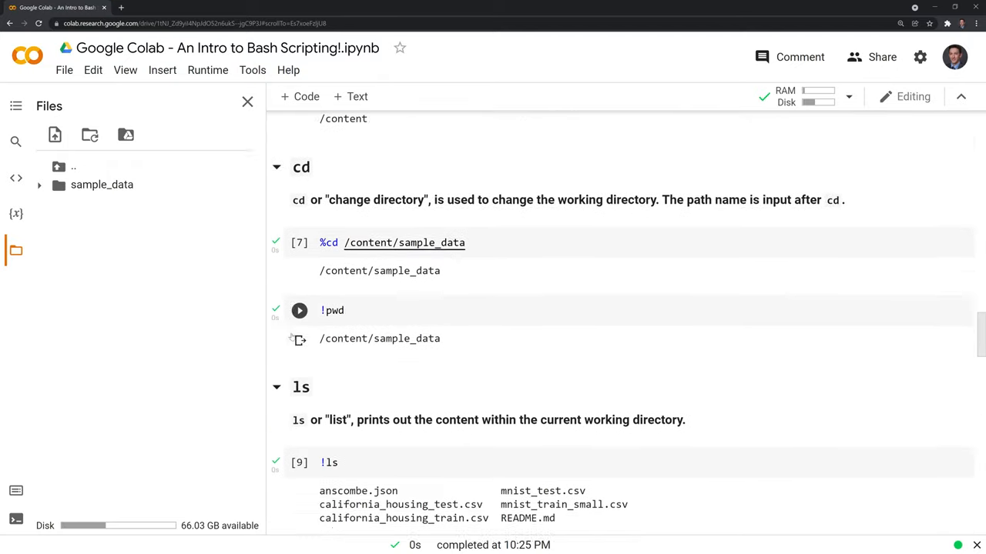
# Run !head -n5 on california_housing_test.csv, printing the header and four rows.
pyautogui.scroll(-3)
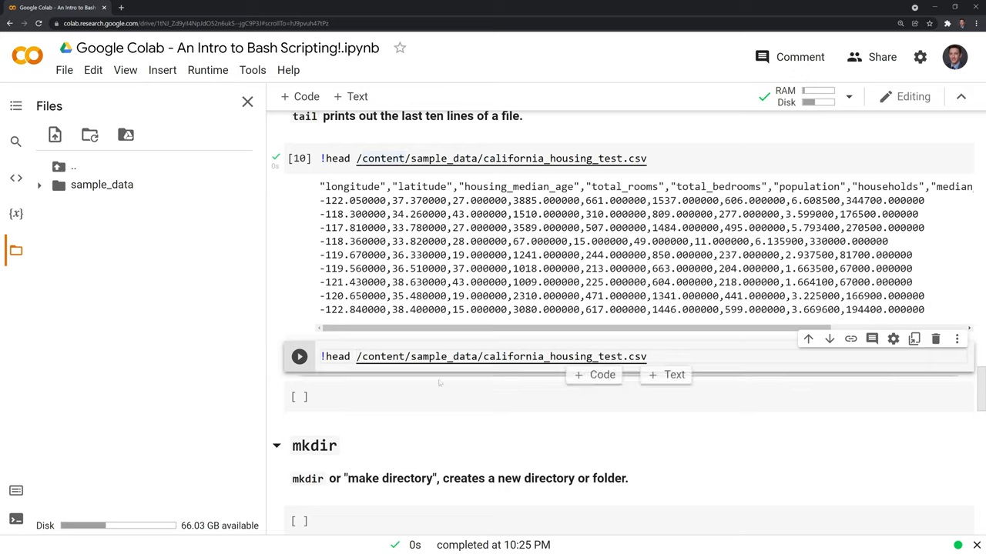
pyautogui.write('-')
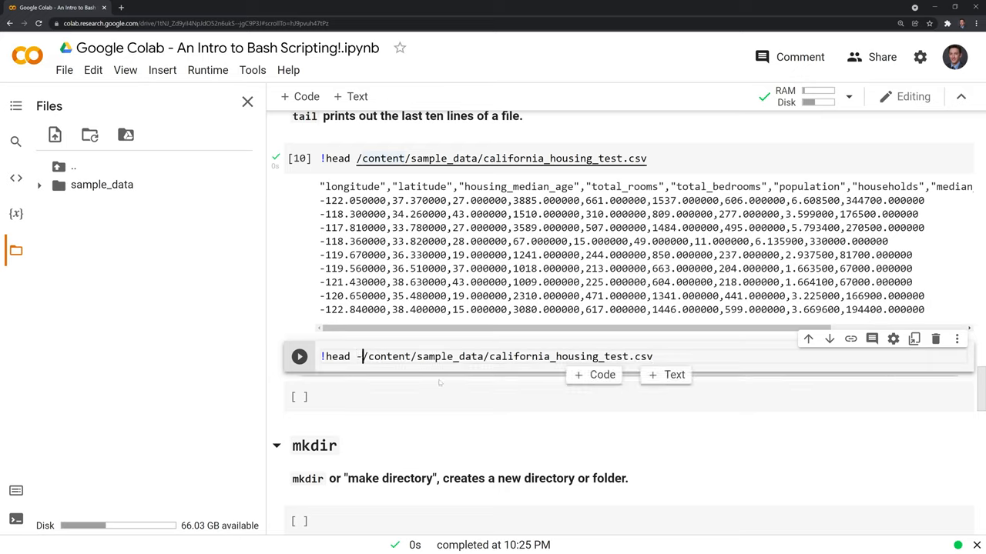
pyautogui.write('n')
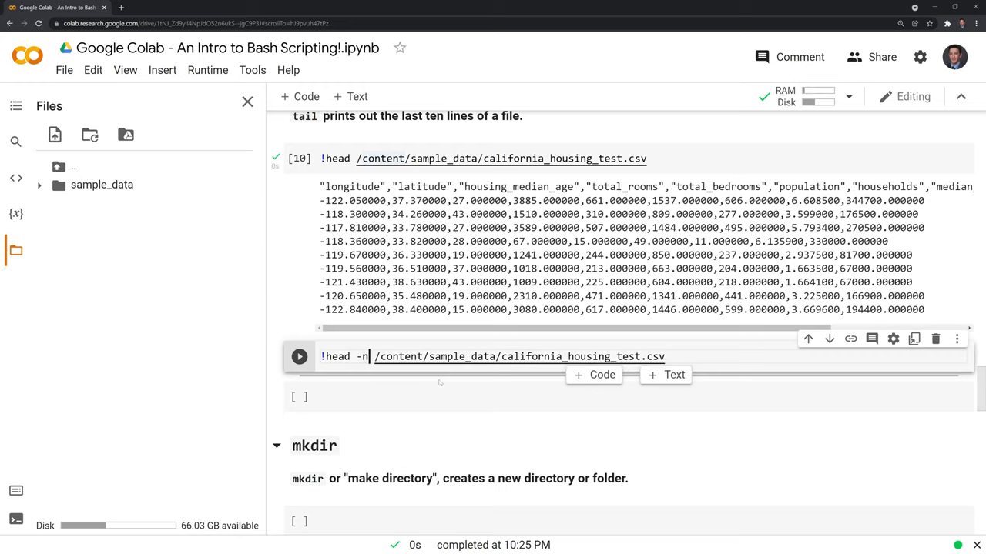
pyautogui.write('5')
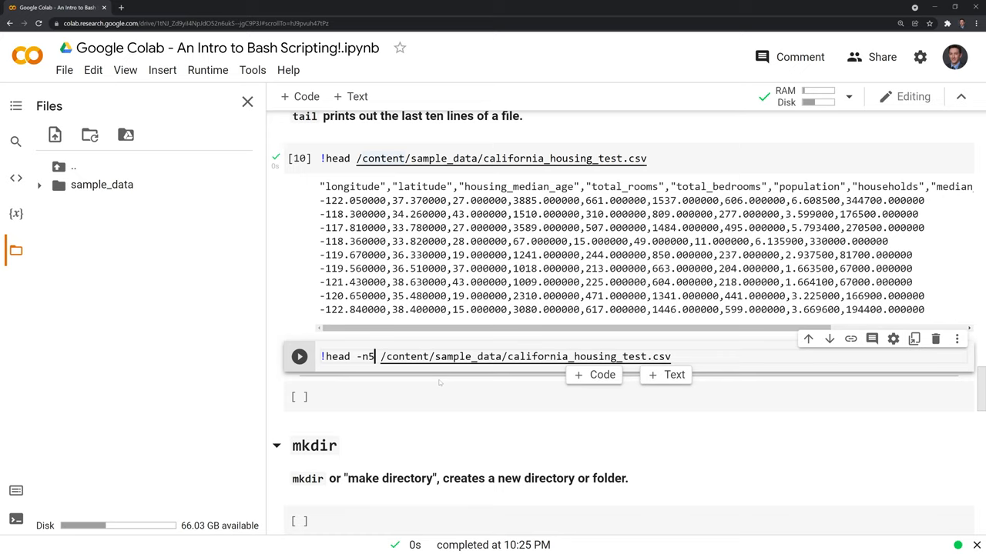
pyautogui.click(299, 356)
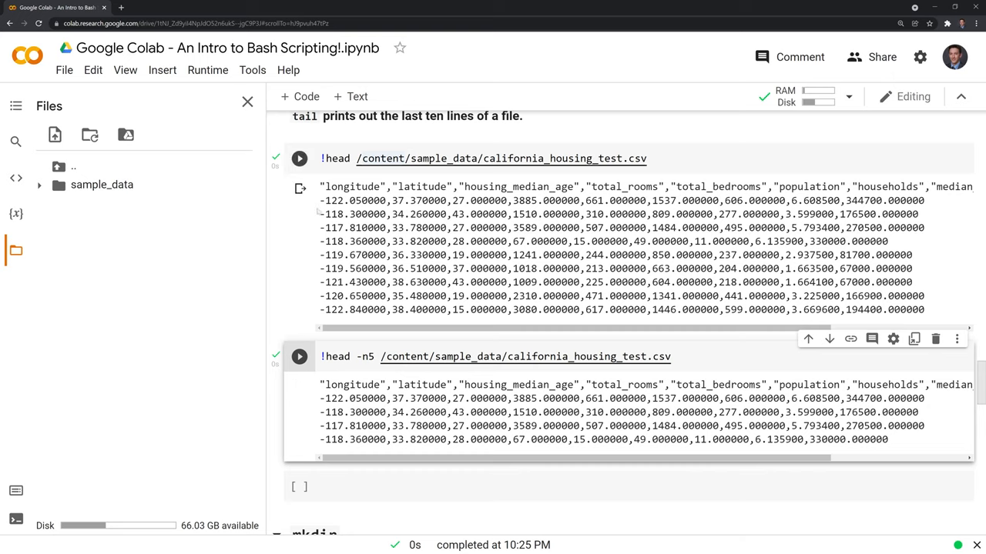
pyautogui.click(298, 158)
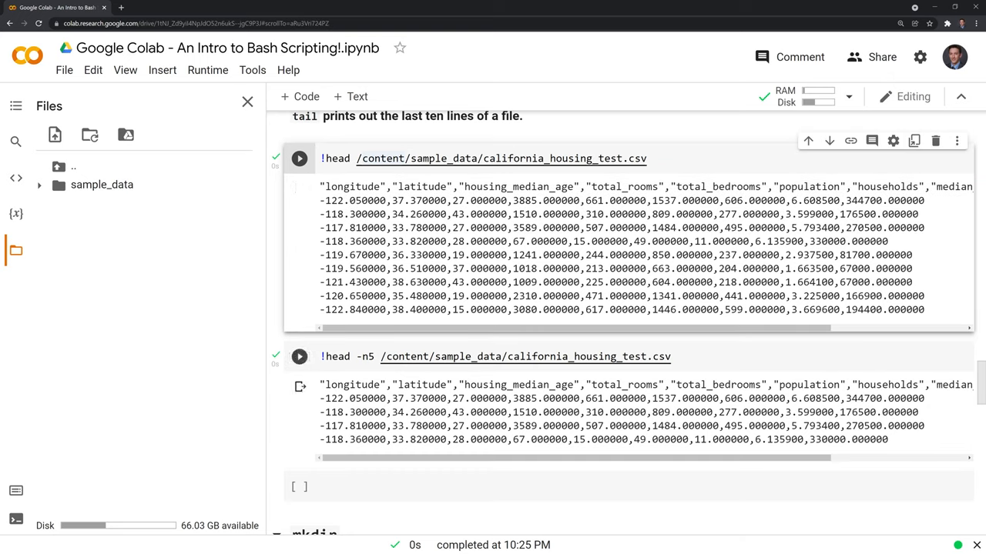
pyautogui.click(298, 356)
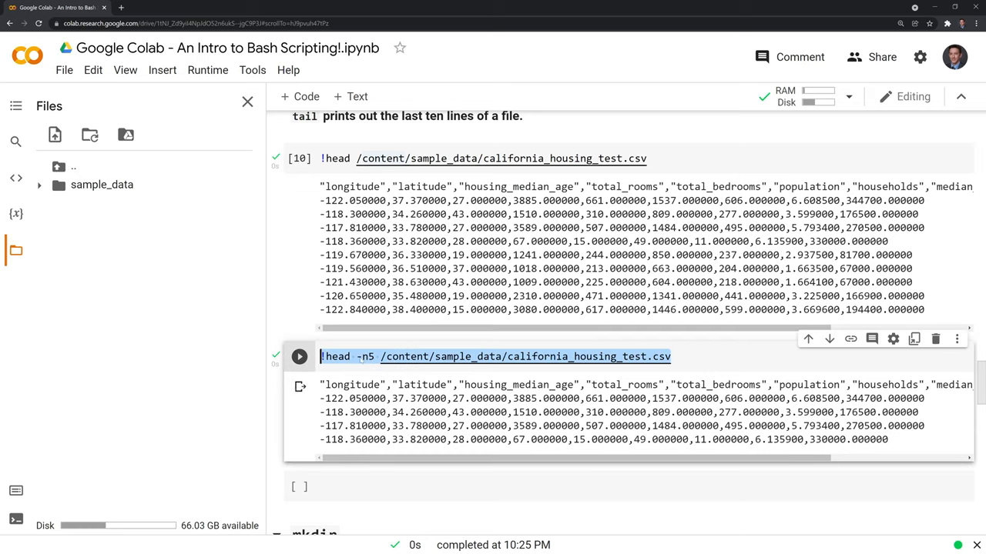
# Run a new !tail -n5 cell on california_housing_test.csv showing its last five rows.
pyautogui.click(299, 356)
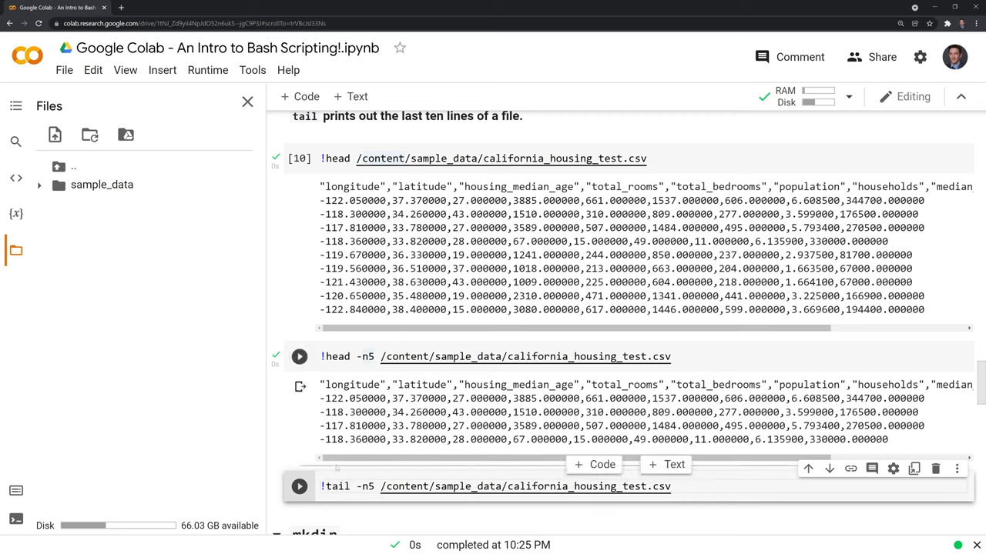
pyautogui.click(300, 486)
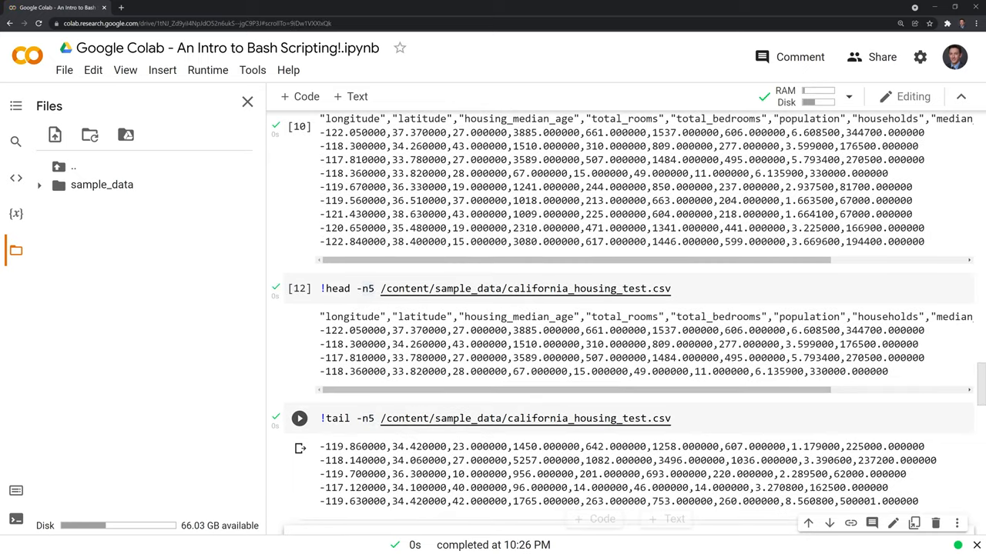
pyautogui.scroll(-3)
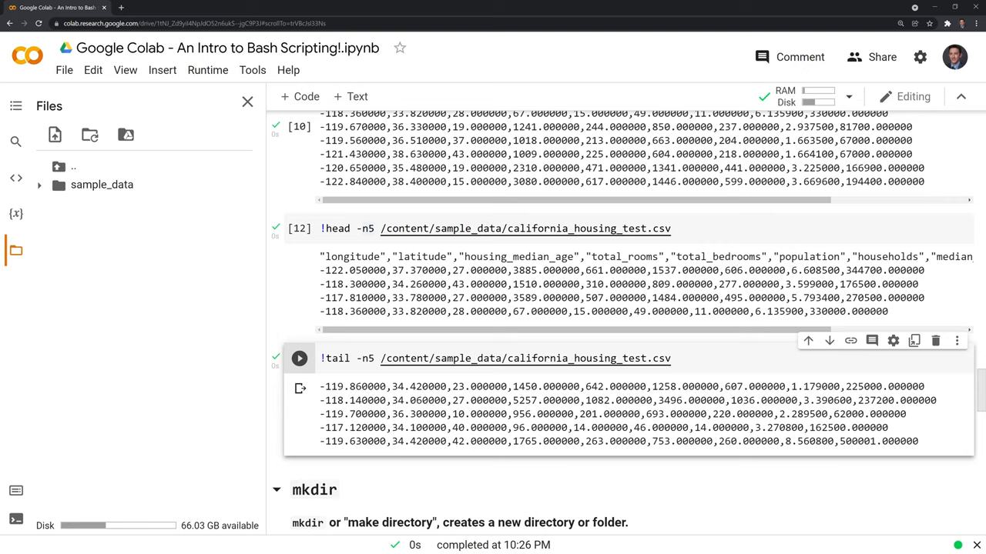
pyautogui.scroll(-3)
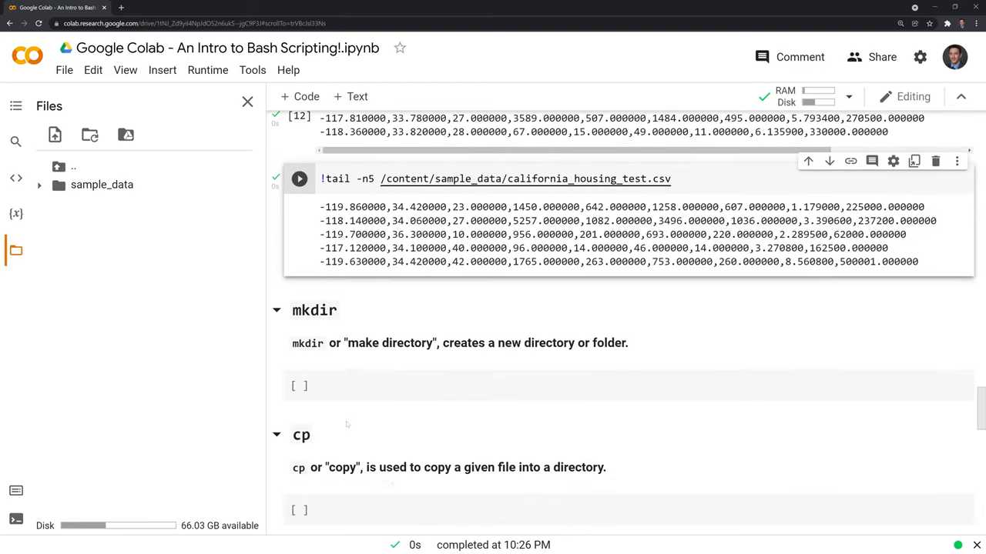
# Create the test folder by running !mkdir /content/test in the mkdir cell.
pyautogui.click(300, 179)
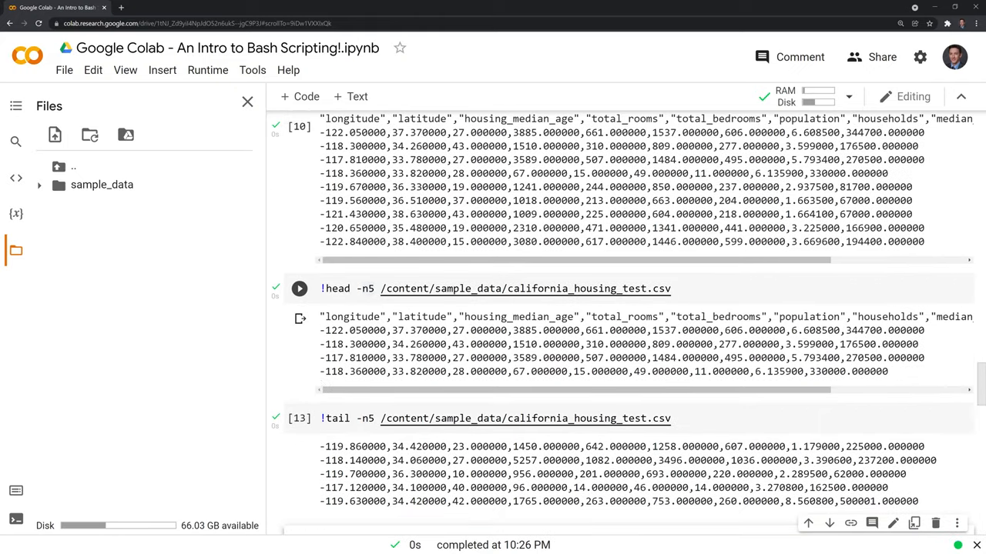
pyautogui.scroll(-3)
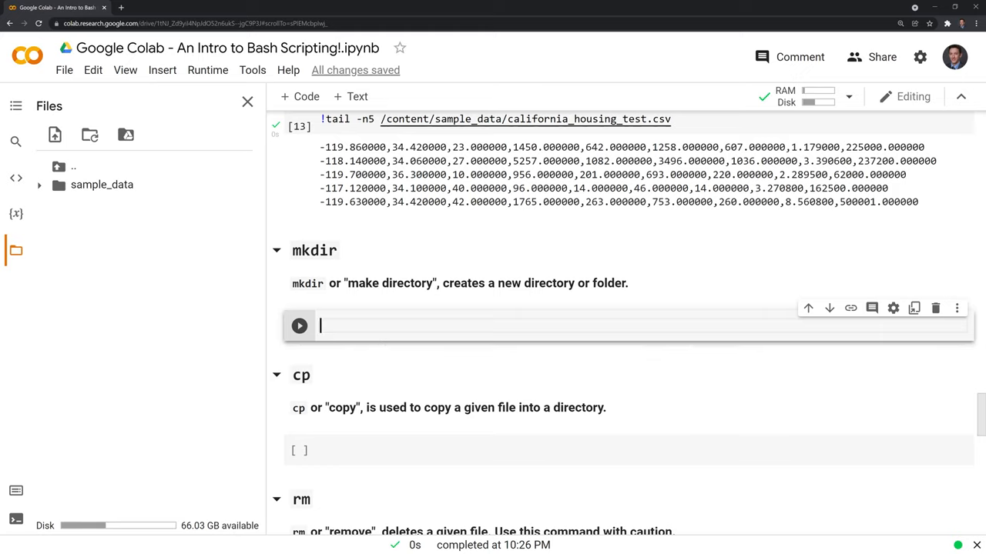
pyautogui.write('!m')
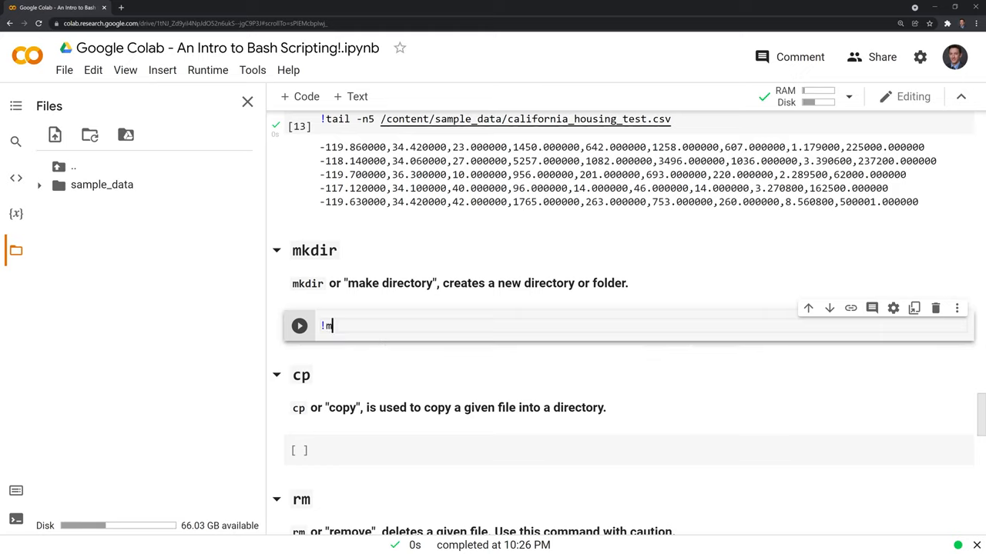
pyautogui.write('kdir')
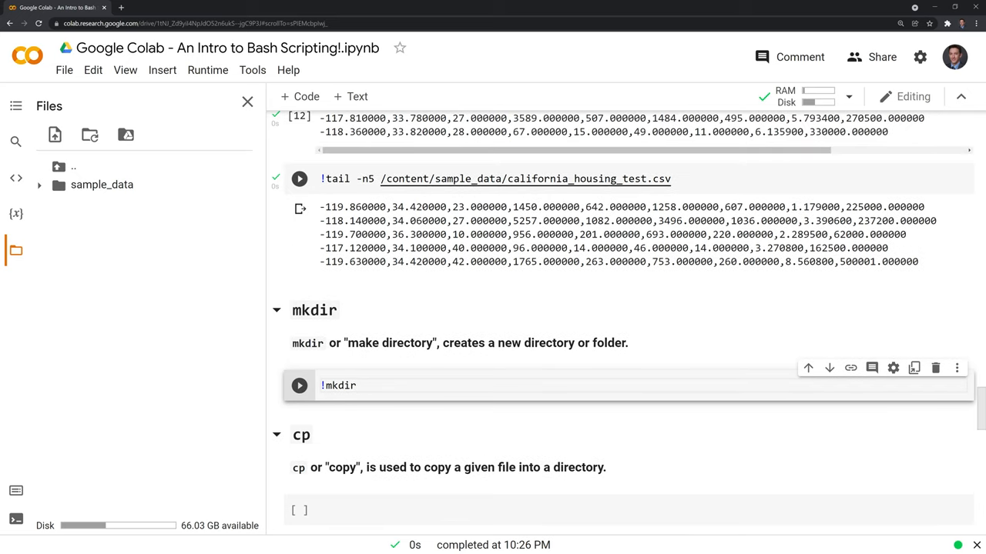
pyautogui.doubleClick(405, 178)
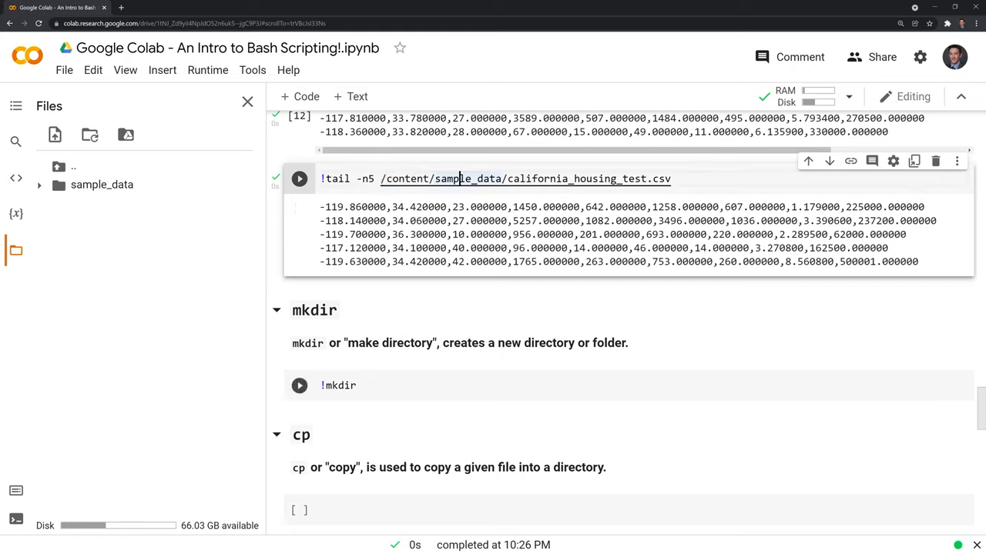
pyautogui.write('/content/')
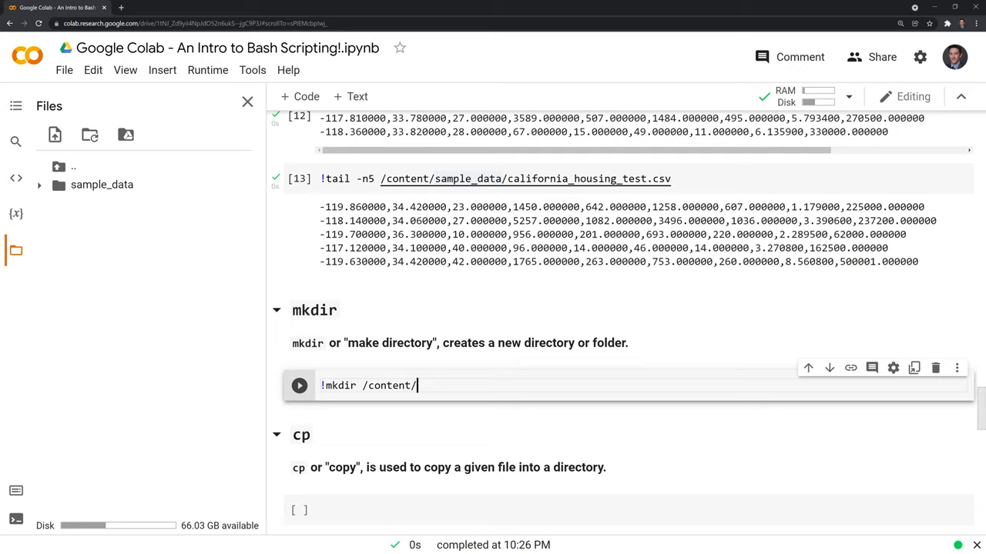
pyautogui.write('te')
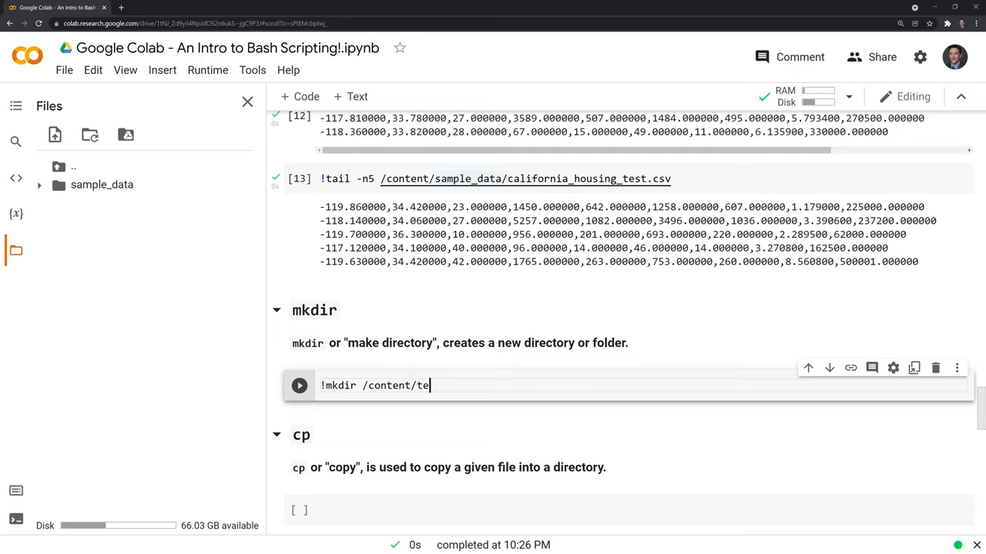
pyautogui.write('st')
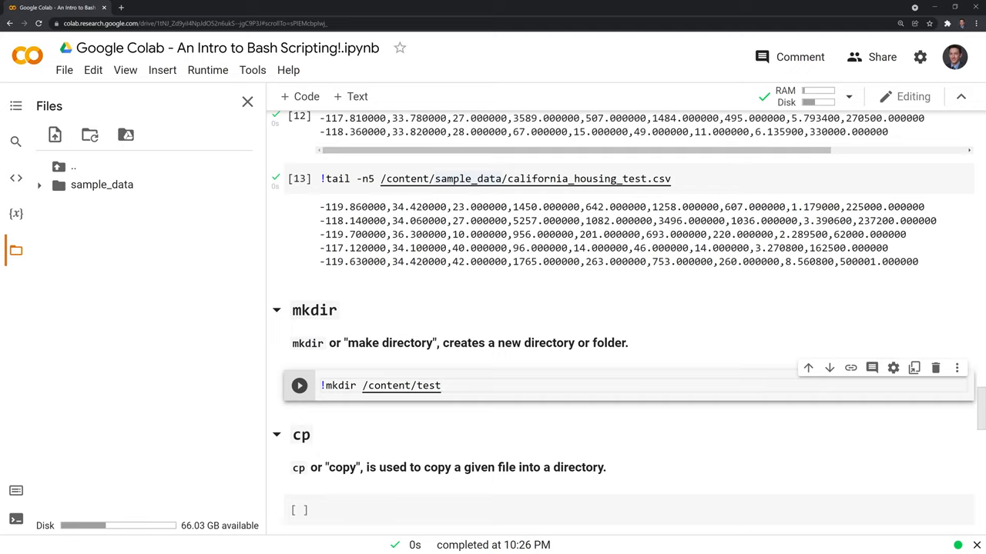
pyautogui.click(298, 386)
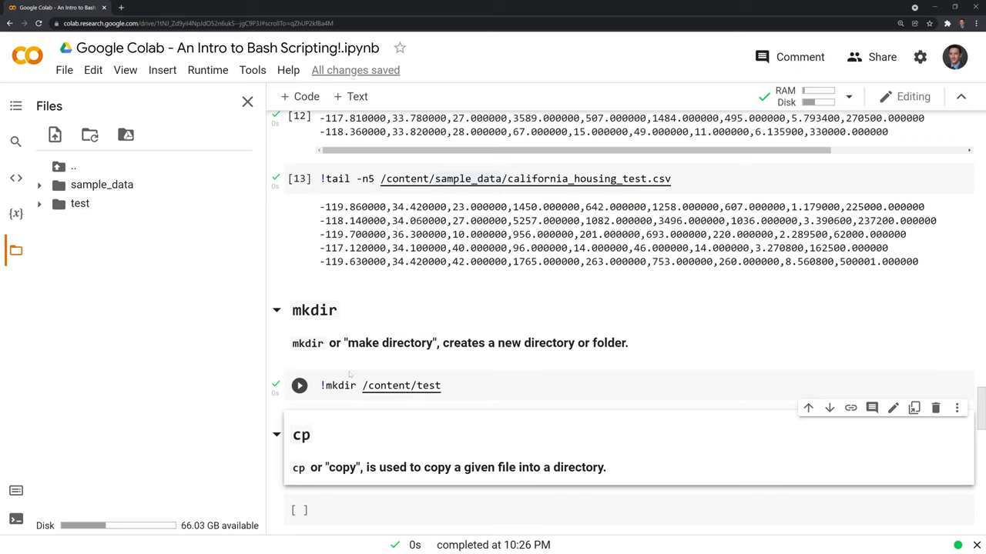
# Copy california_housing_test.csv into /content/test with !cp, then add an empty cell below.
pyautogui.click(299, 385)
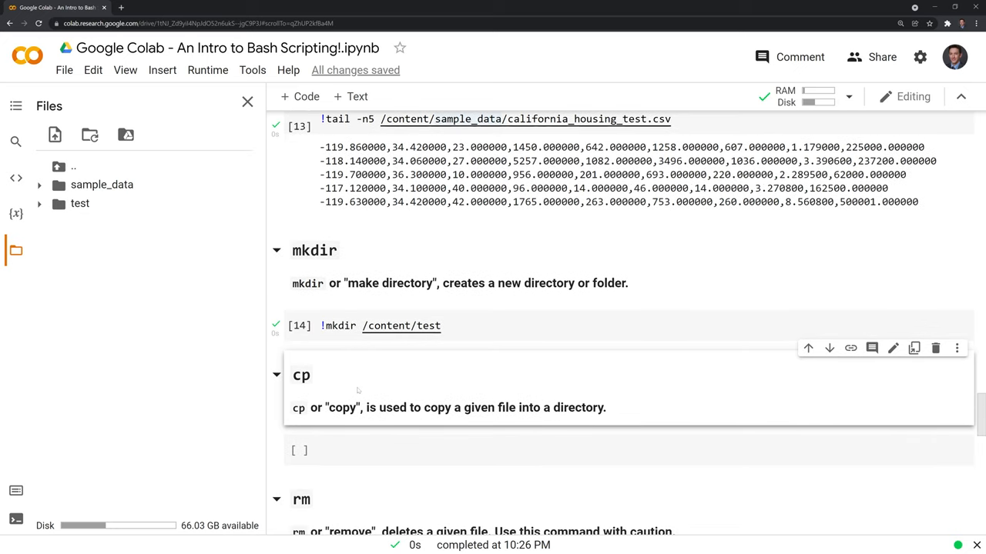
pyautogui.scroll(-3)
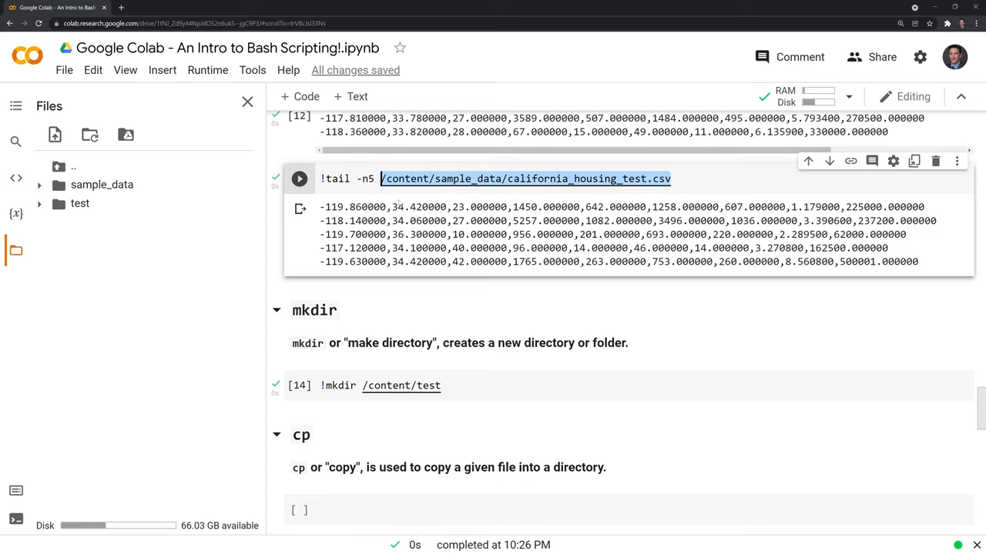
pyautogui.scroll(-3)
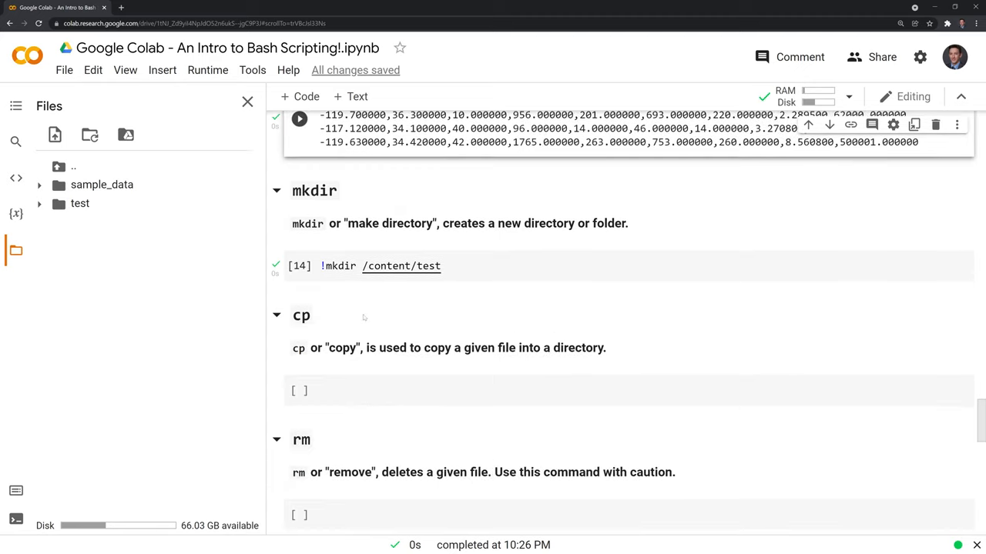
pyautogui.click(539, 391)
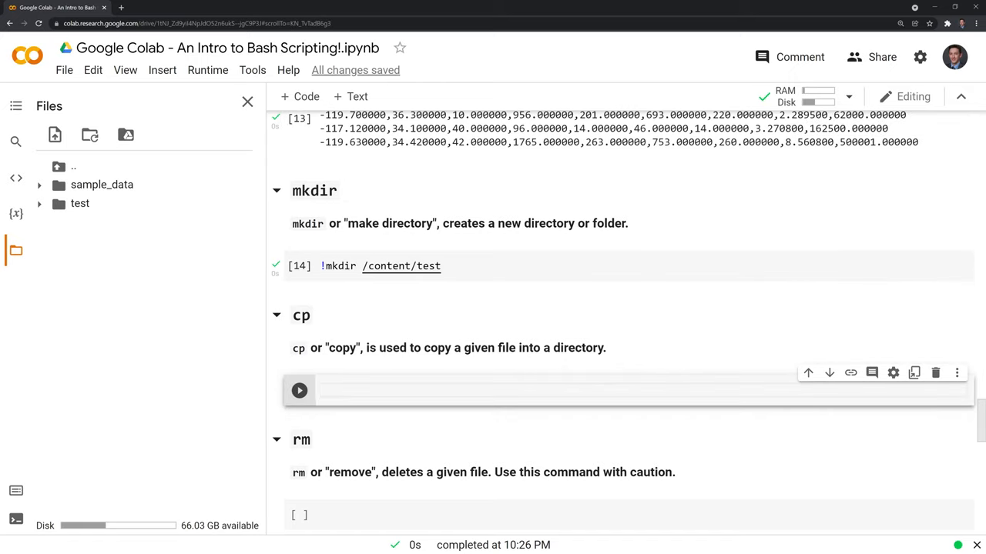
pyautogui.write('cp /content/sample_data/california_housing_test.csv')
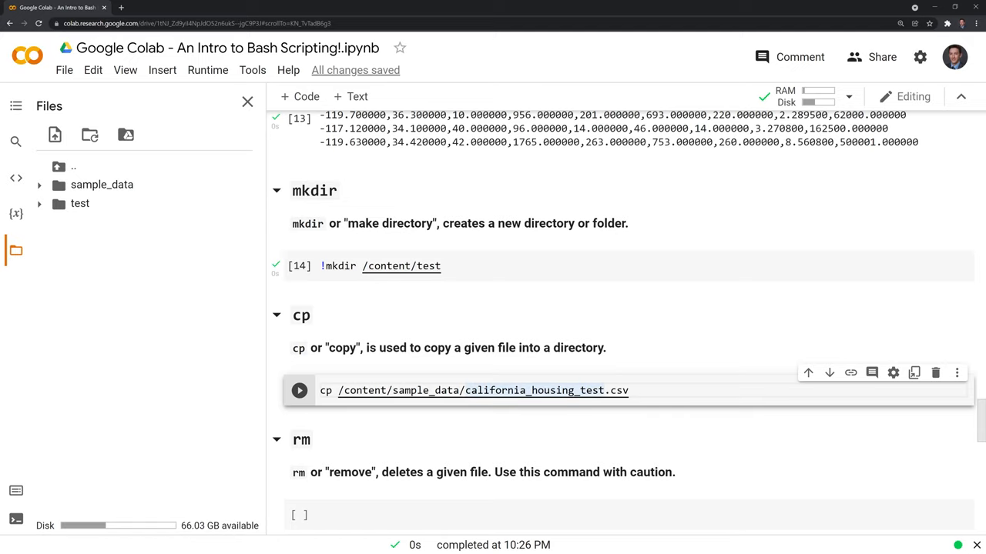
pyautogui.click(548, 391)
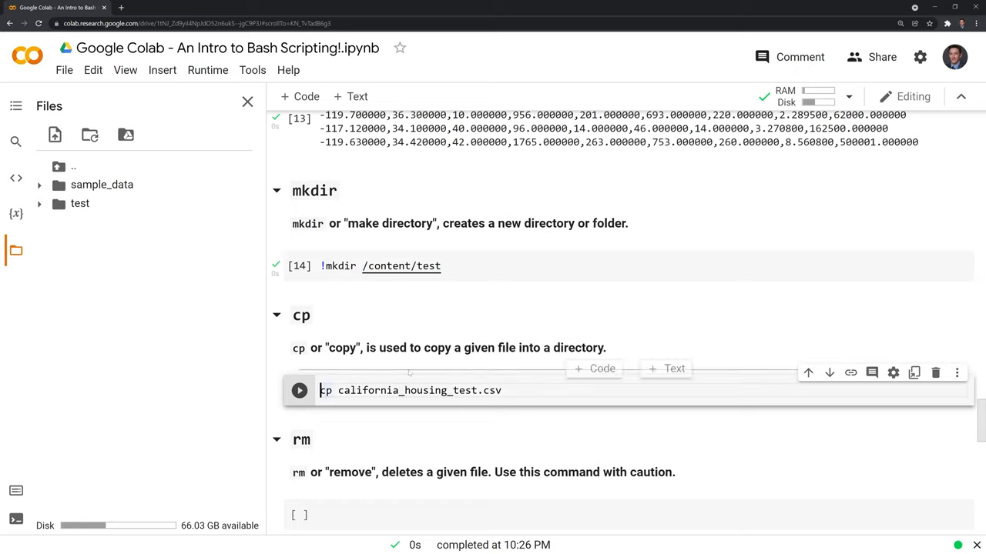
pyautogui.write('!')
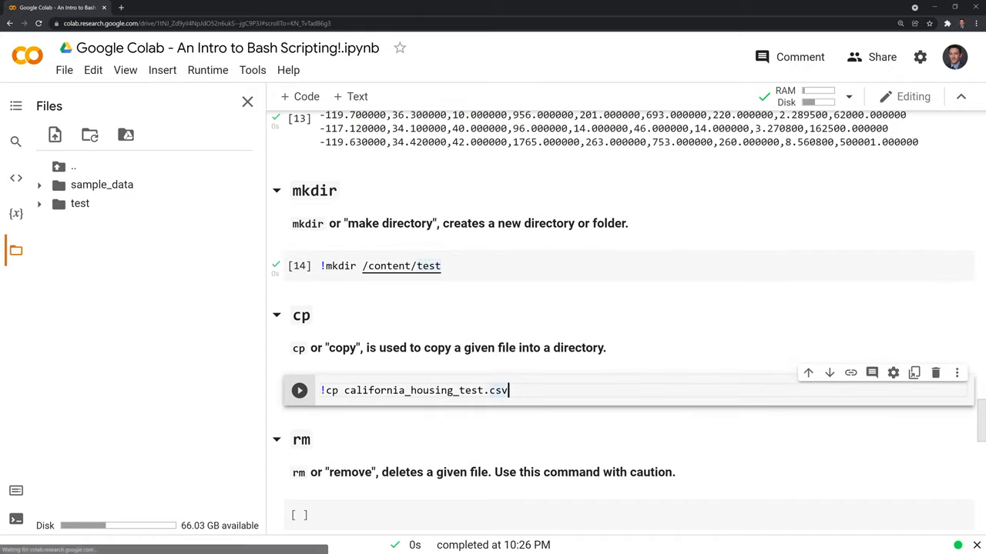
pyautogui.write('/content/test')
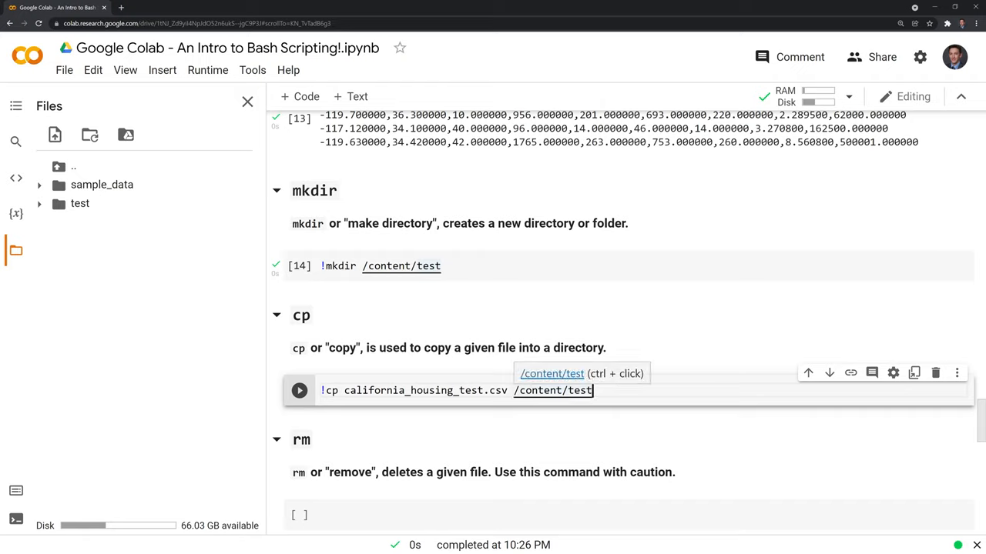
pyautogui.click(298, 390)
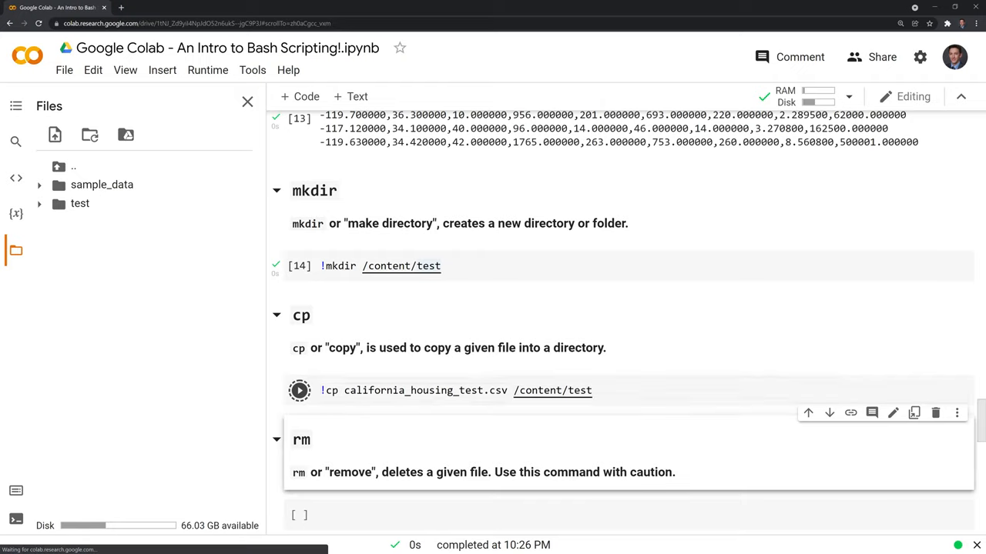
pyautogui.click(299, 391)
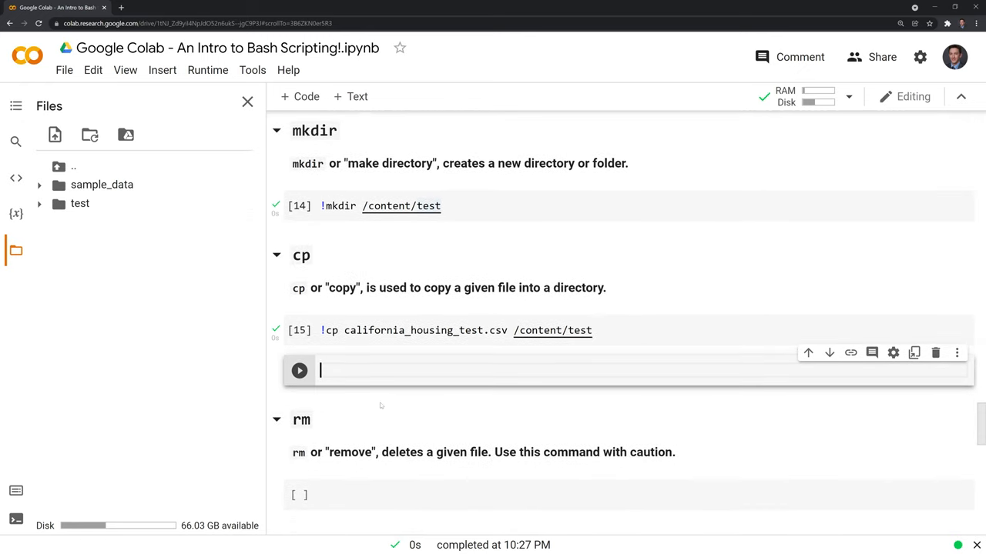
# Run %cd /content/test and !ls, confirming california_housing_test.csv is listed.
pyautogui.write('%cd')
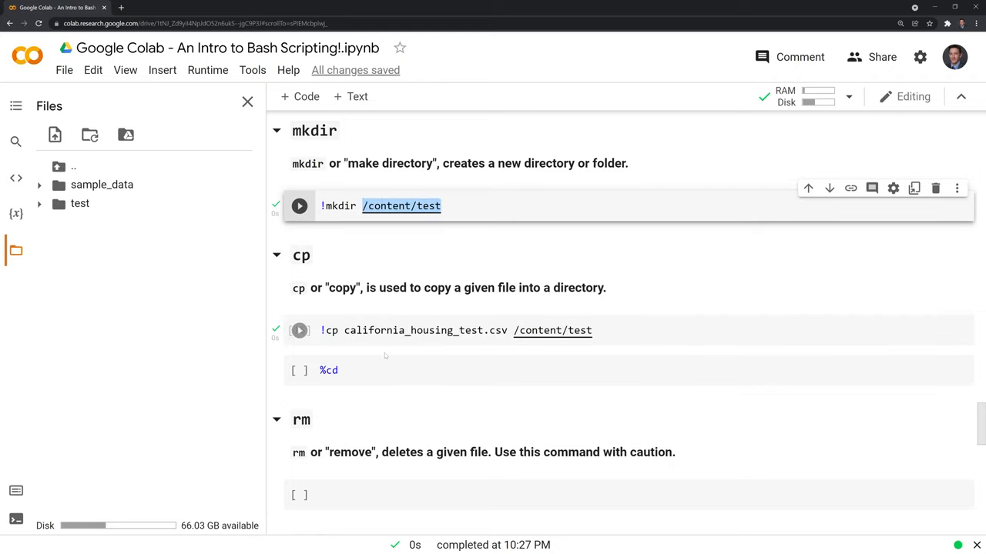
pyautogui.write('/content/test')
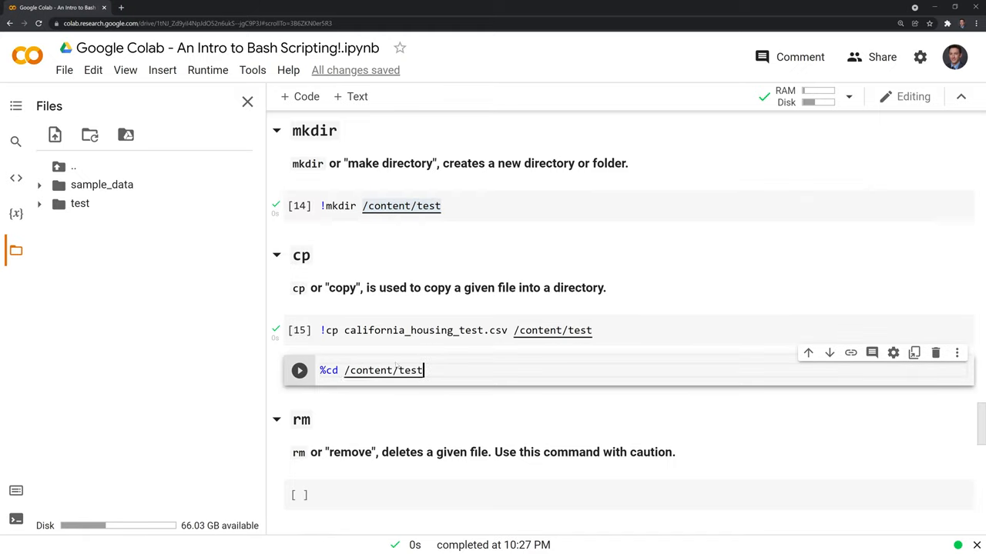
pyautogui.write('!ls')
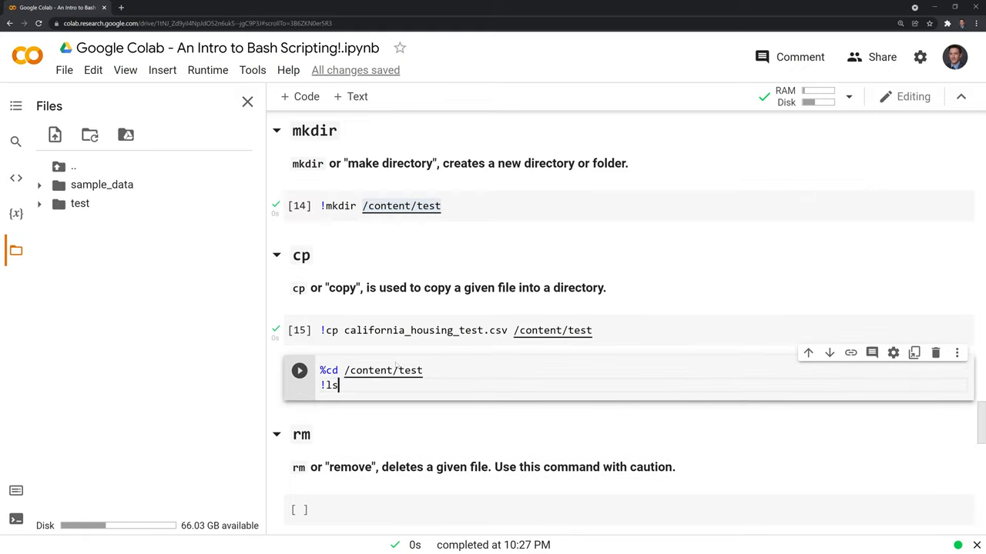
pyautogui.click(299, 370)
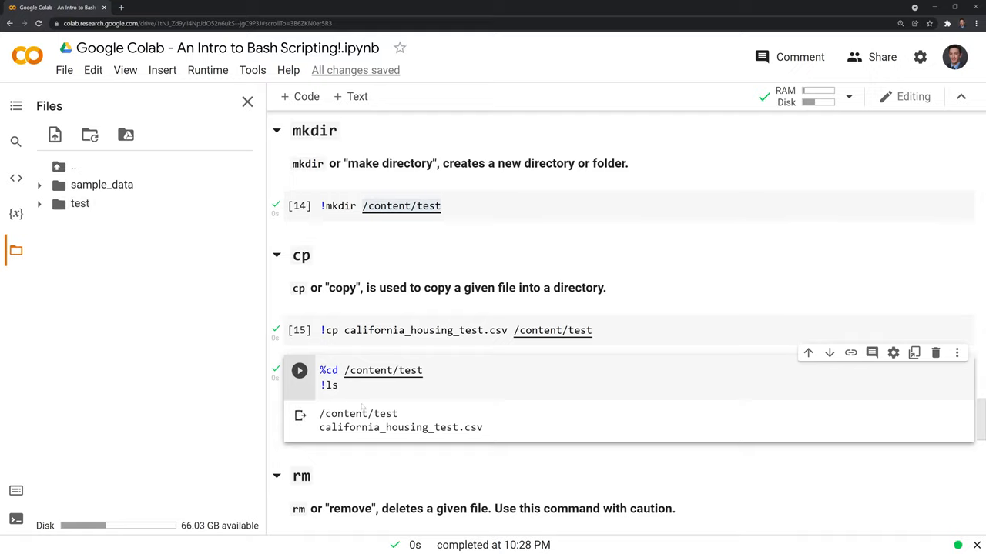
pyautogui.moveTo(91, 258)
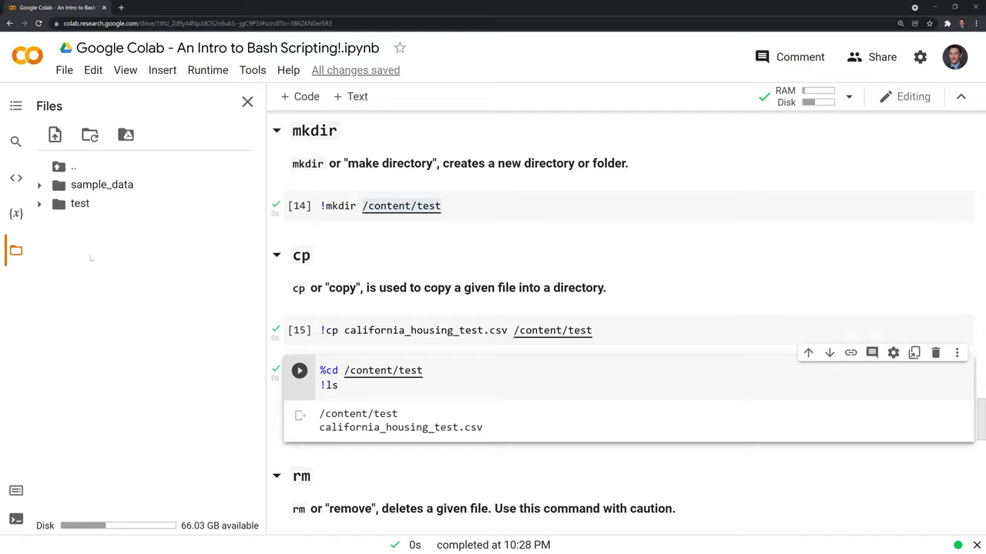
pyautogui.click(80, 204)
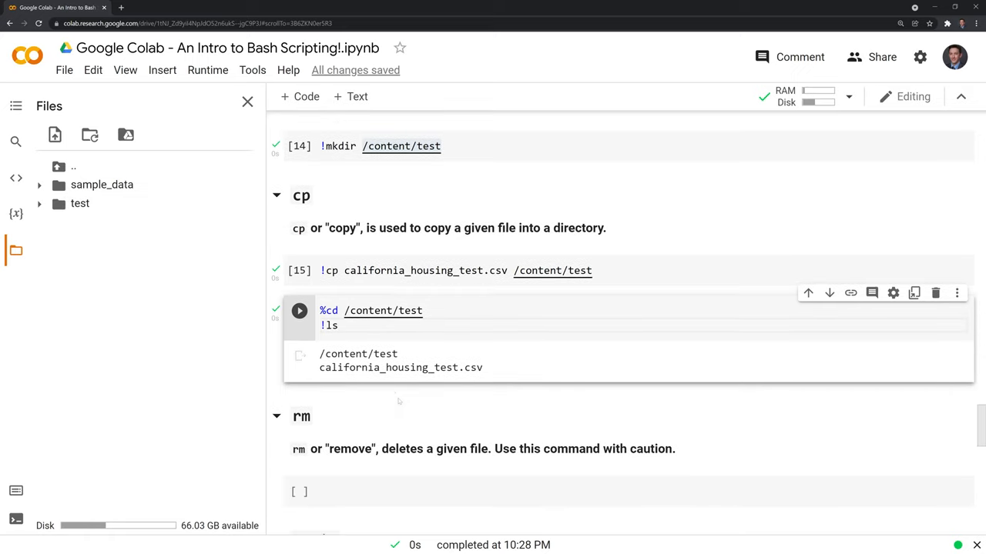
# Delete the copied file with !rm /content/test/california_housing_test.csv.
pyautogui.scroll(-3)
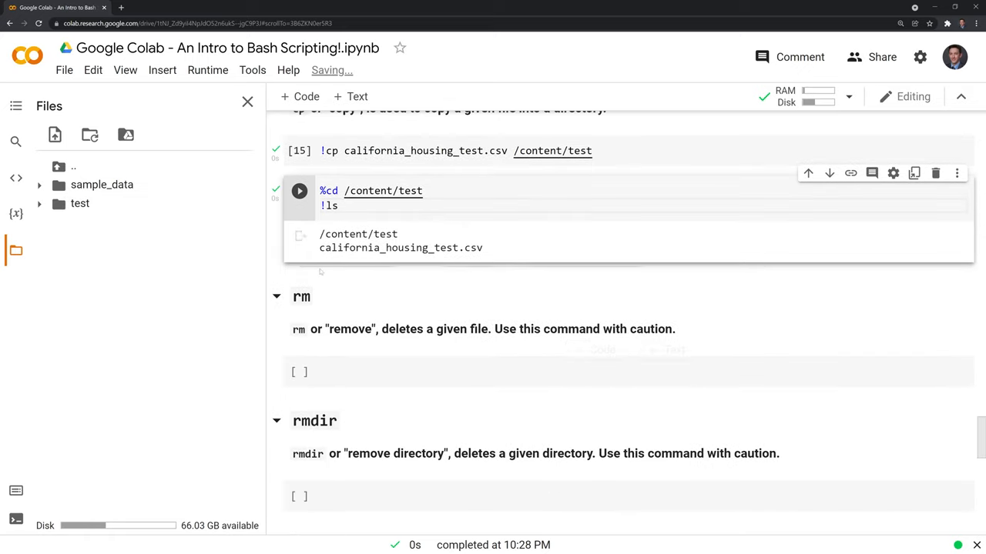
pyautogui.click(299, 191)
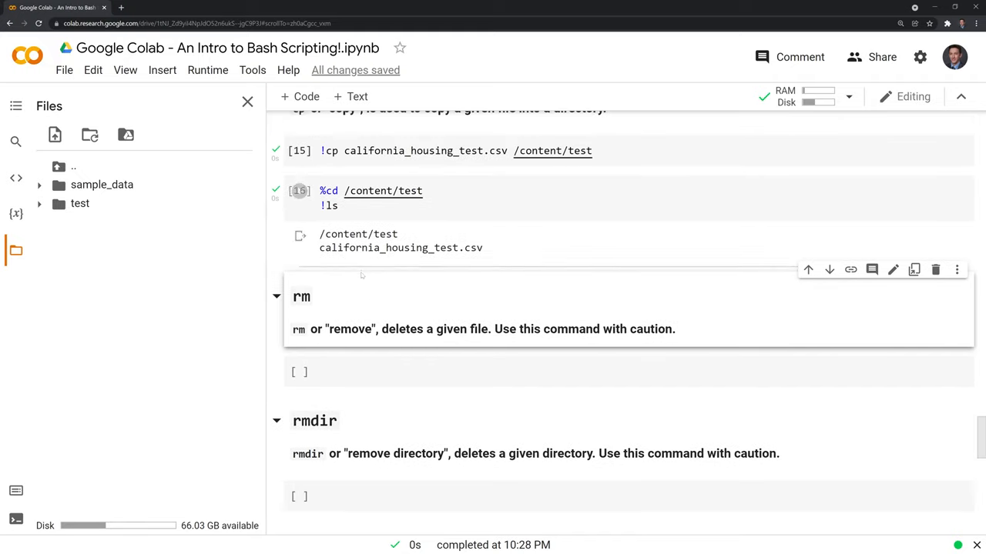
pyautogui.click(539, 372)
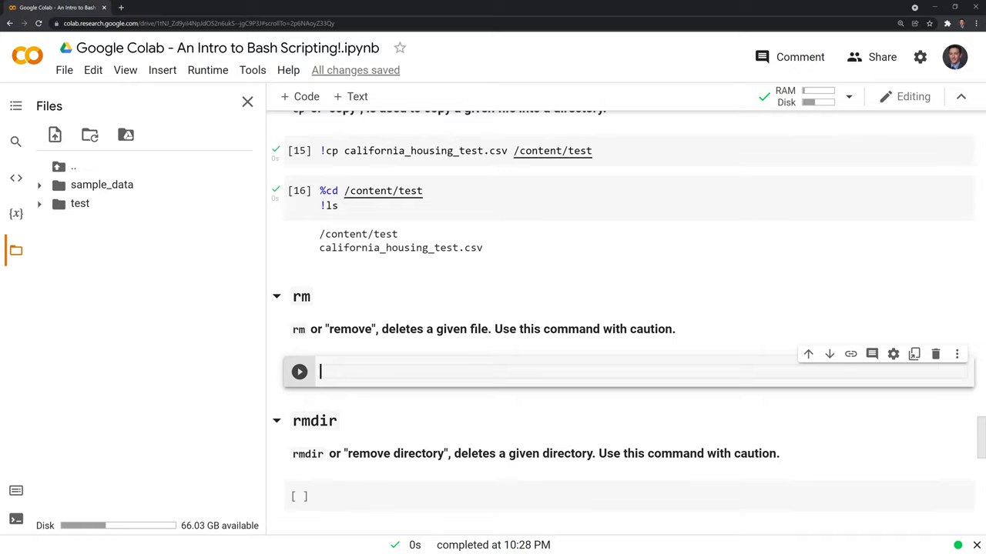
pyautogui.write('!rm')
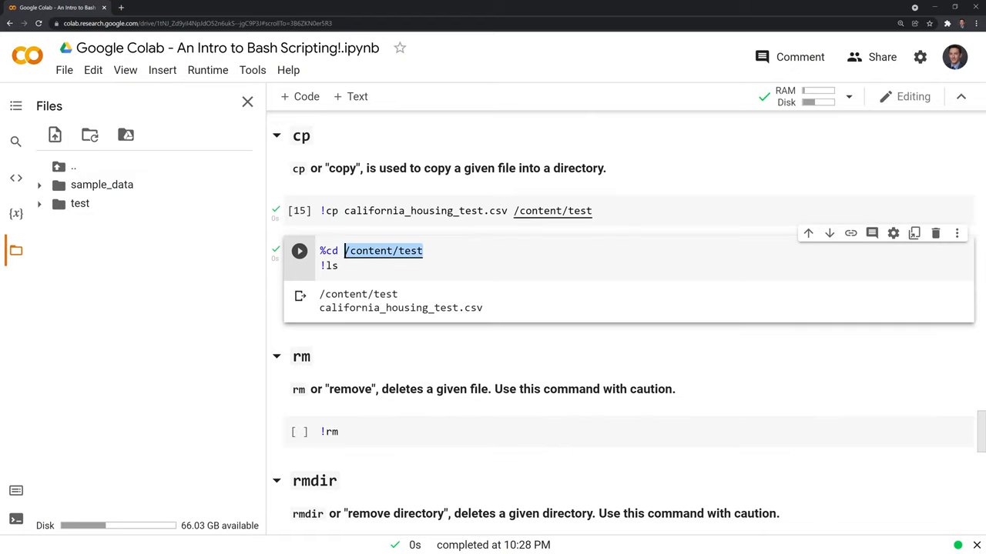
pyautogui.click(347, 431)
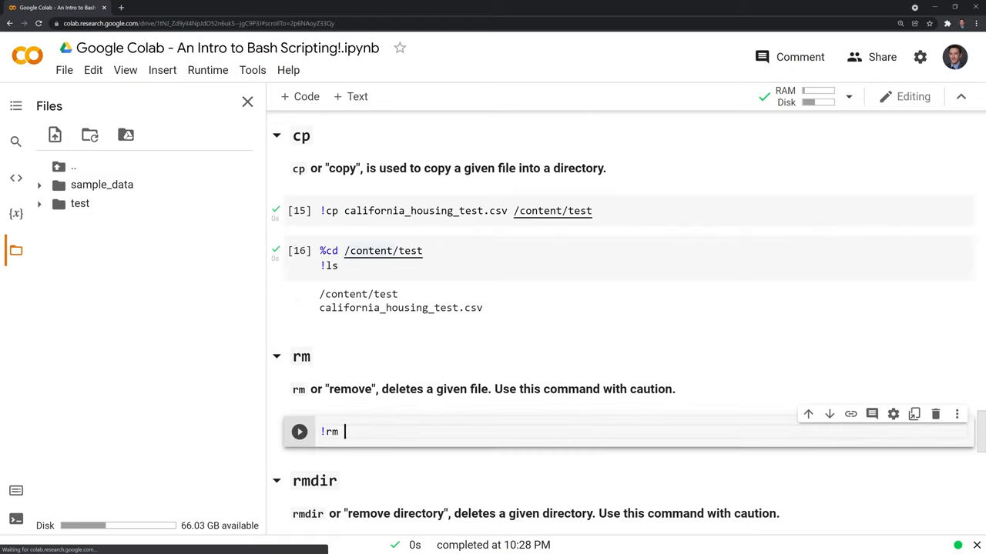
pyautogui.write('/content/test/')
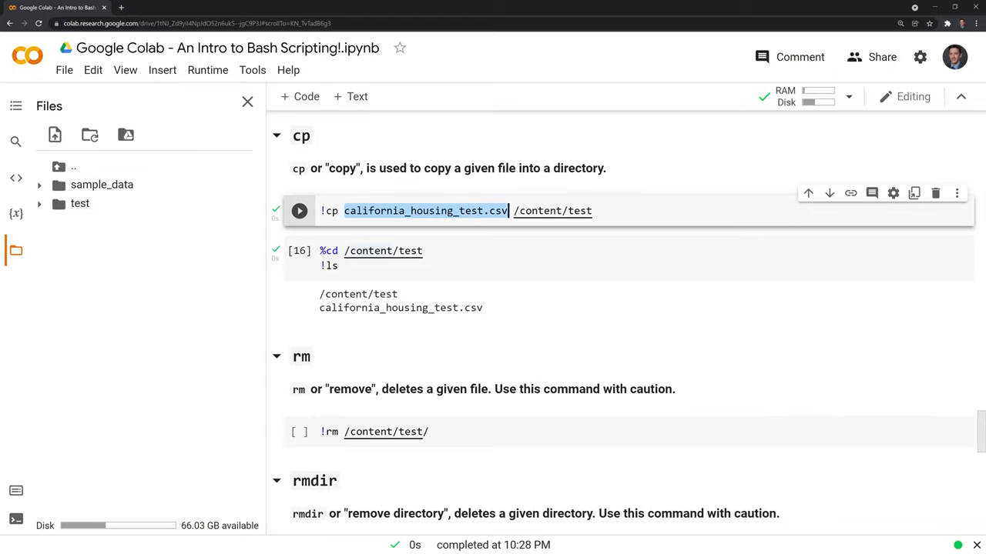
pyautogui.write('california_housing_test.csv')
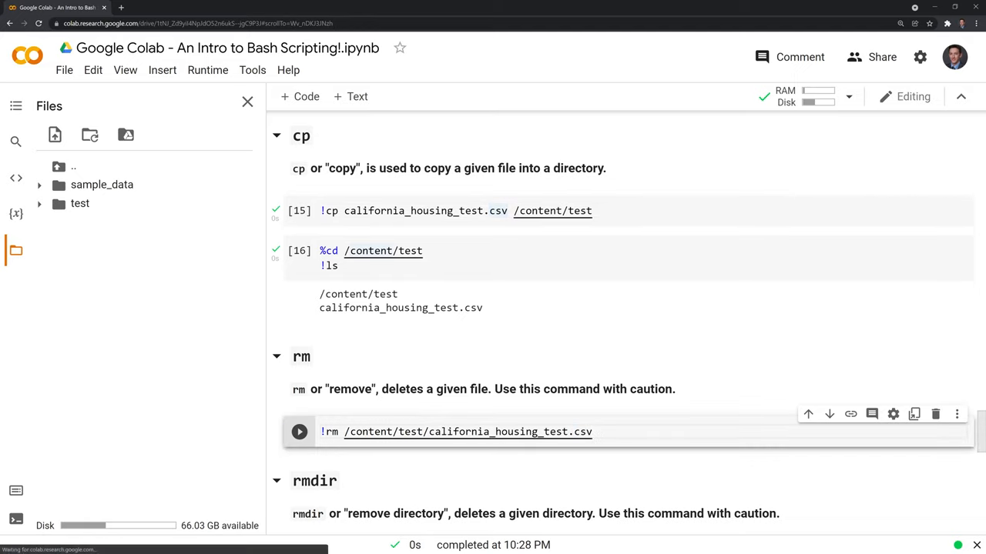
pyautogui.click(298, 431)
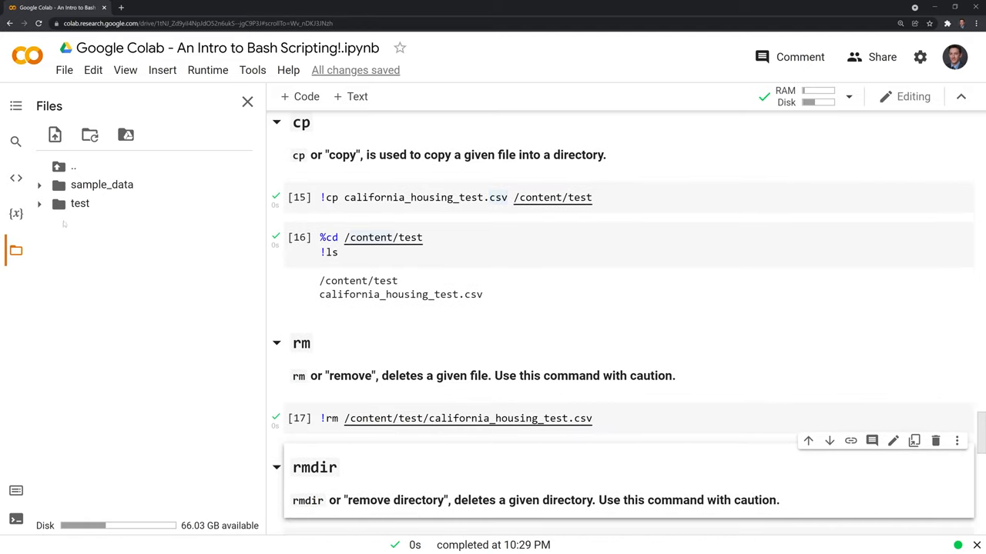
pyautogui.moveTo(79, 204)
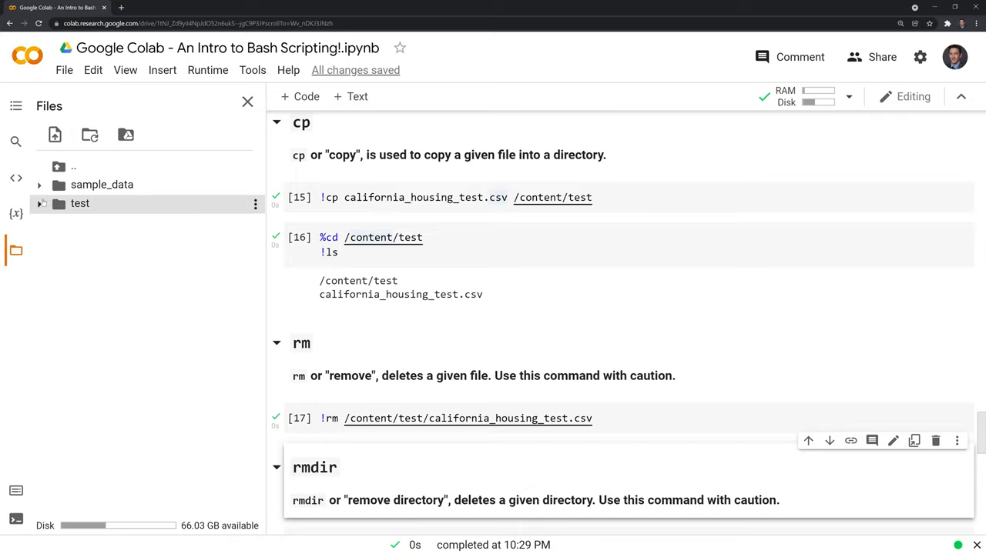
pyautogui.moveTo(43, 203)
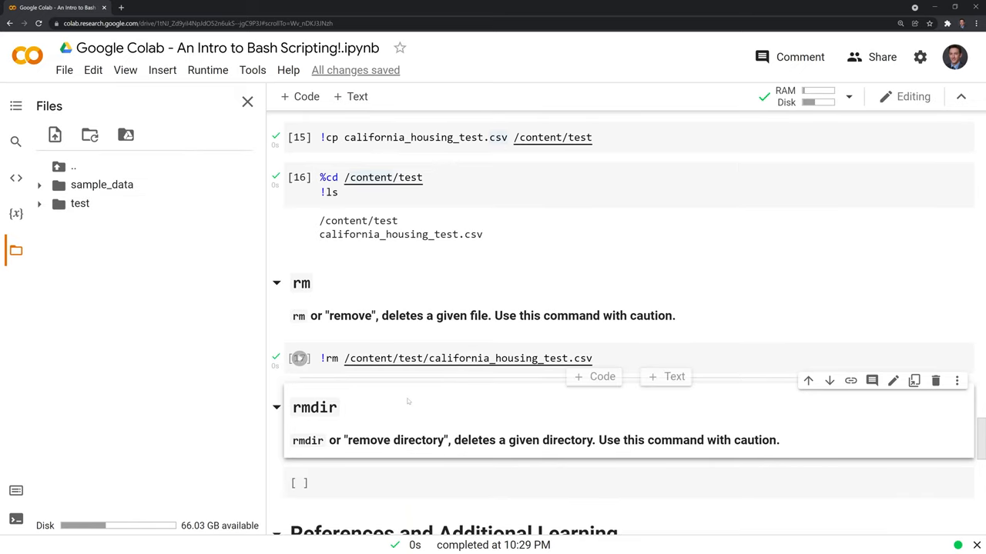
# Enter !rmdir /content/test in the rmdir section's cell to remove the test folder.
pyautogui.click(299, 358)
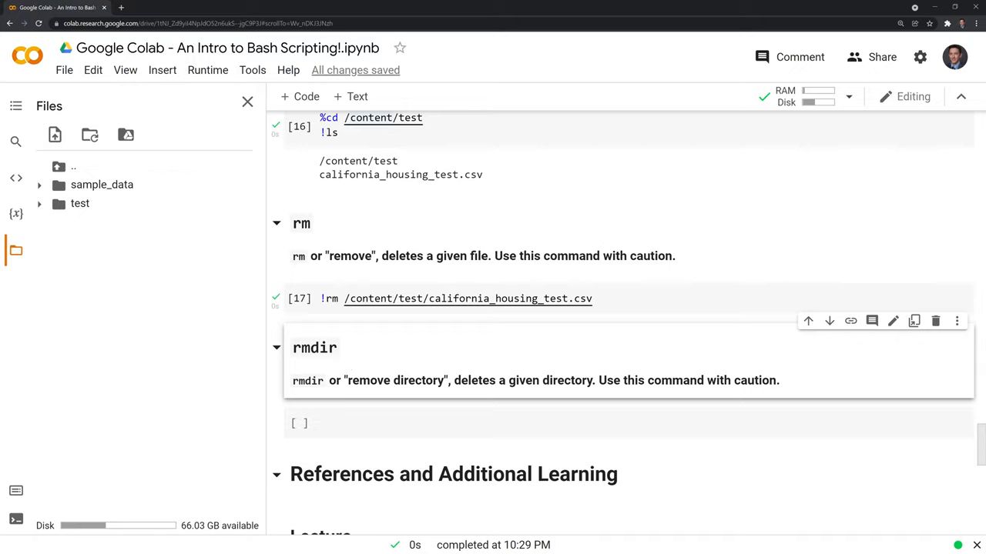
pyautogui.moveTo(223, 262)
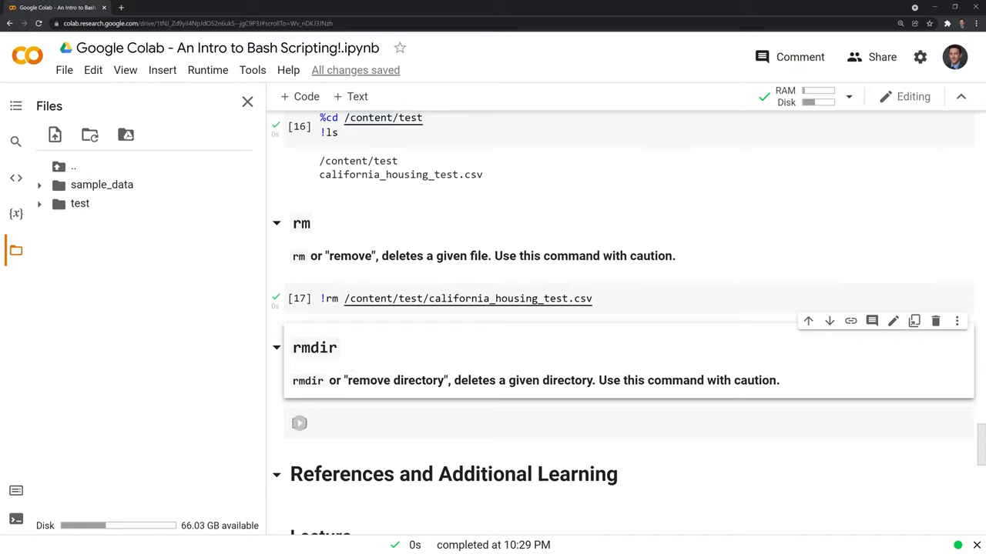
pyautogui.write('!r')
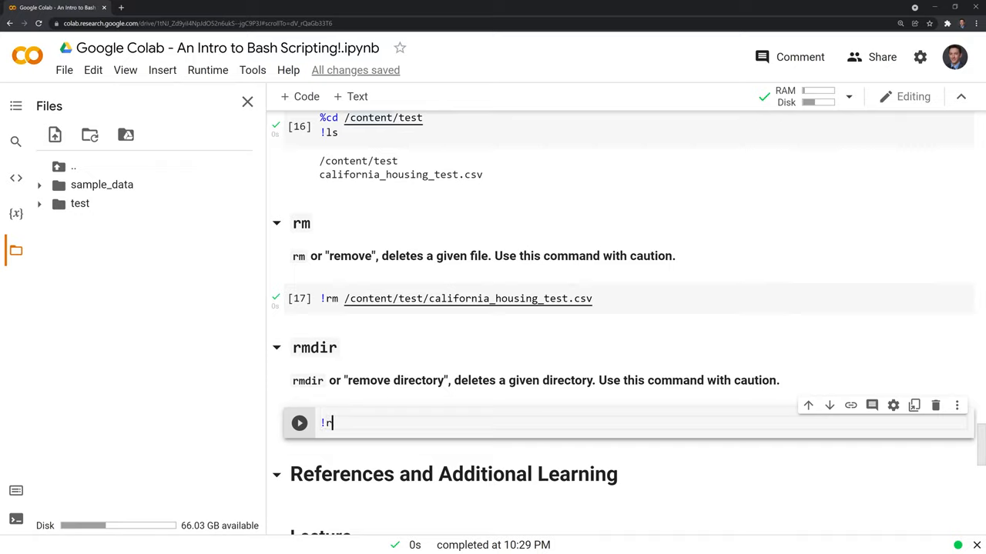
pyautogui.write('mdir')
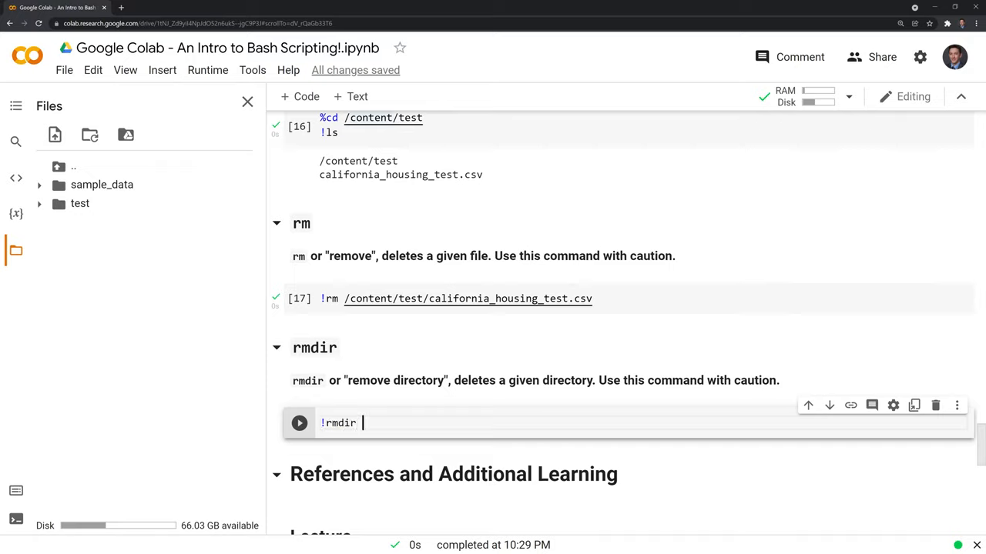
pyautogui.rightClick(80, 203)
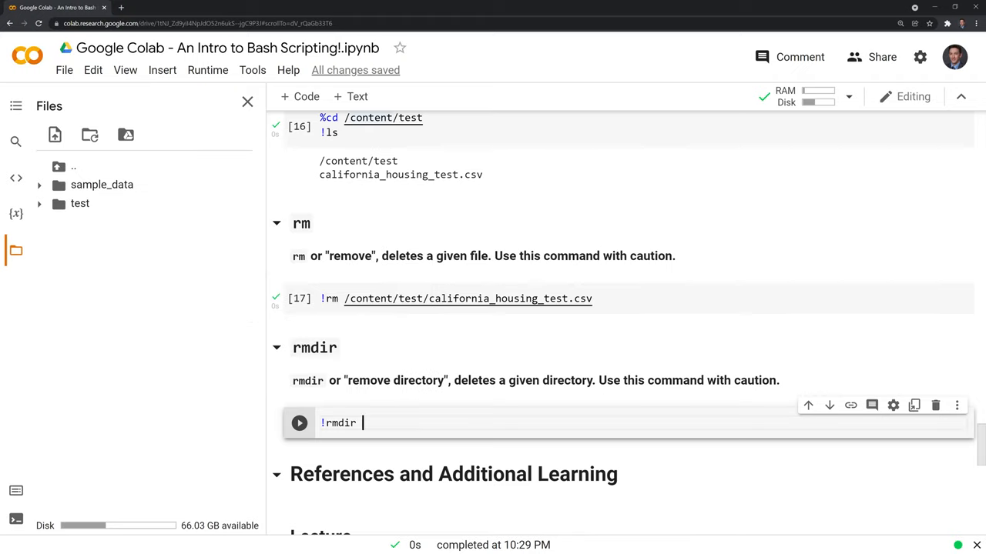
pyautogui.write('/content/test')
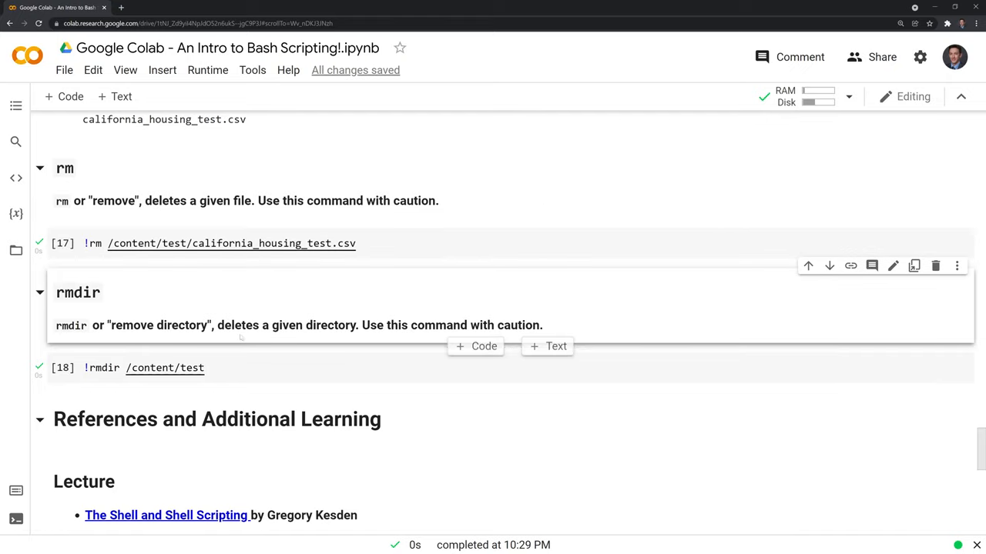
pyautogui.scroll(-3)
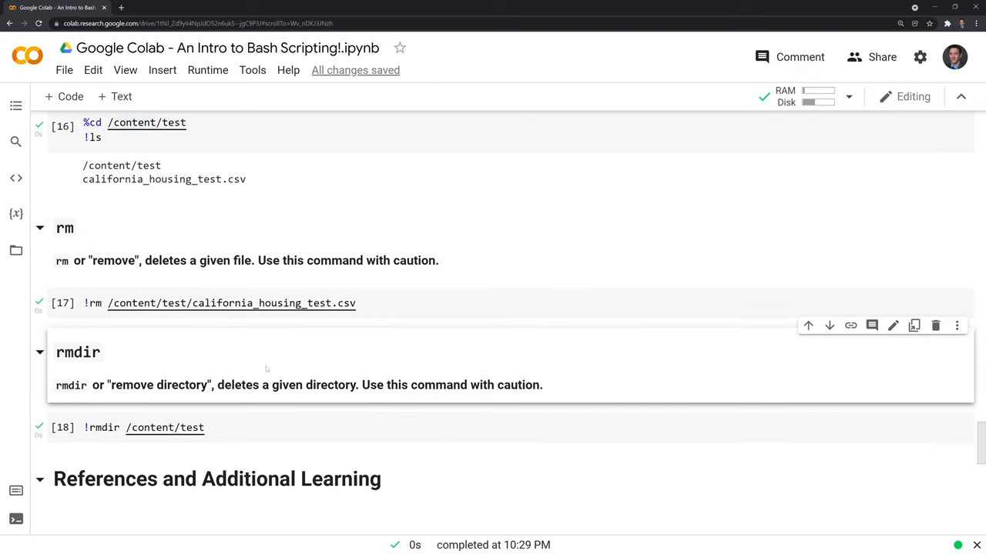
pyautogui.moveTo(212, 339)
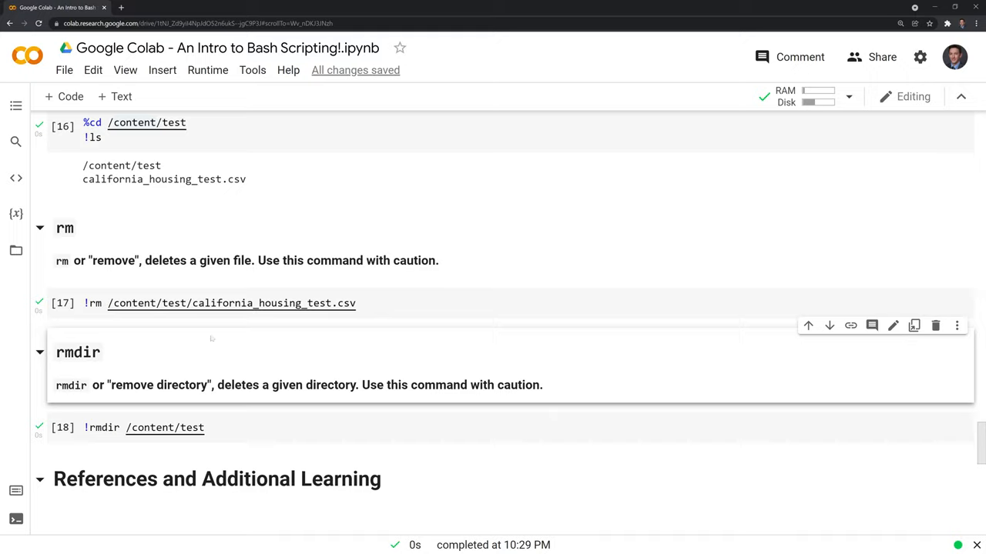
pyautogui.moveTo(269, 365)
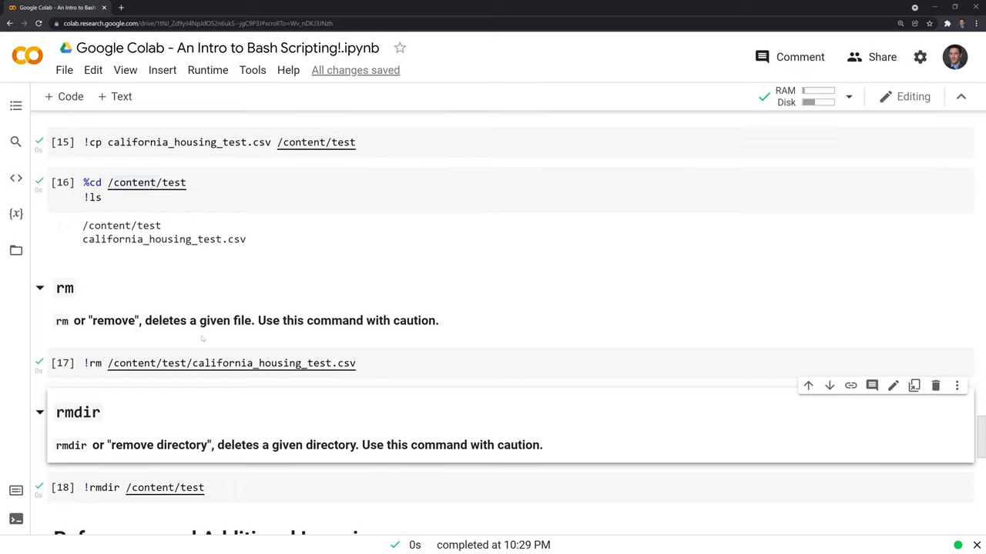
# Scroll down to the References and Additional Learning and Connect sections.
pyautogui.scroll(-3)
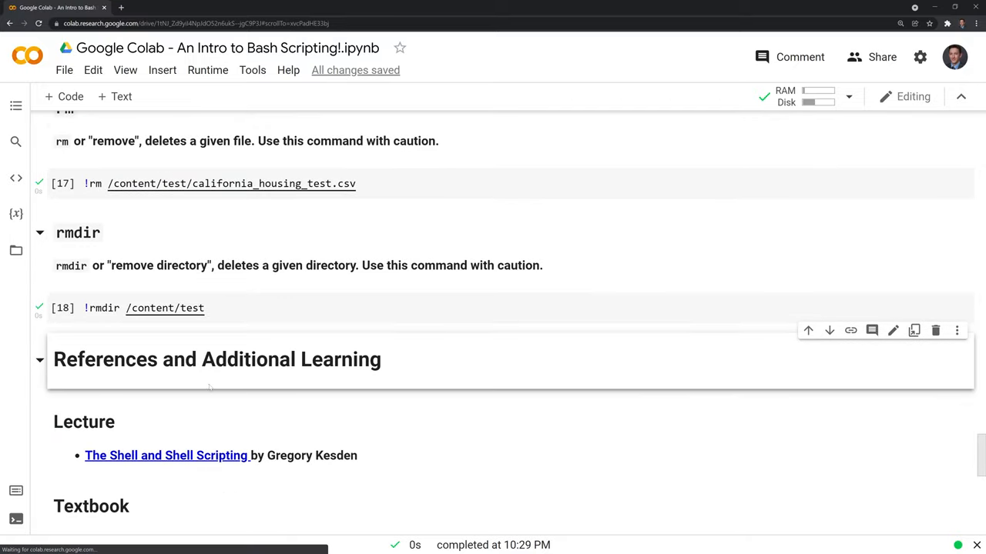
pyautogui.scroll(-3)
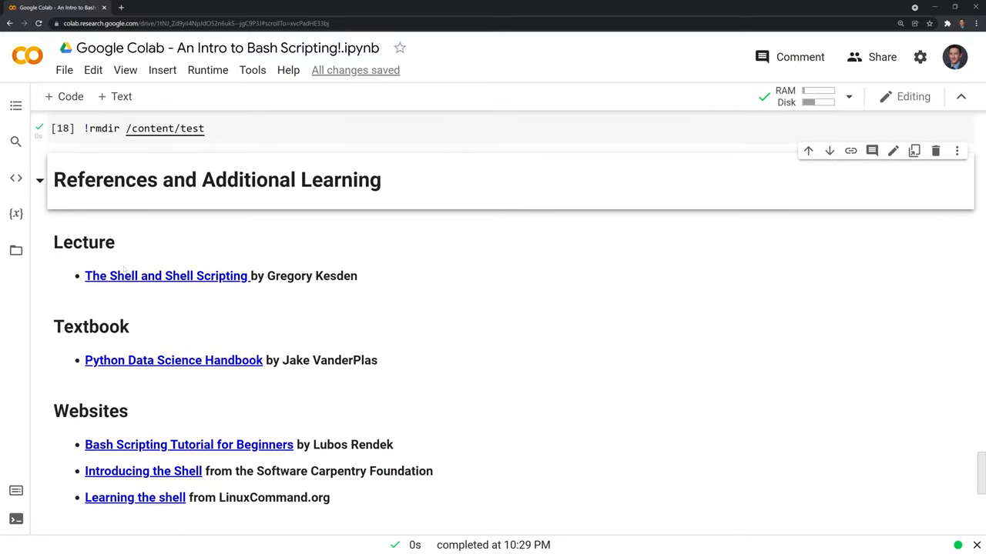
pyautogui.scroll(-3)
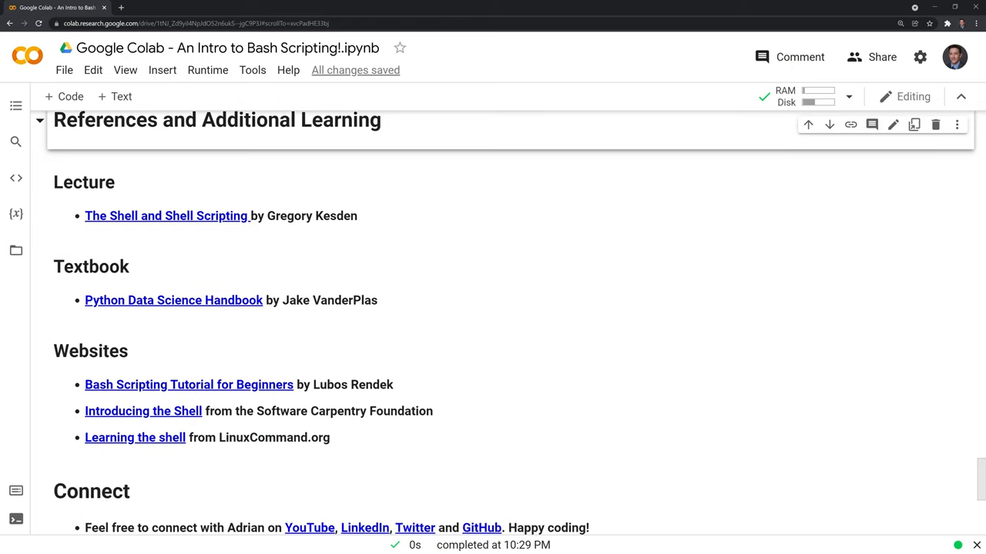
pyautogui.moveTo(213, 295)
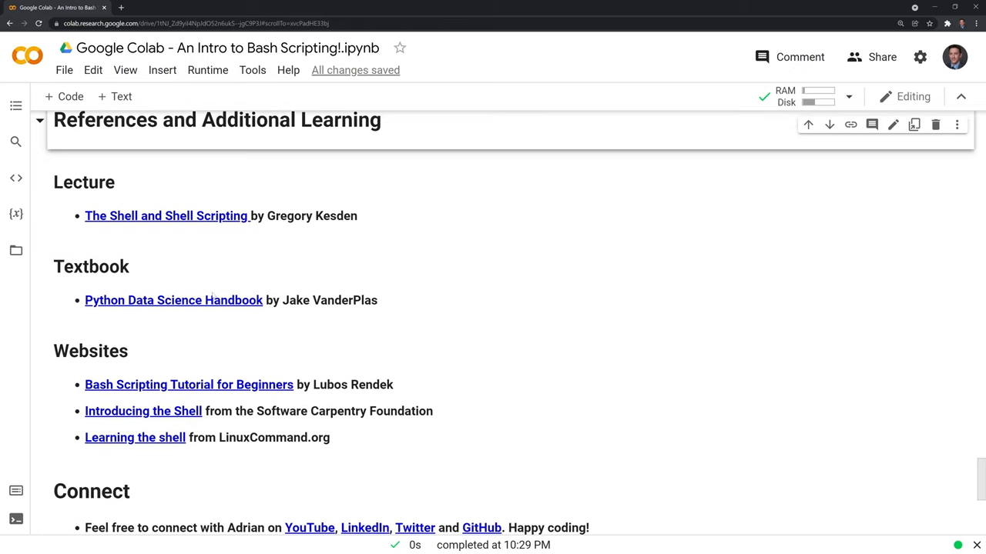
pyautogui.moveTo(289, 308)
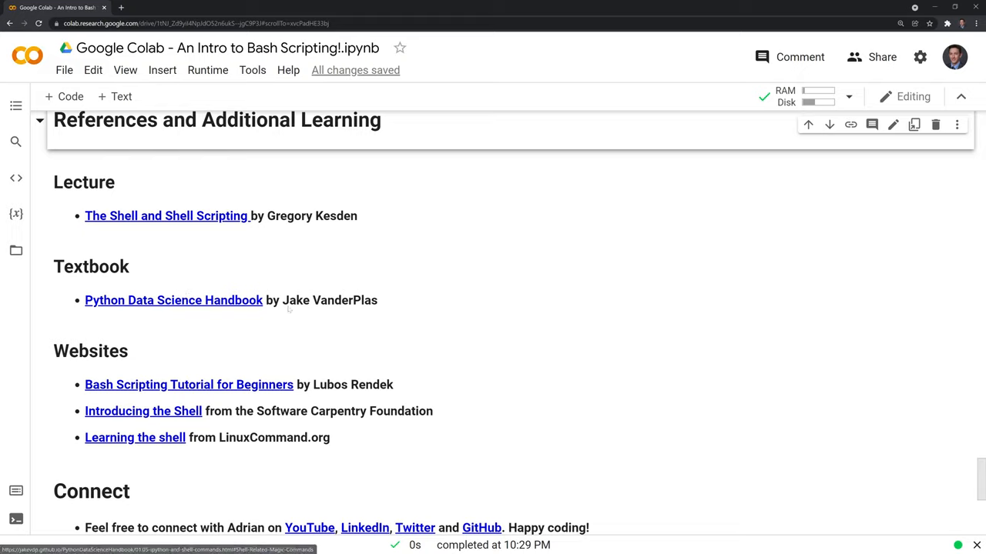
pyautogui.moveTo(188, 300)
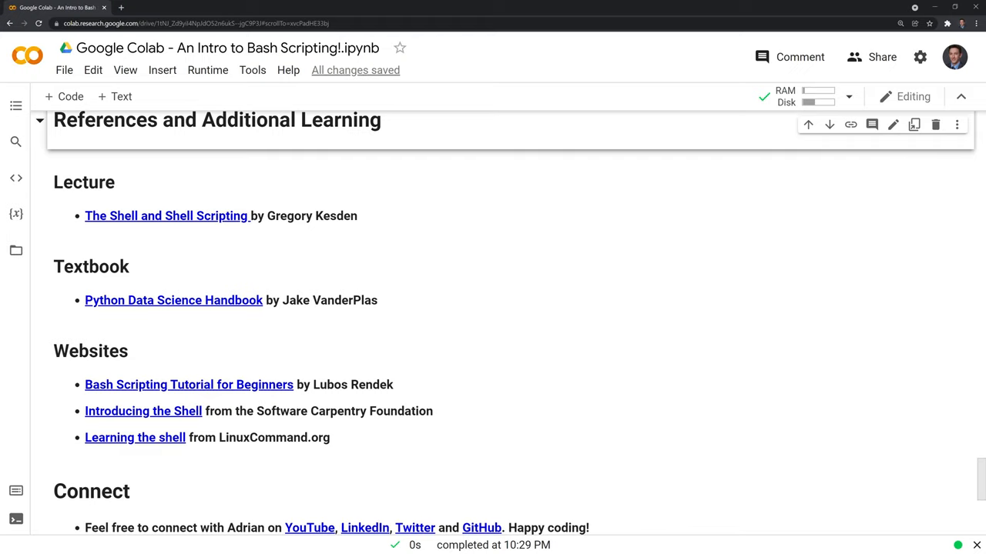
pyautogui.scroll(-3)
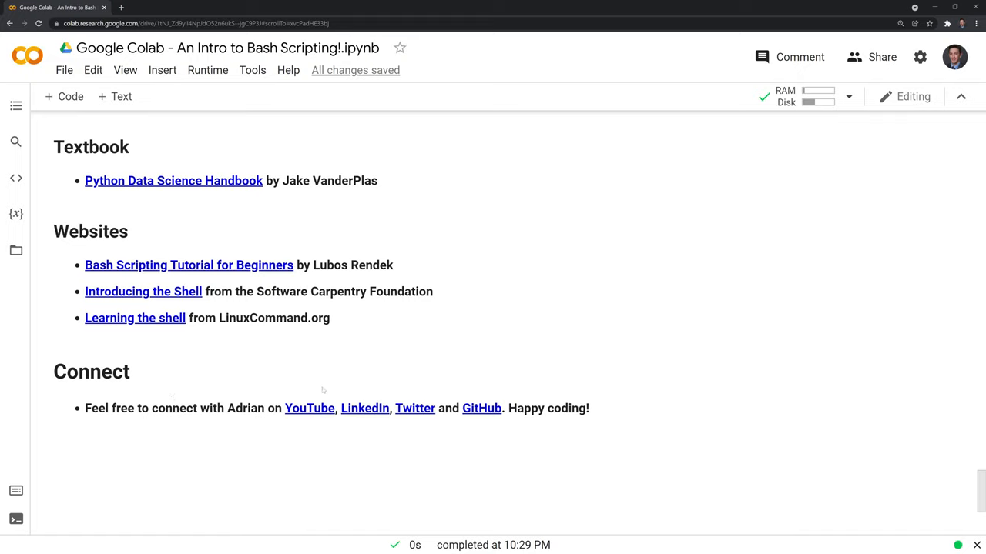
pyautogui.moveTo(319, 387)
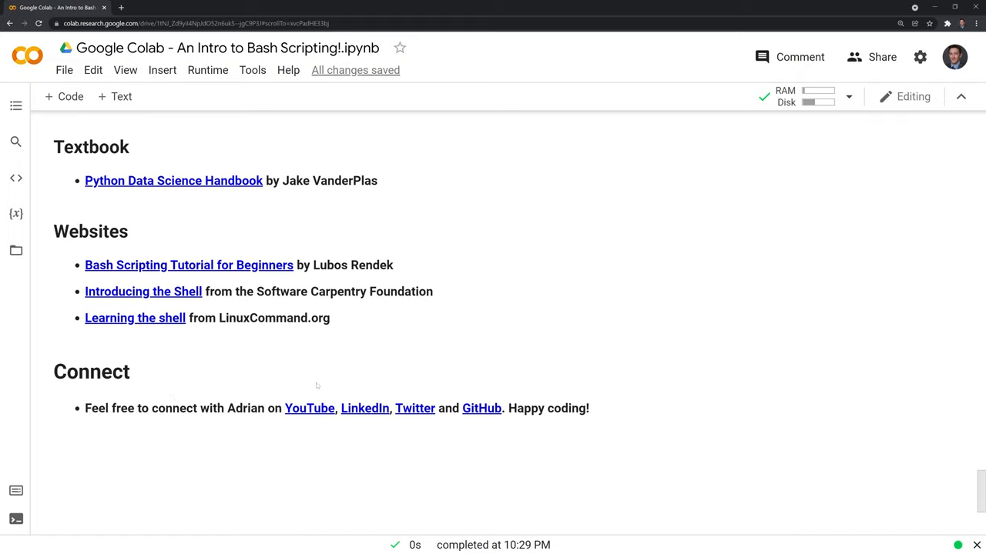